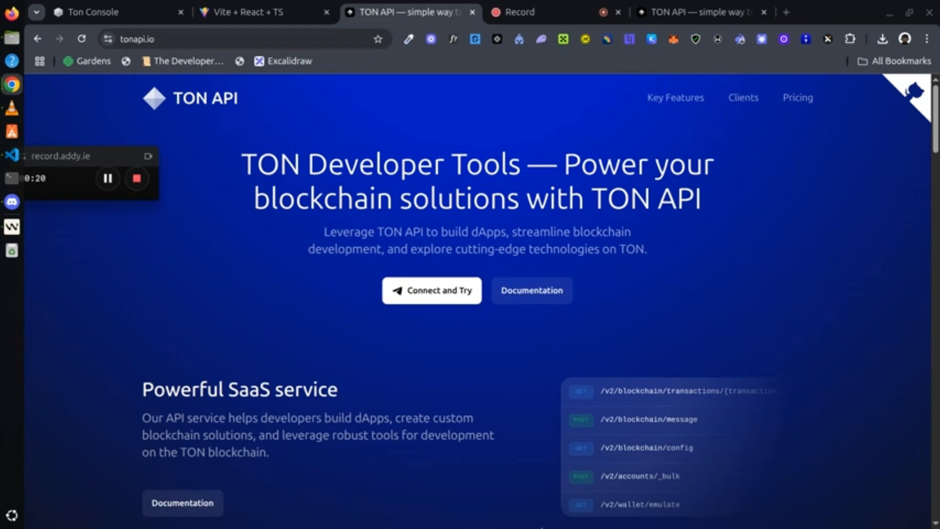
Switch to the localhost:5173 TON Transaction Viewer tab.
scroll("down", 3)
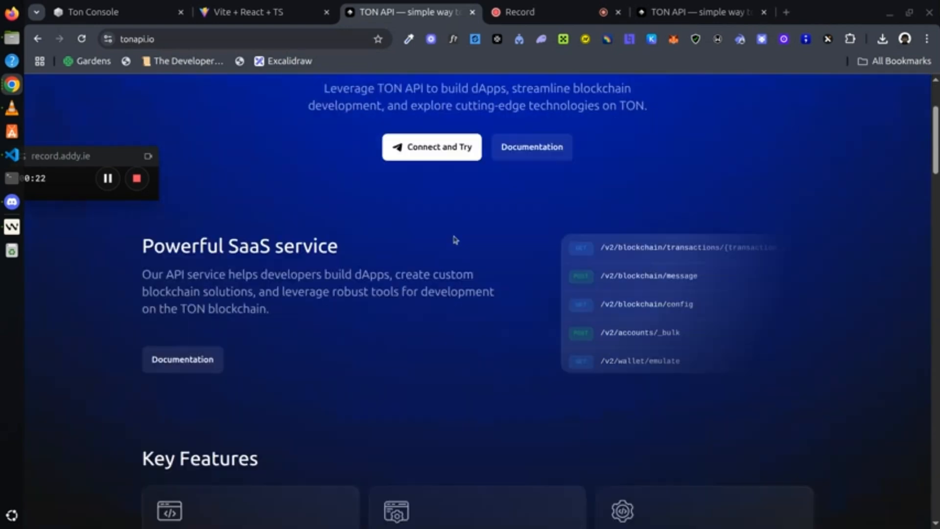
scroll("up", 3)
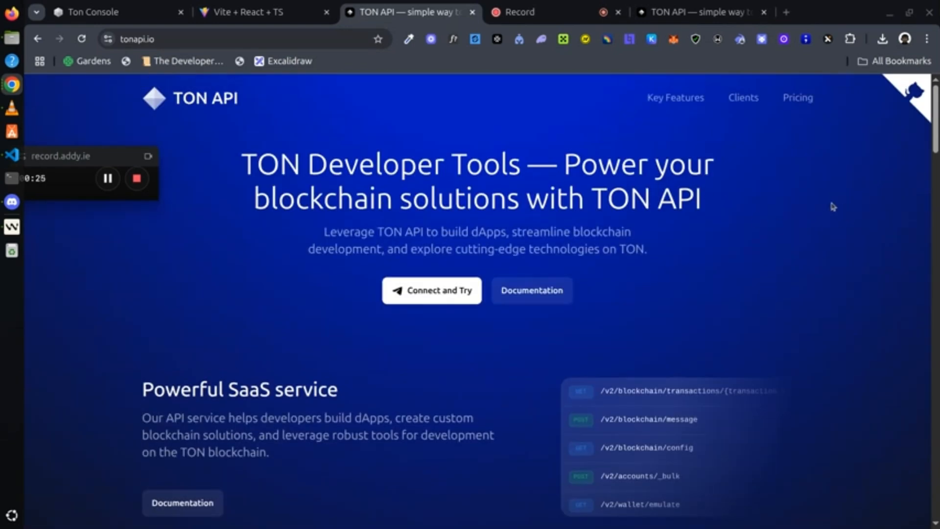
mouse_move(549, 301)
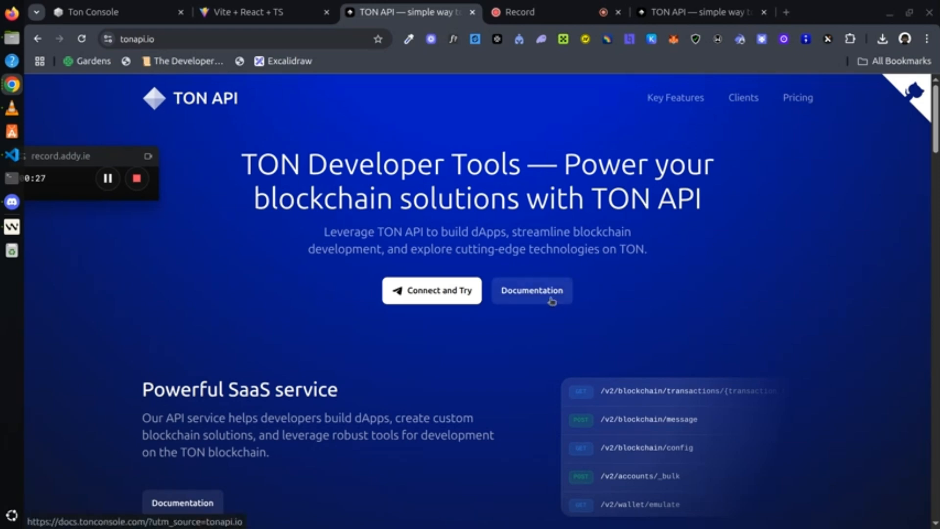
mouse_move(393, 295)
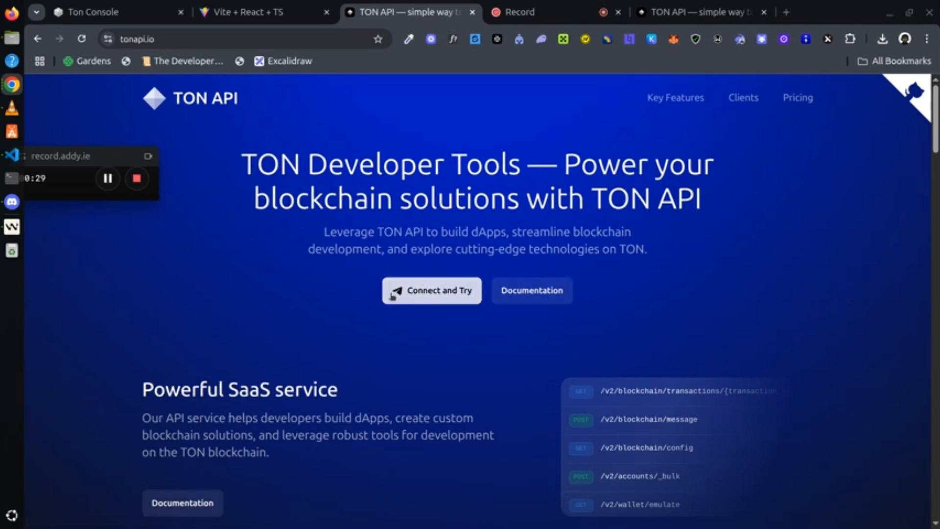
scroll("down", 3)
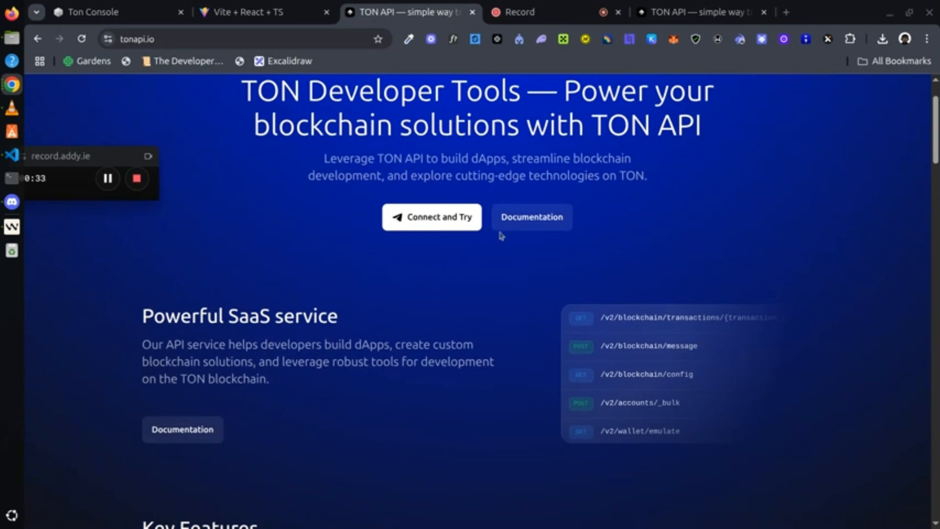
scroll("up", 3)
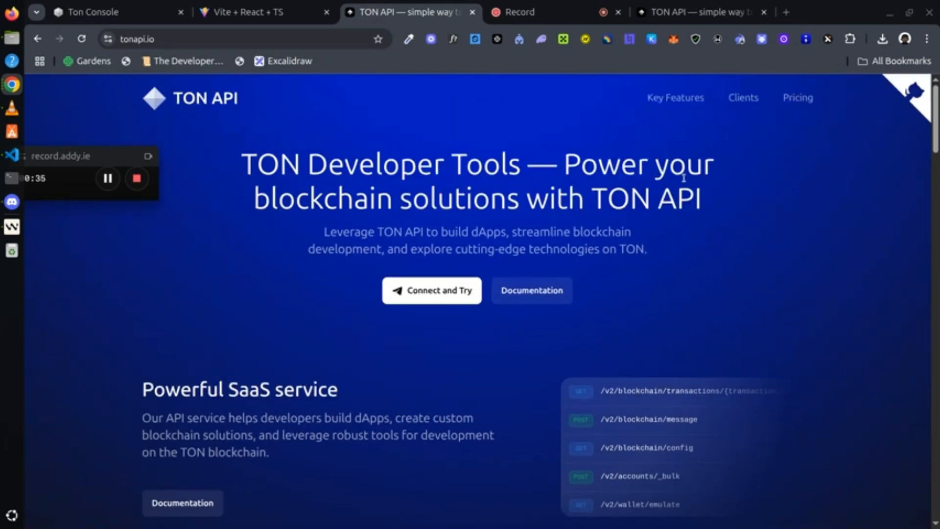
scroll("down", 3)
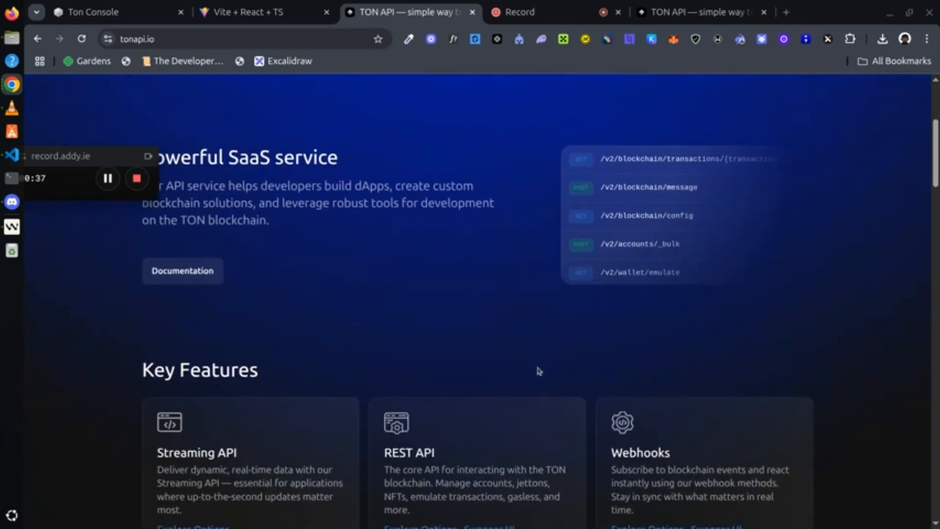
scroll("down", 3)
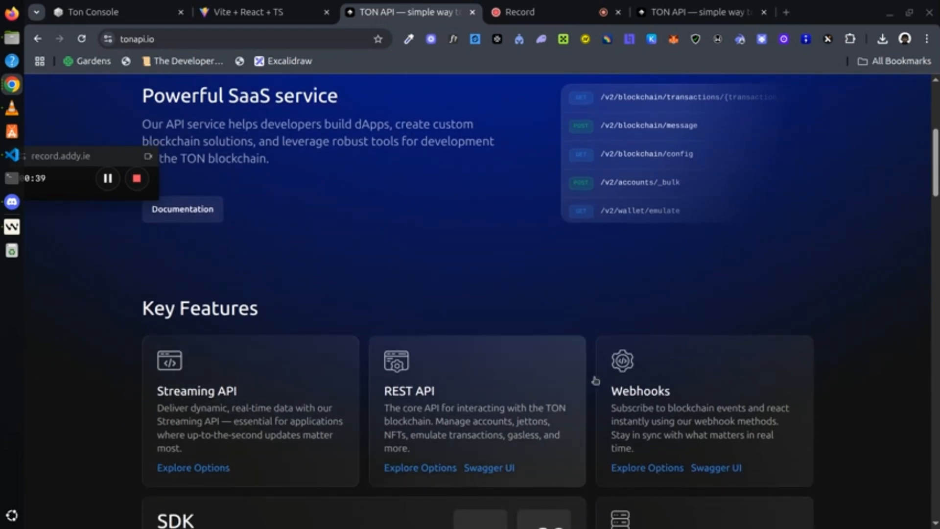
scroll("up", 3)
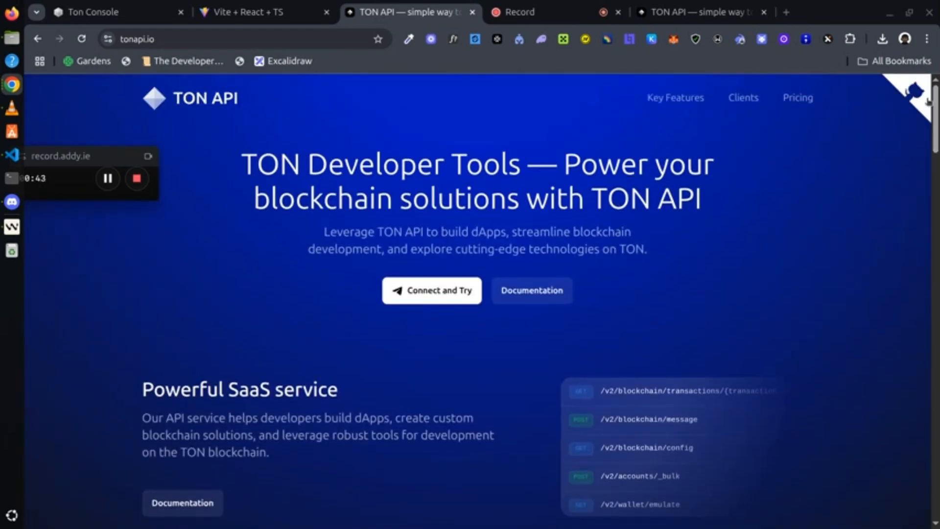
mouse_move(421, 266)
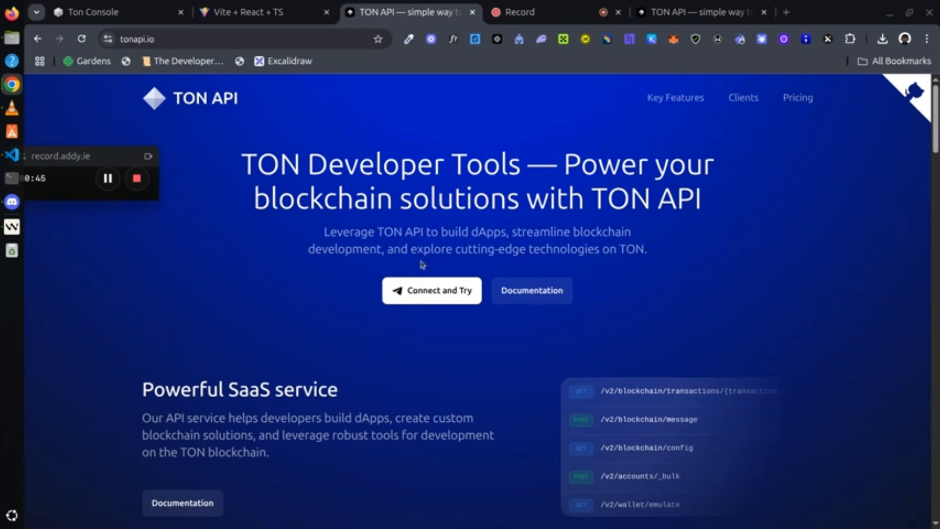
scroll("down", 3)
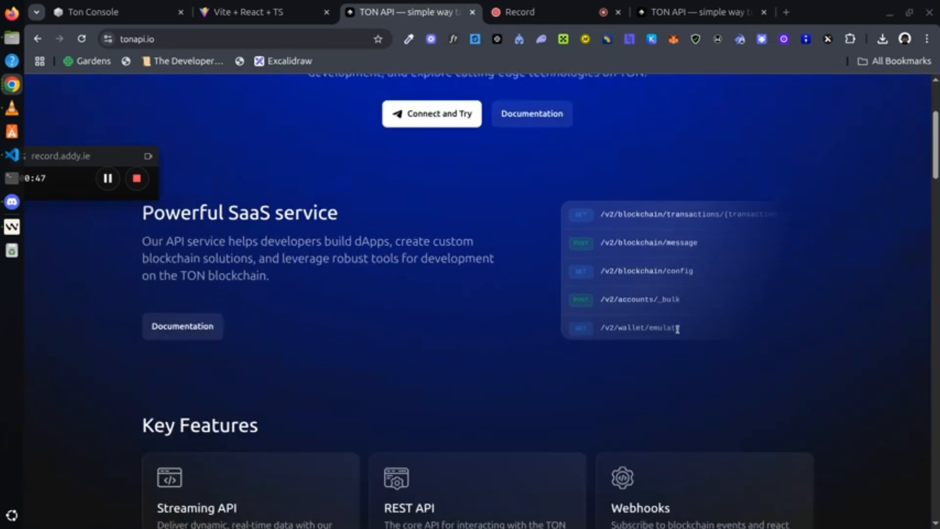
scroll("down", 3)
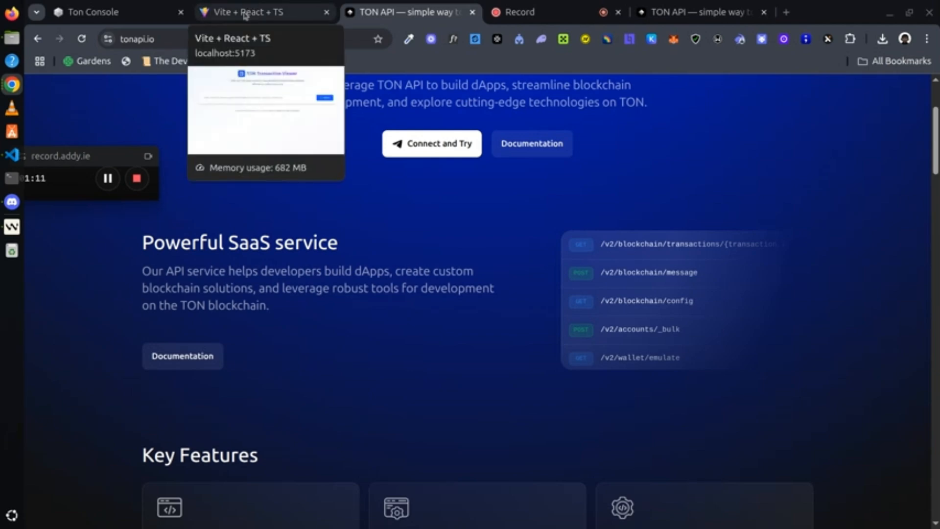
left_click(251, 12)
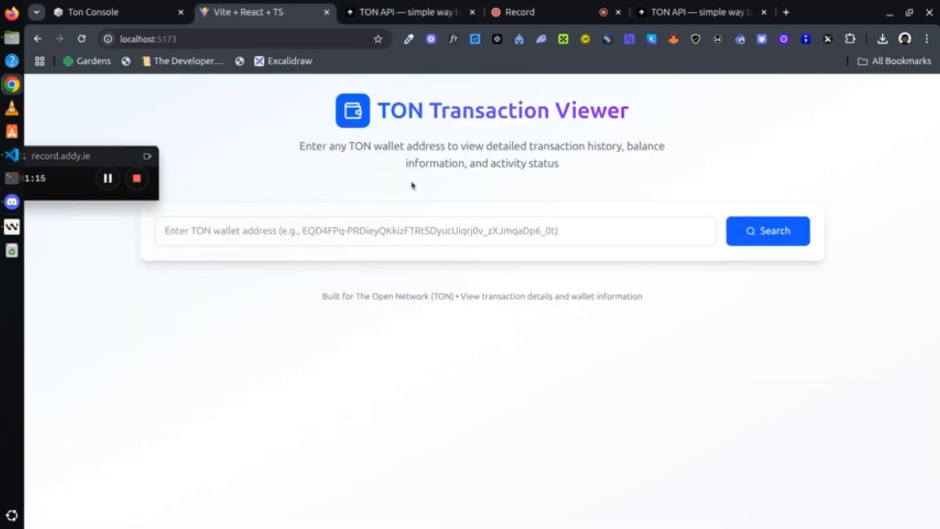
mouse_move(512, 144)
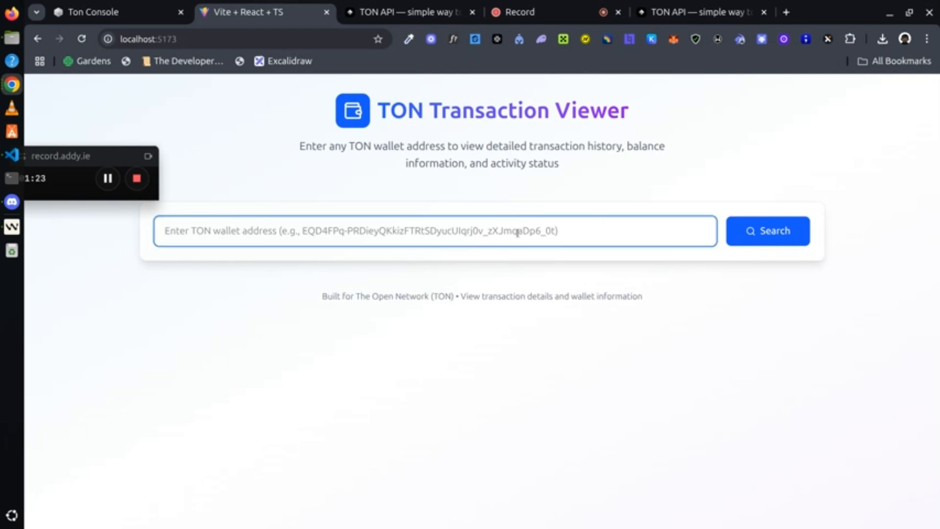
Search wallet EQB_l_Nt2j…W5L0A and review its 12585583.60 TON balance and 10 transactions.
type("EQB_l_Nt2j997cnhL4wJxPief7wXUngz9n3kw7FVKXpW5L0A")
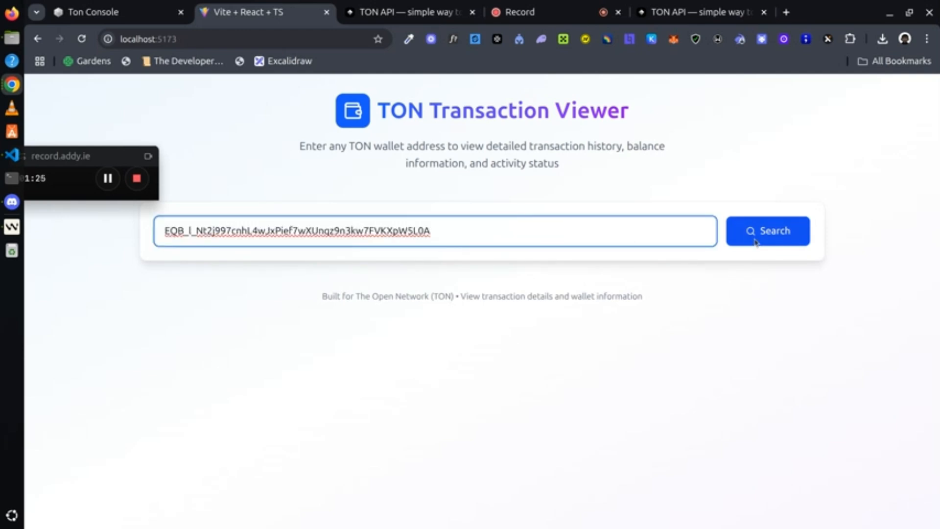
left_click(768, 231)
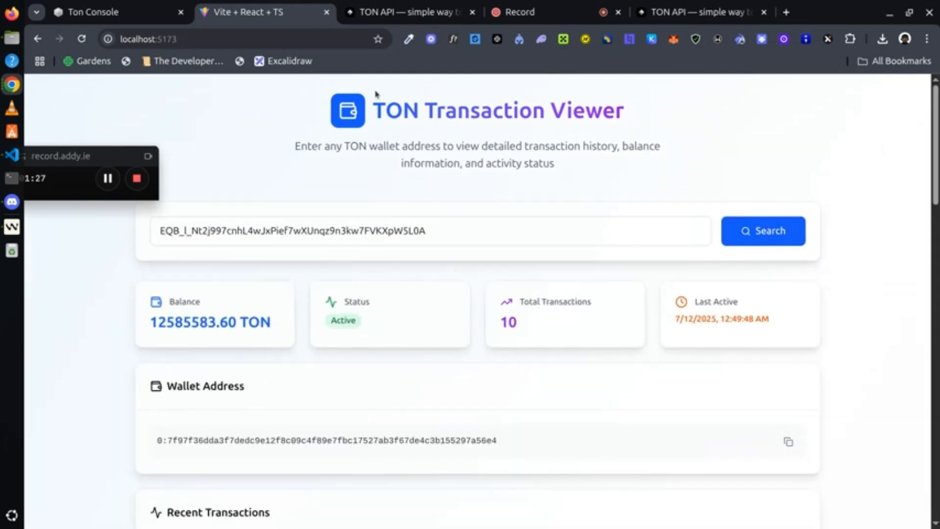
mouse_move(184, 335)
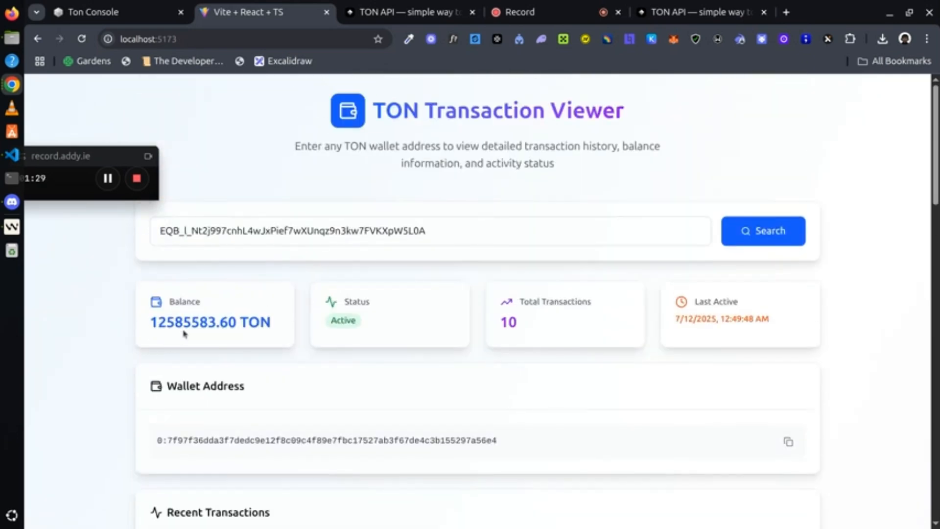
mouse_move(638, 316)
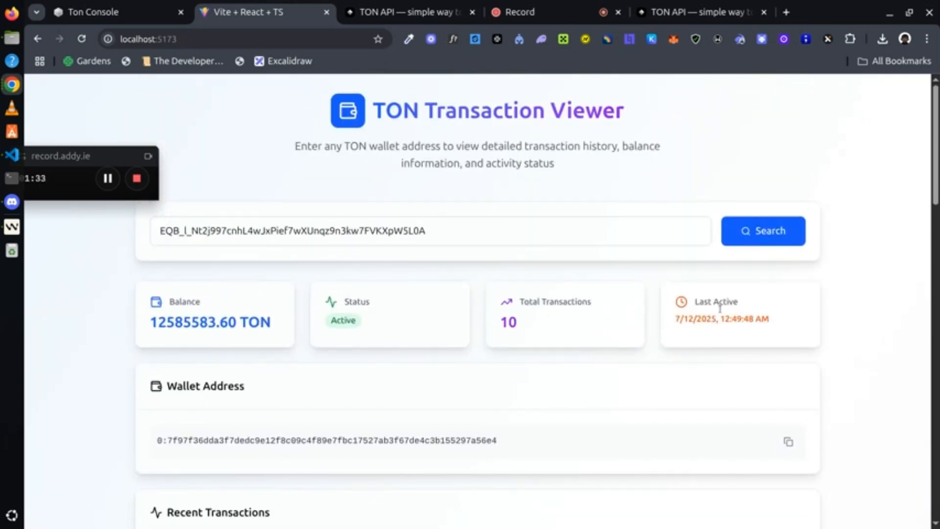
scroll("down", 3)
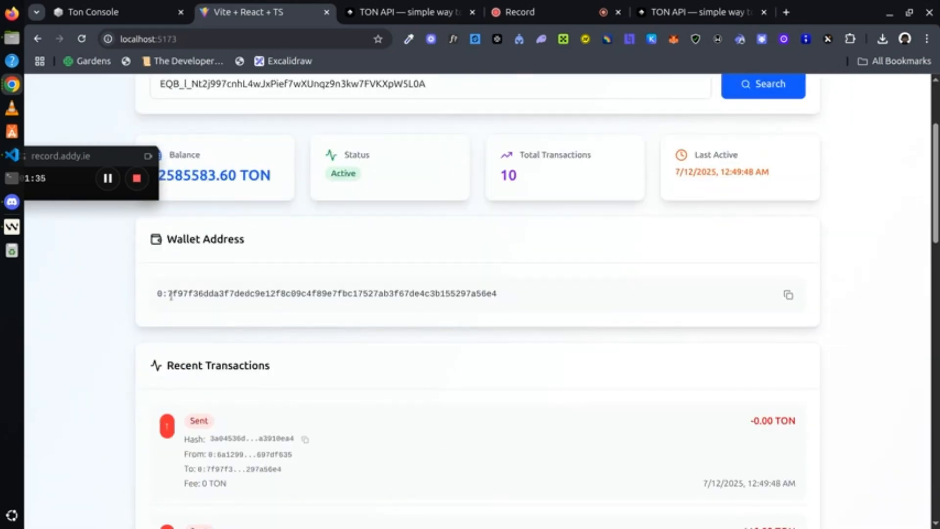
scroll("down", 3)
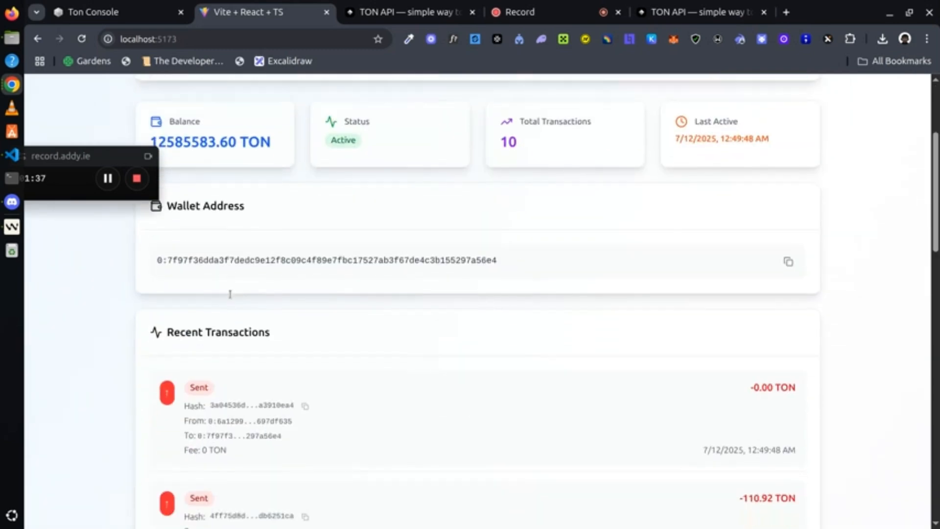
scroll("down", 3)
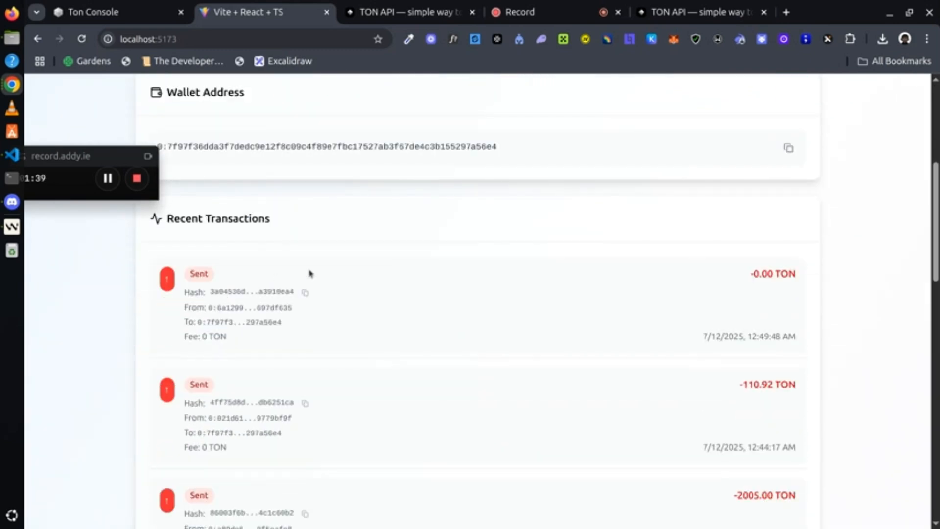
scroll("down", 3)
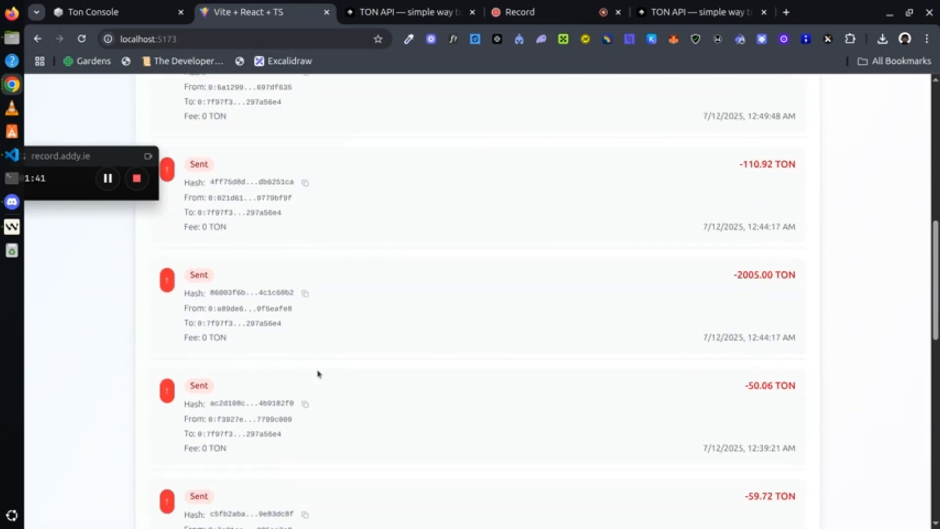
scroll("down", 3)
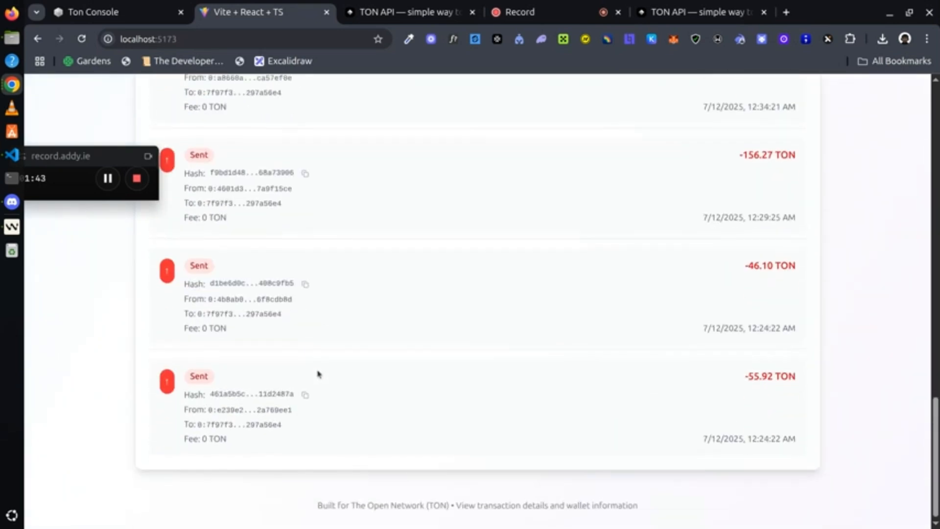
scroll("up", 3)
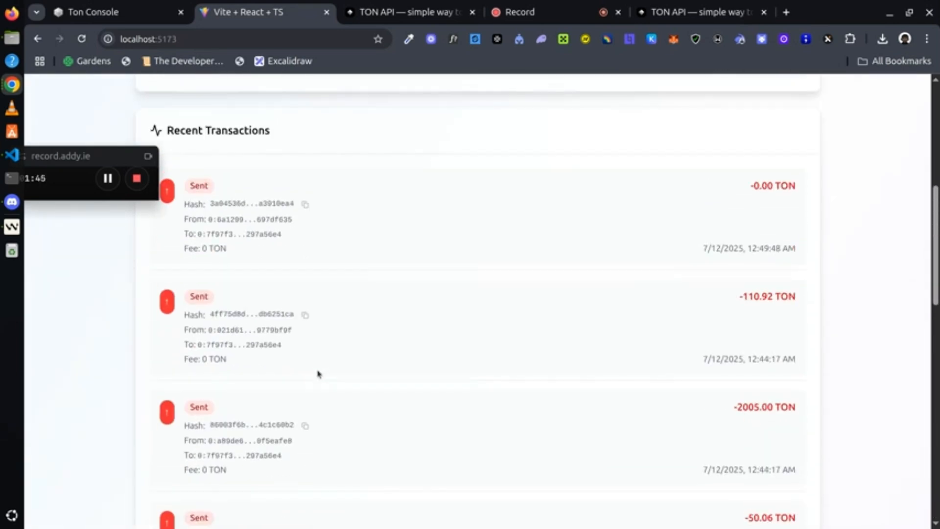
scroll("up", 3)
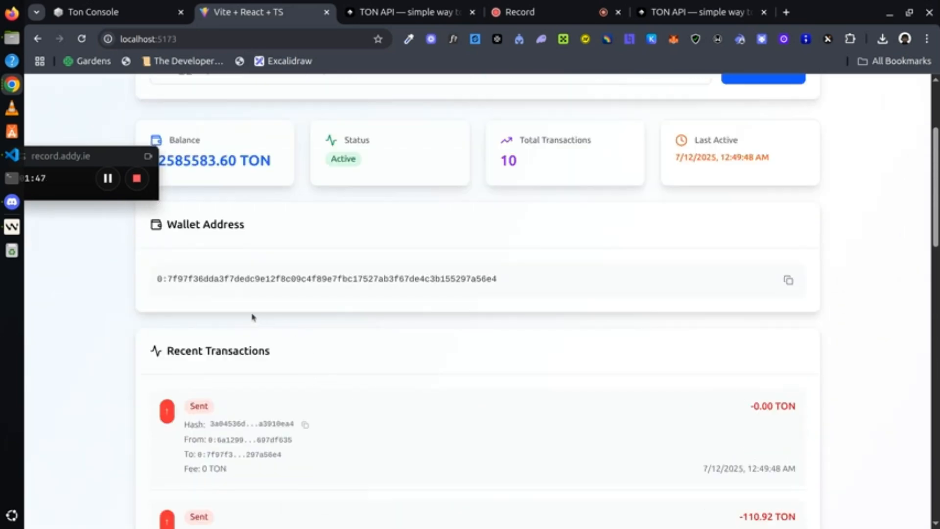
mouse_move(331, 255)
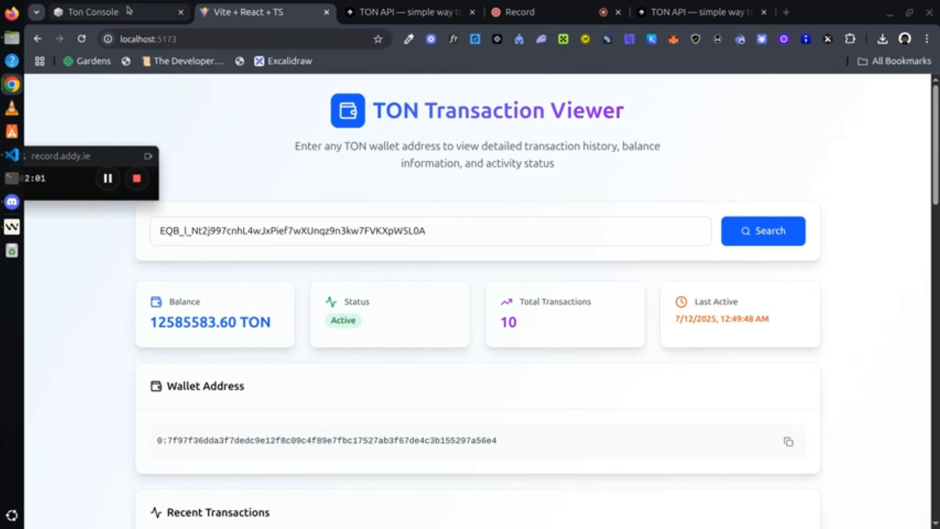
On the Ton Console page, start connecting to Ton Console via the Telegram login popup.
left_click(93, 12)
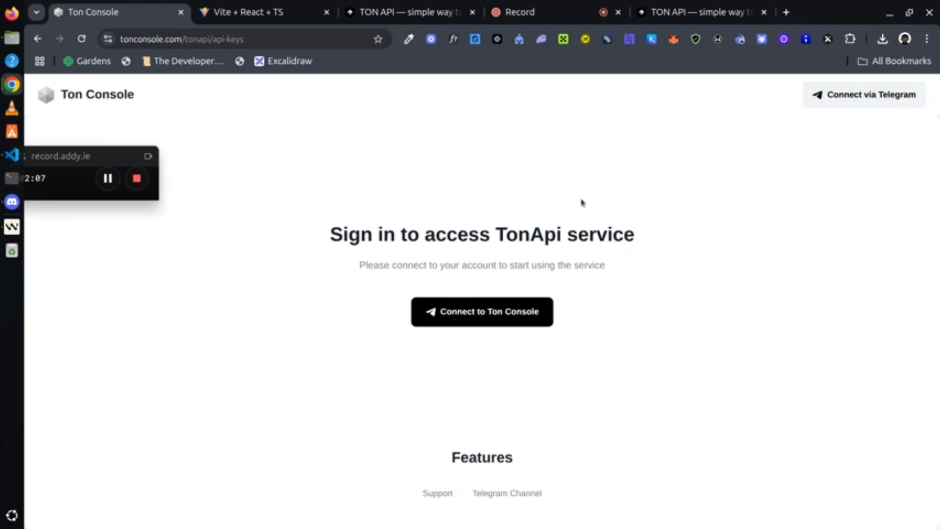
mouse_move(668, 195)
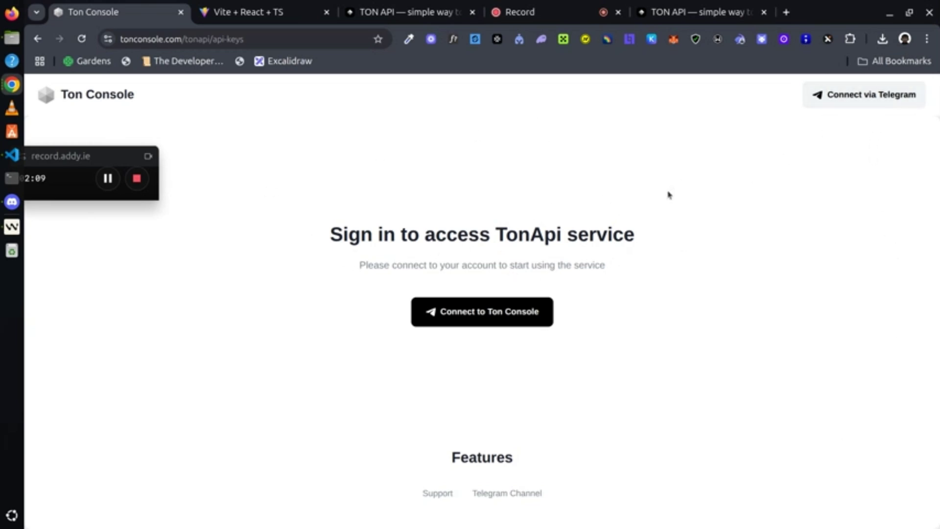
mouse_move(629, 173)
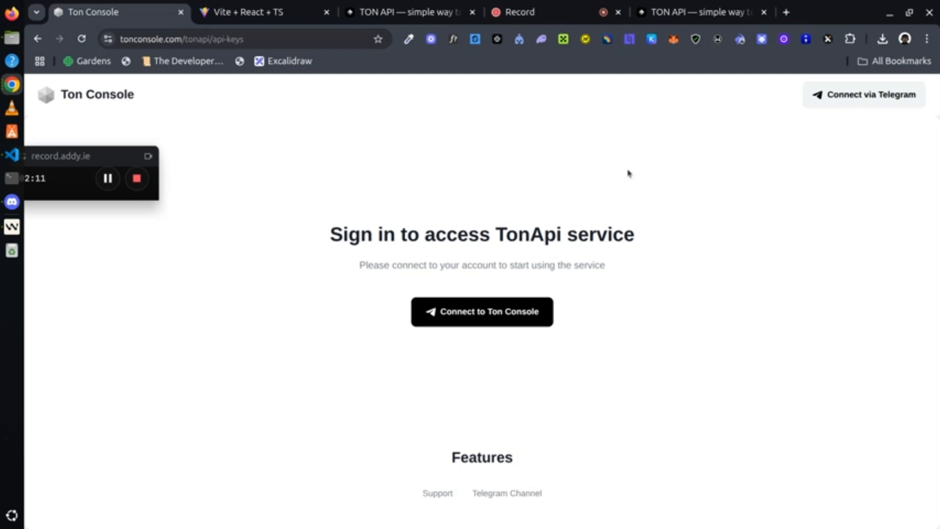
mouse_move(729, 164)
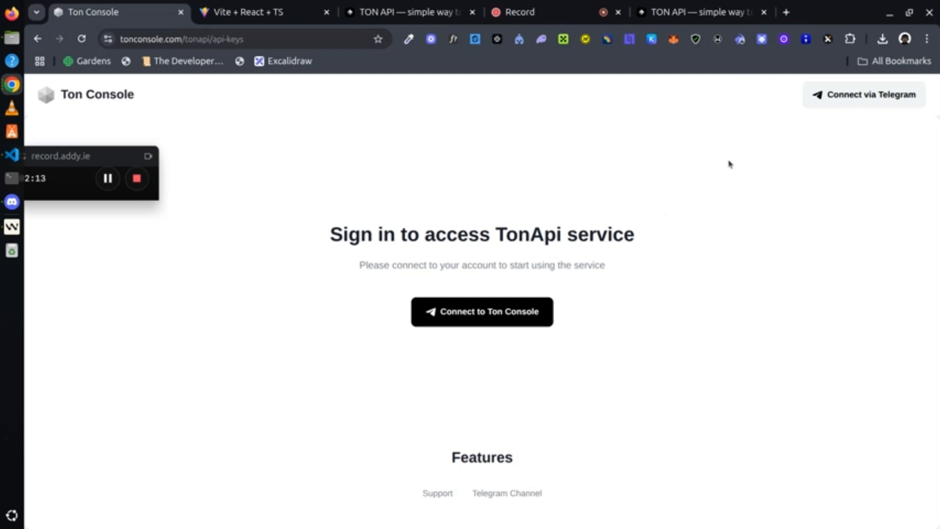
mouse_move(801, 120)
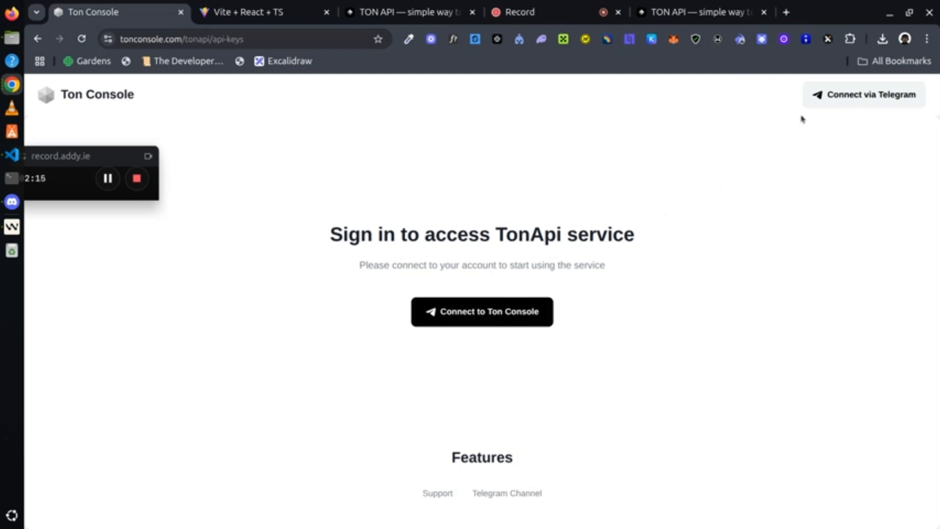
mouse_move(793, 244)
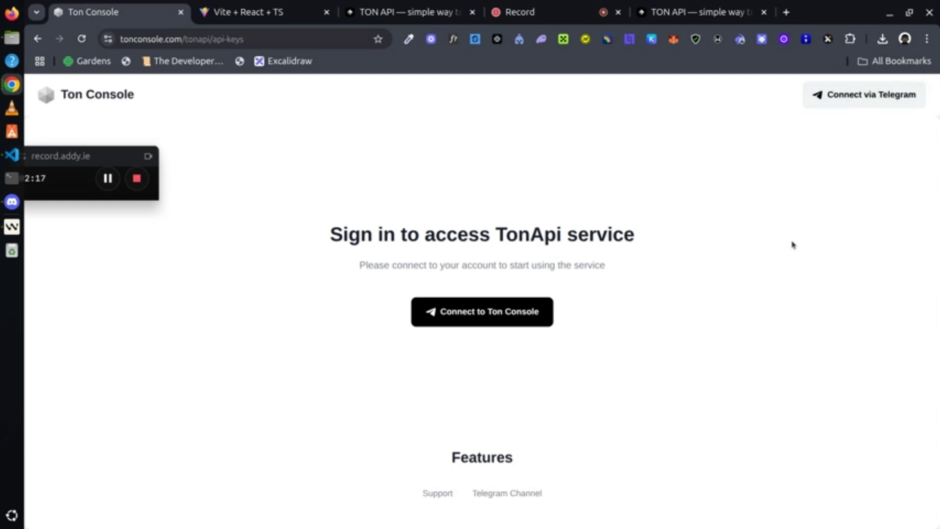
mouse_move(427, 359)
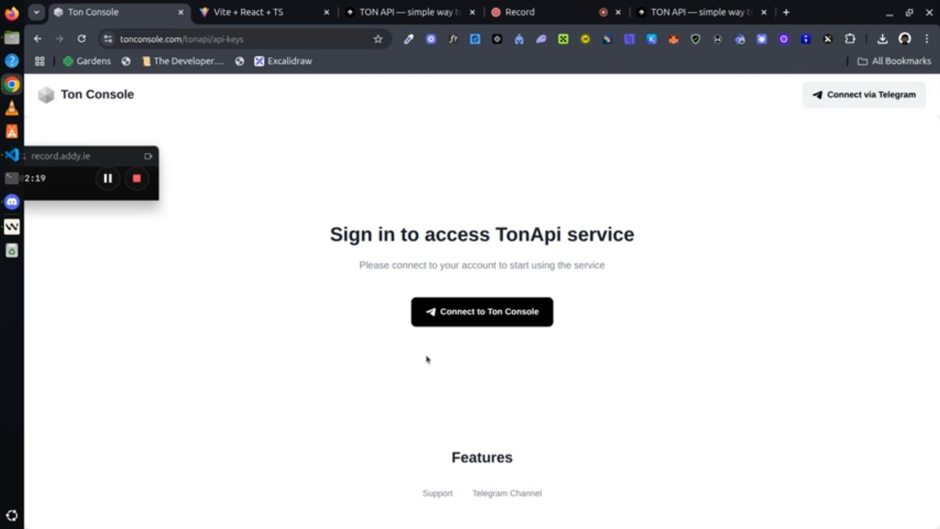
mouse_move(832, 125)
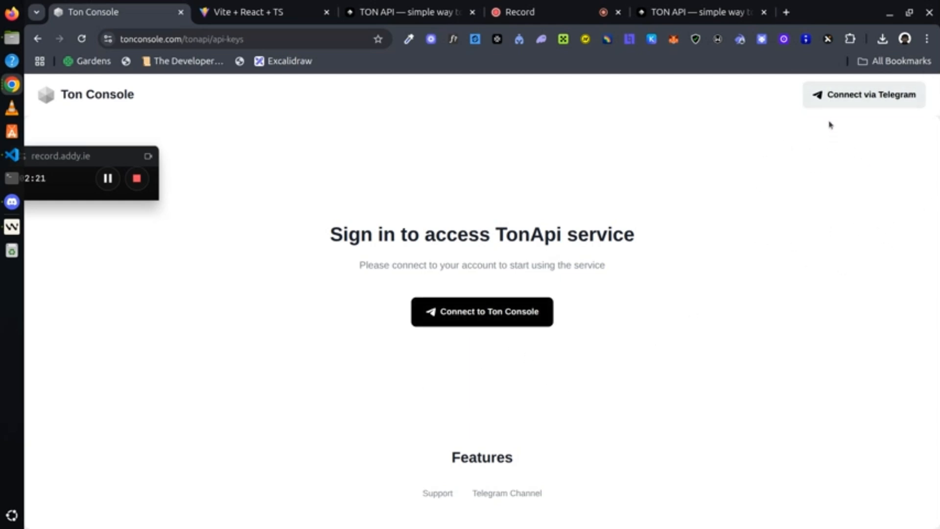
left_click(481, 311)
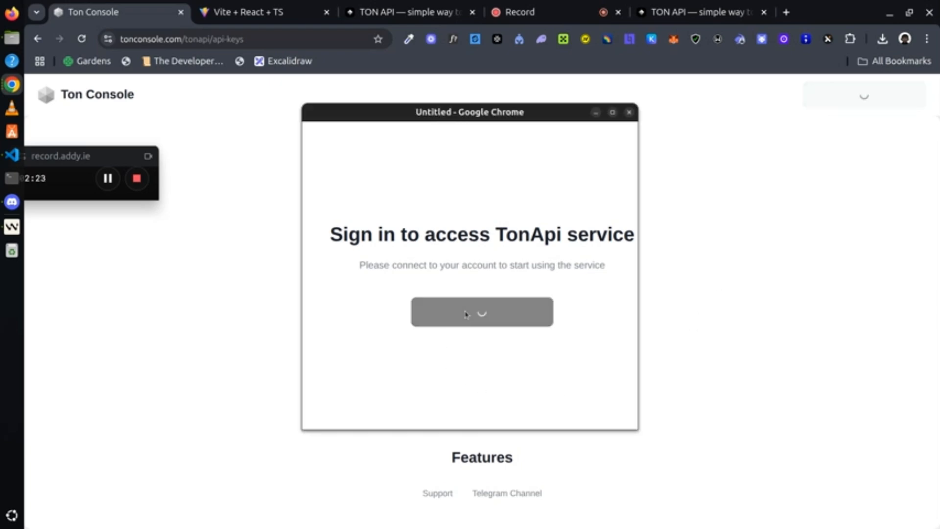
Complete the Telegram login, returning to the API keys page with the sample-app key.
left_click(465, 311)
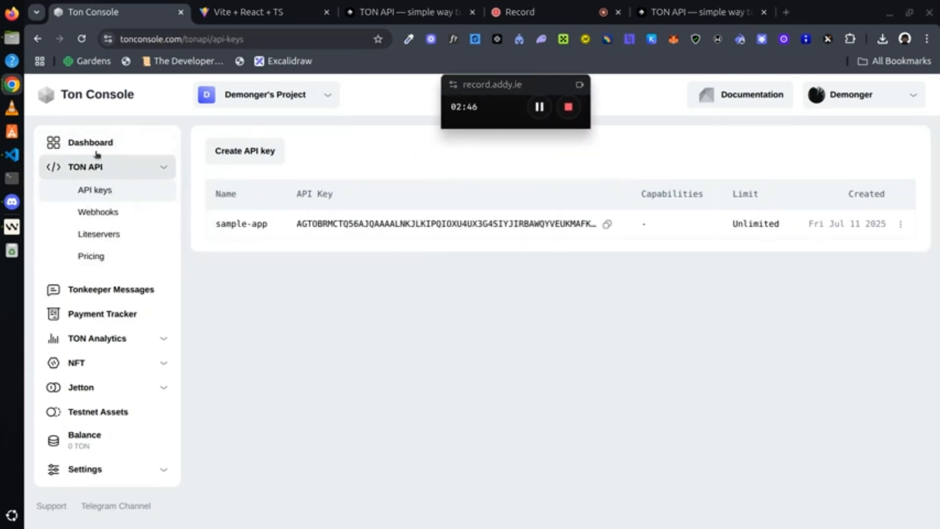
Open the Dashboard showing the Free plan at 1 request per second.
left_click(90, 143)
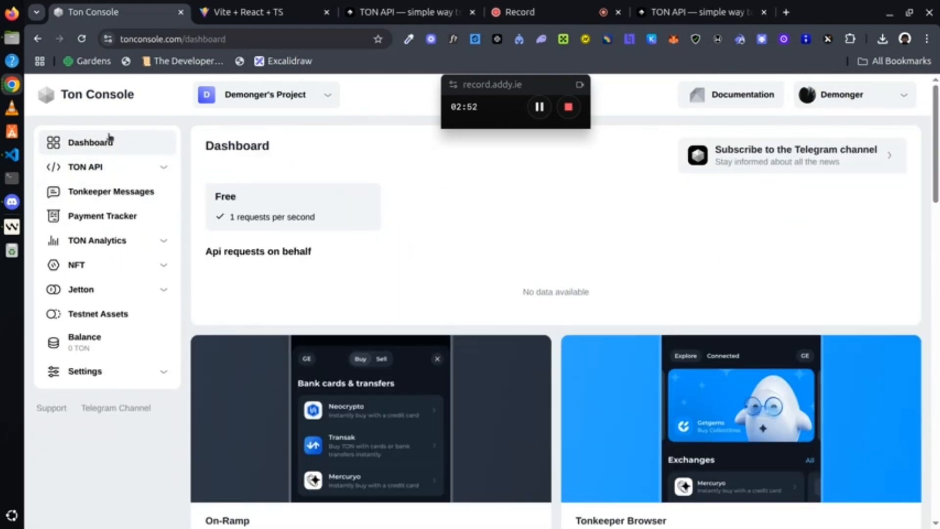
mouse_move(94, 204)
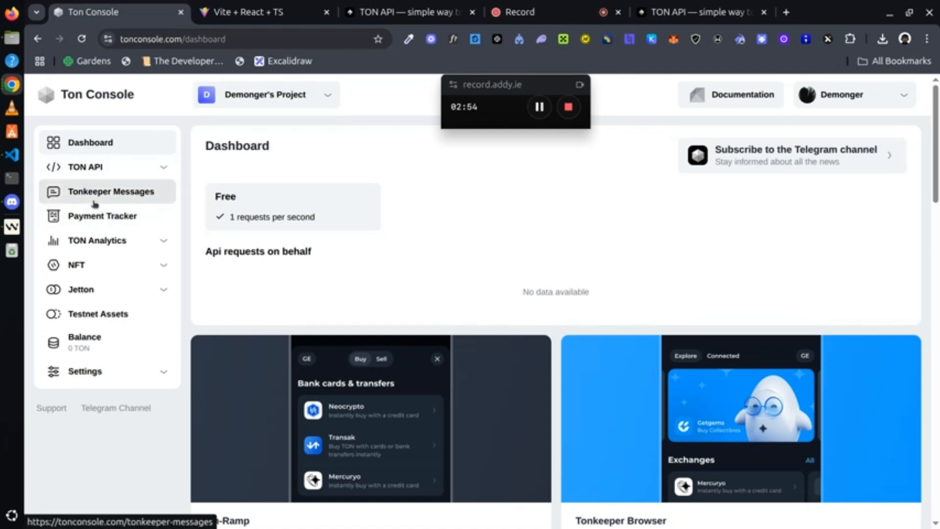
mouse_move(101, 241)
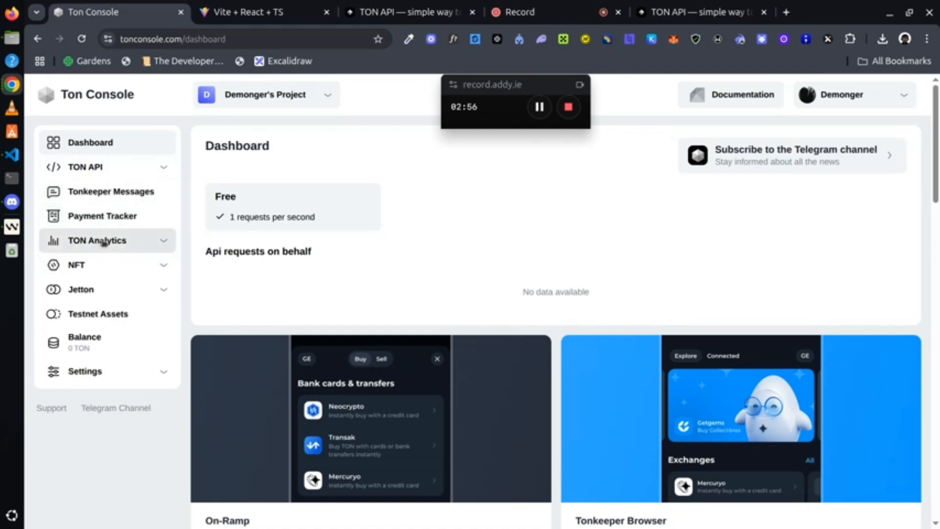
mouse_move(113, 268)
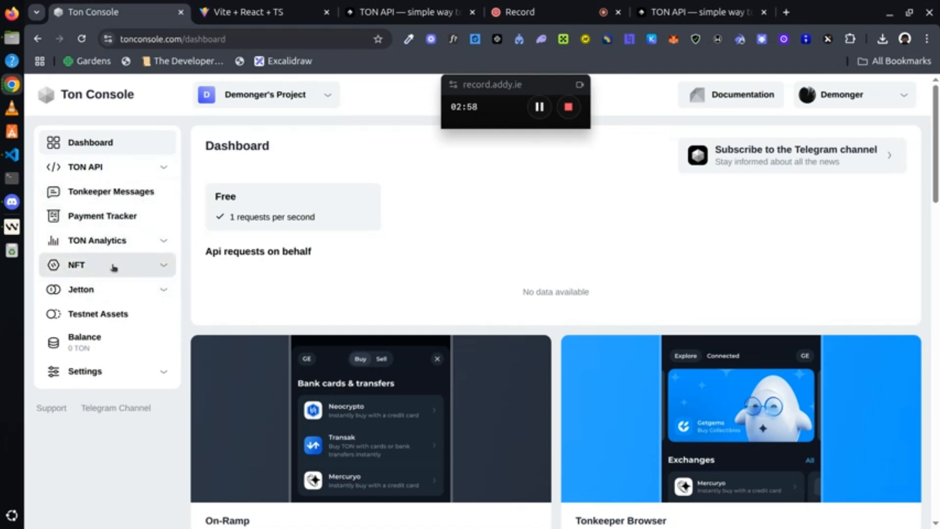
mouse_move(128, 366)
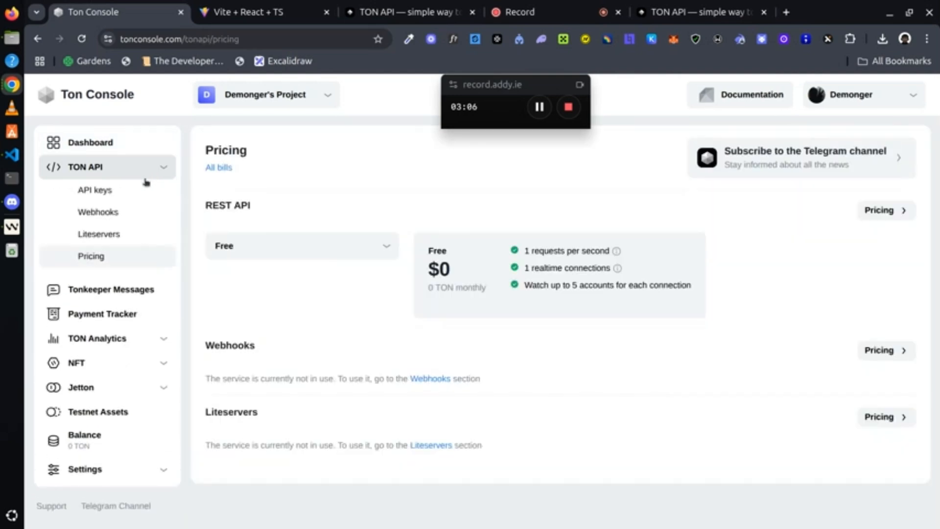
mouse_move(618, 252)
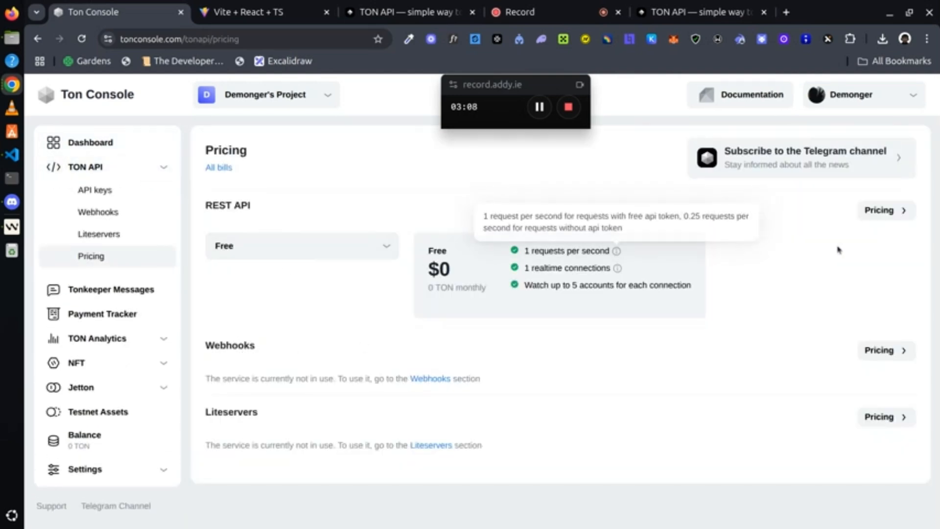
mouse_move(858, 257)
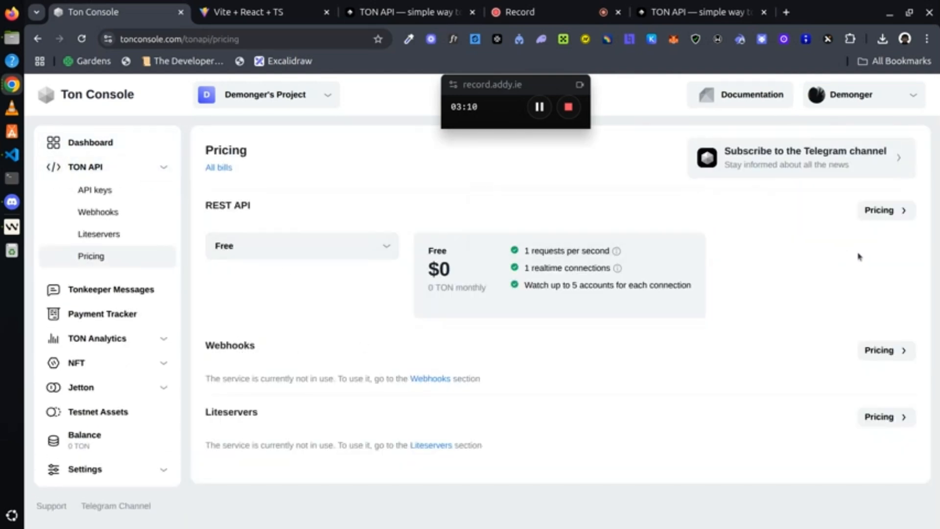
mouse_move(294, 189)
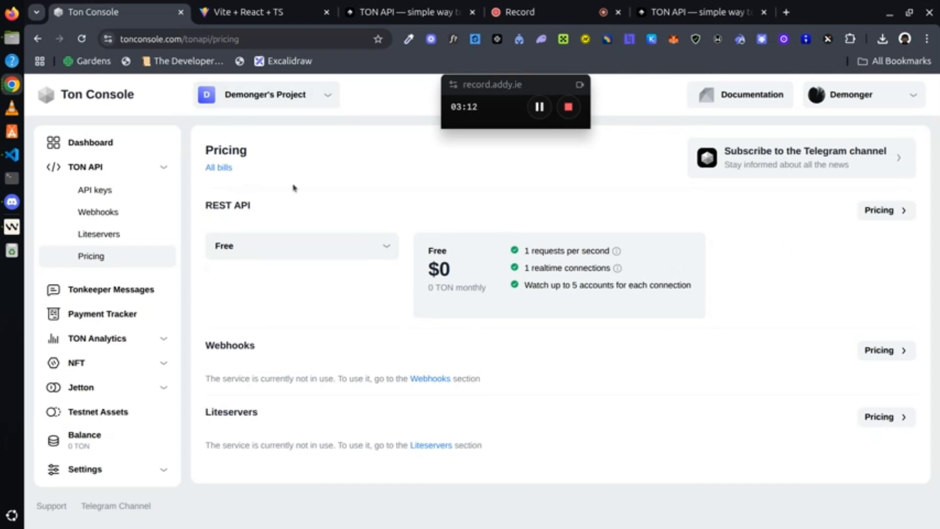
mouse_move(247, 238)
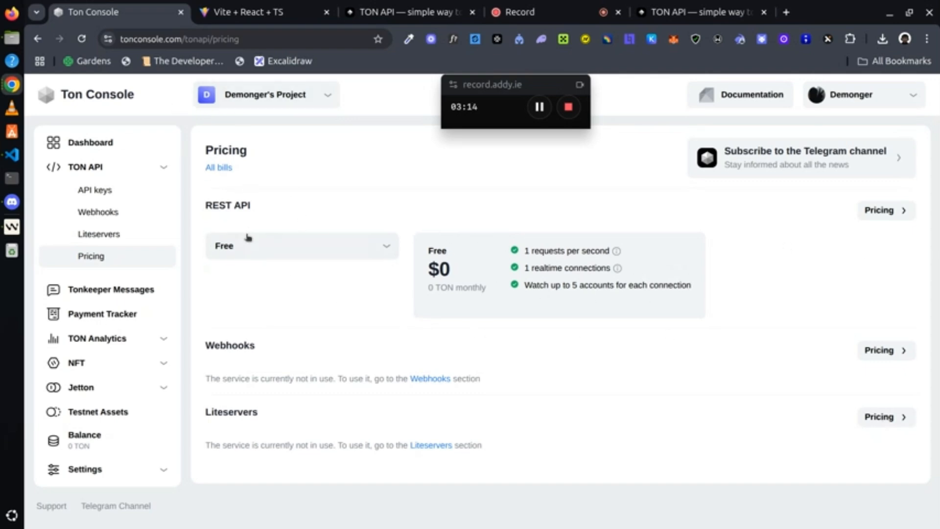
mouse_move(505, 262)
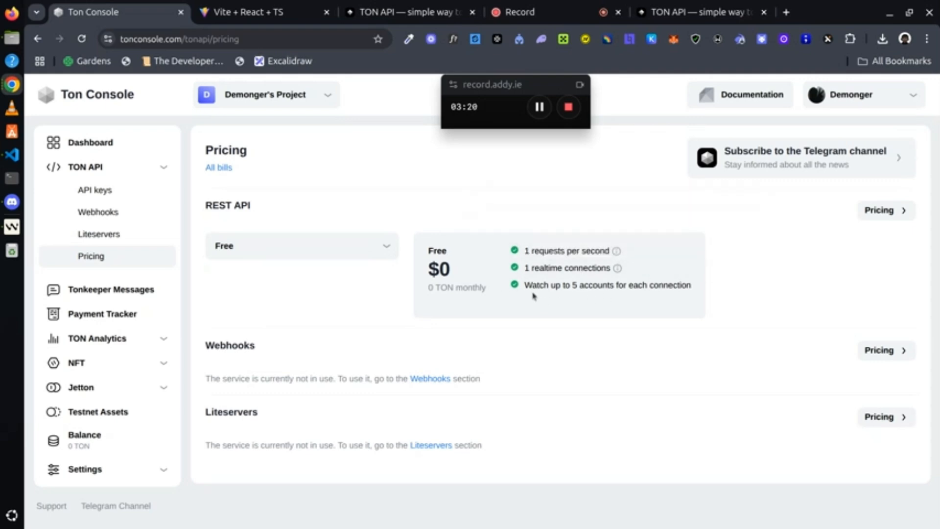
mouse_move(621, 296)
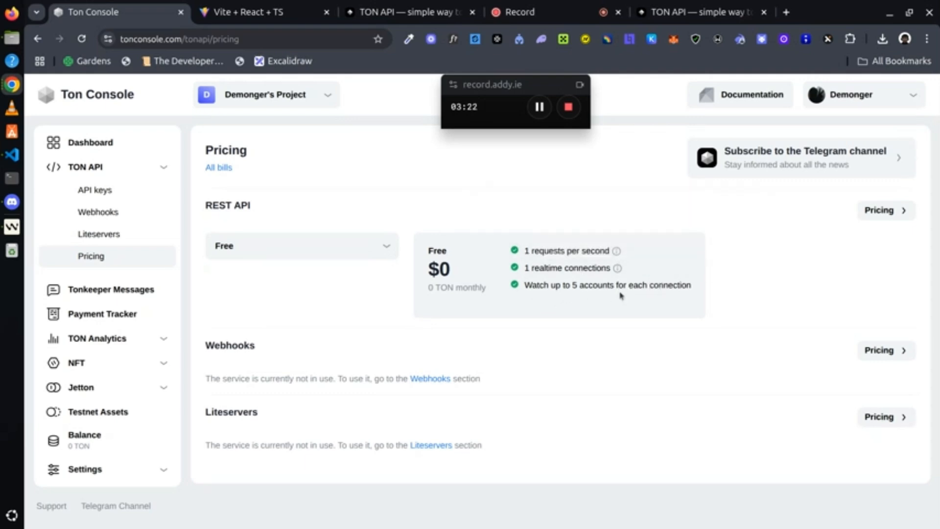
mouse_move(87, 123)
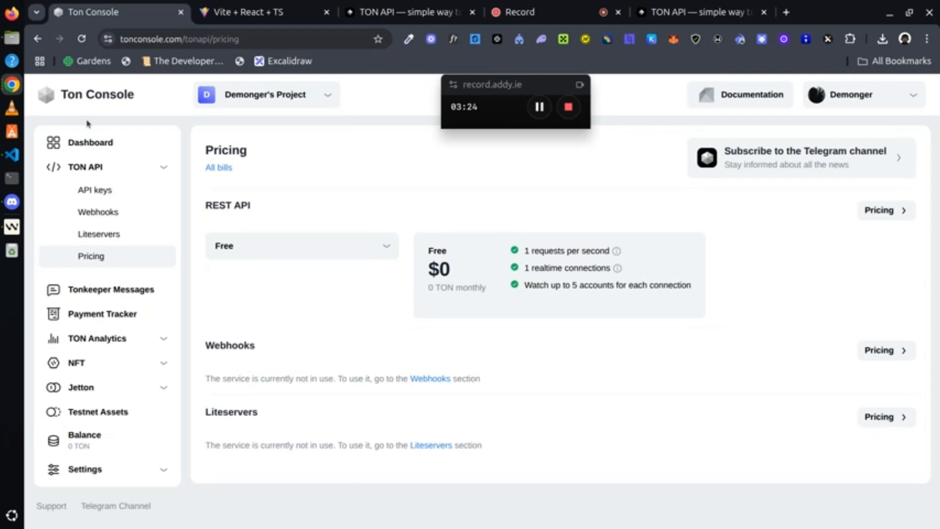
mouse_move(187, 258)
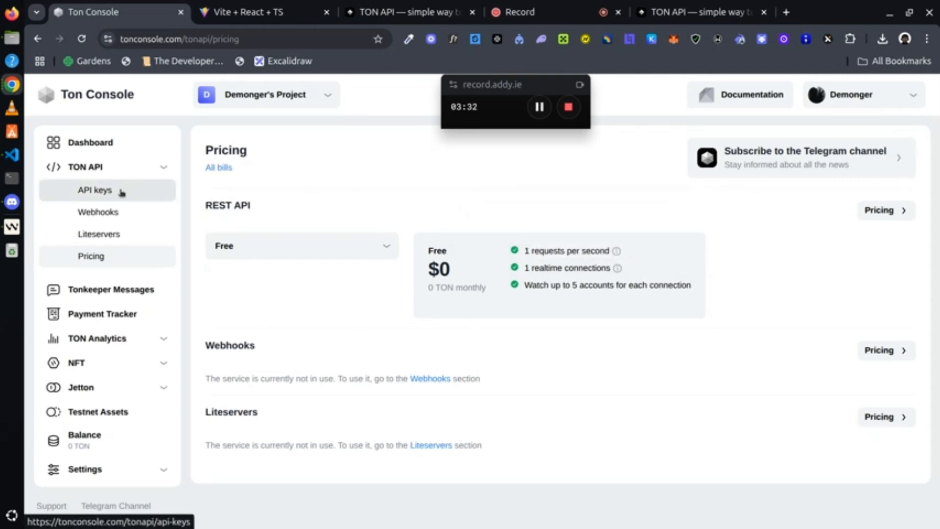
Create API key 'transaction-viewer' with webhook management allowed.
left_click(94, 189)
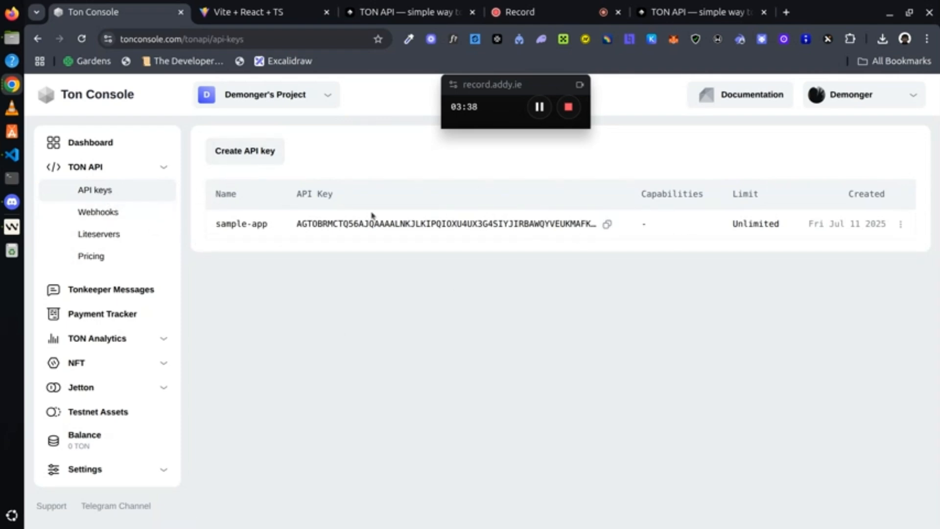
mouse_move(352, 240)
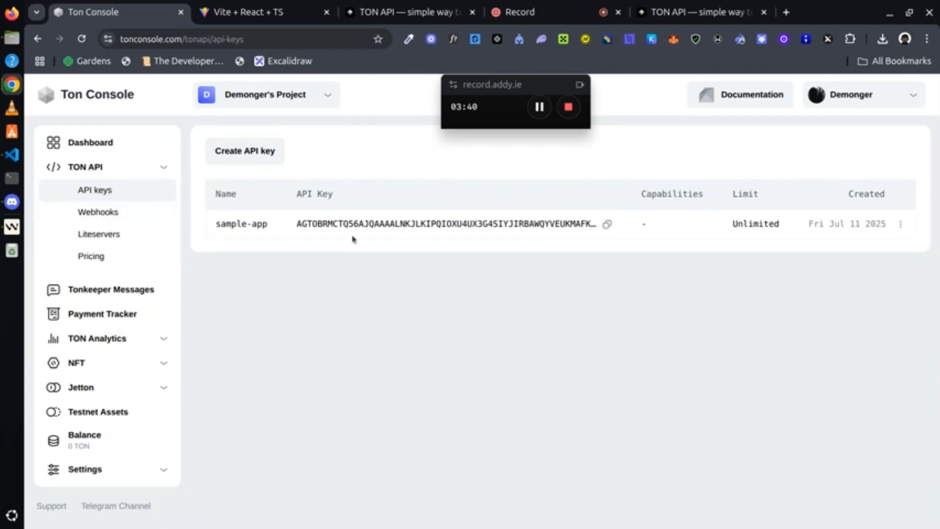
mouse_move(484, 234)
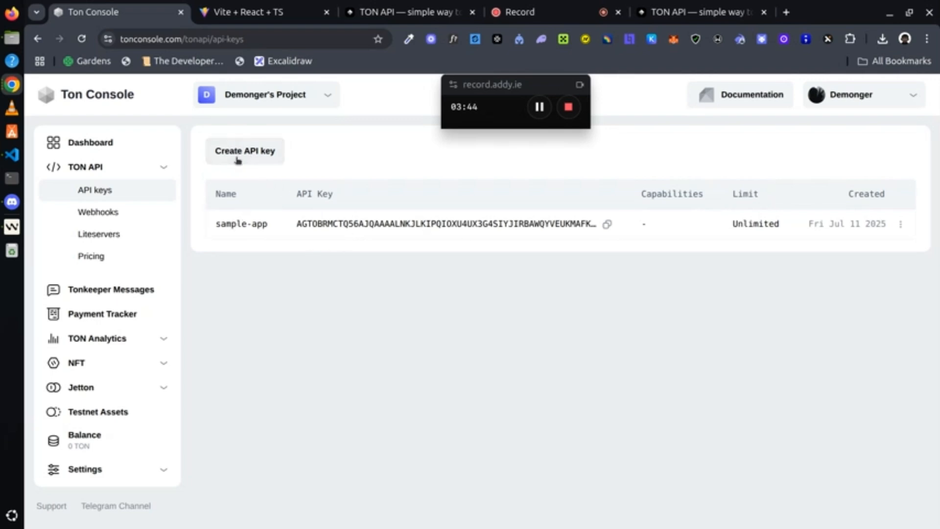
left_click(245, 151)
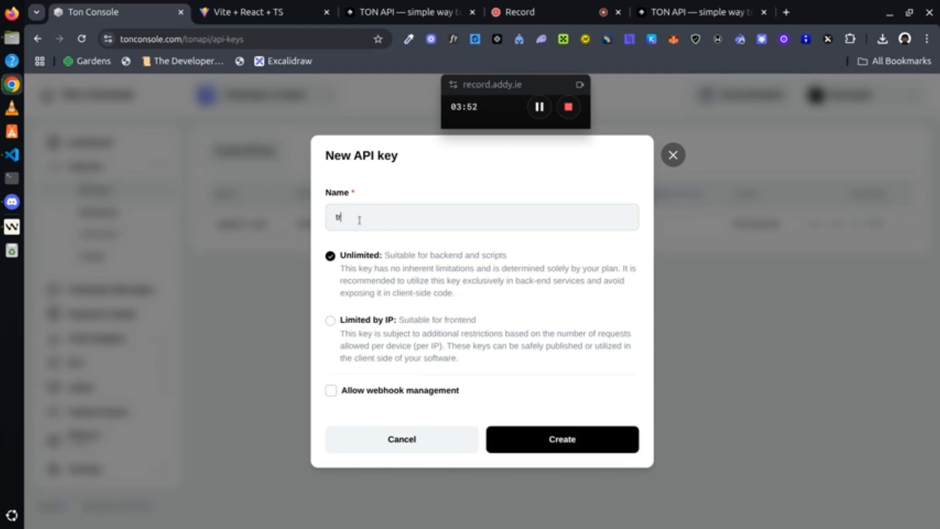
type("ransaction-")
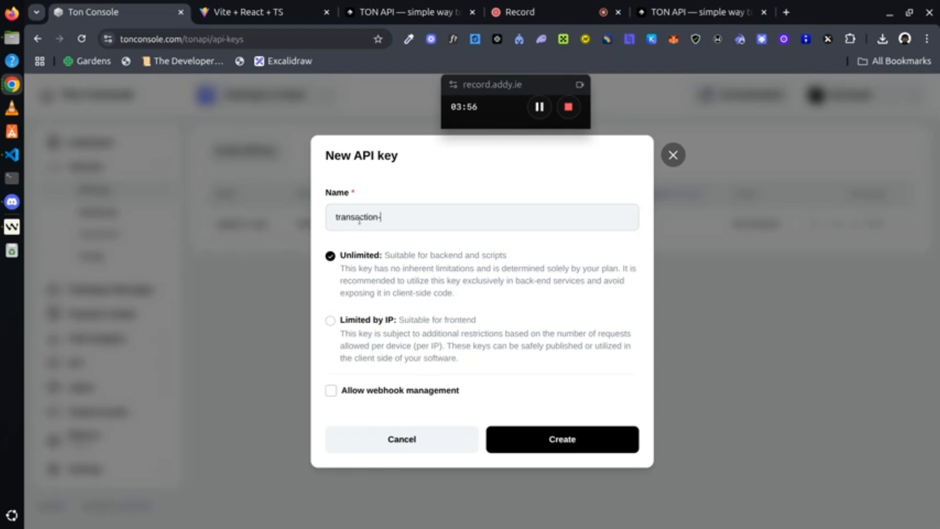
type("viewer")
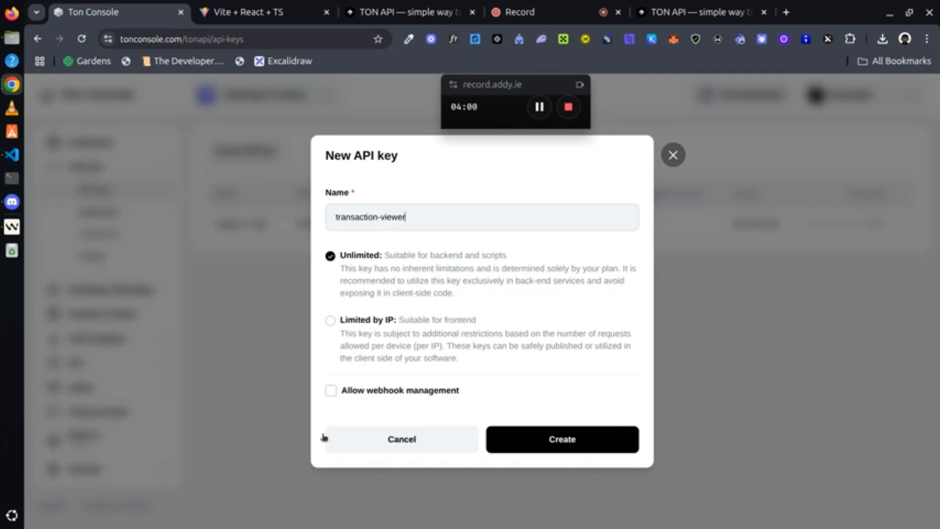
left_click(331, 404)
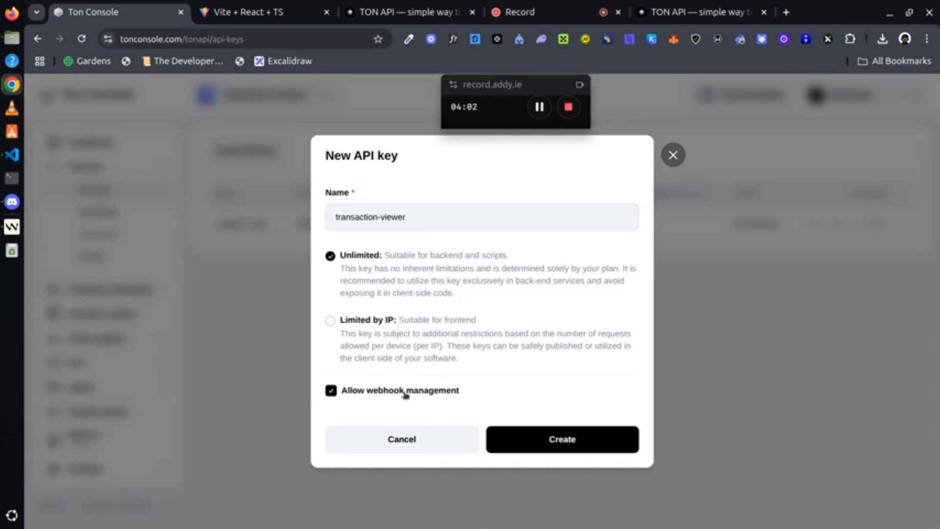
left_click(562, 439)
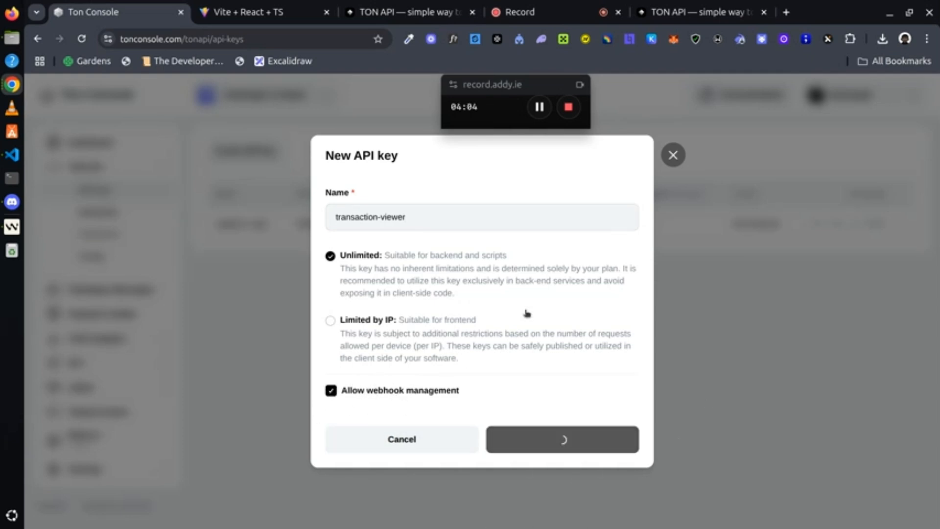
left_click(562, 440)
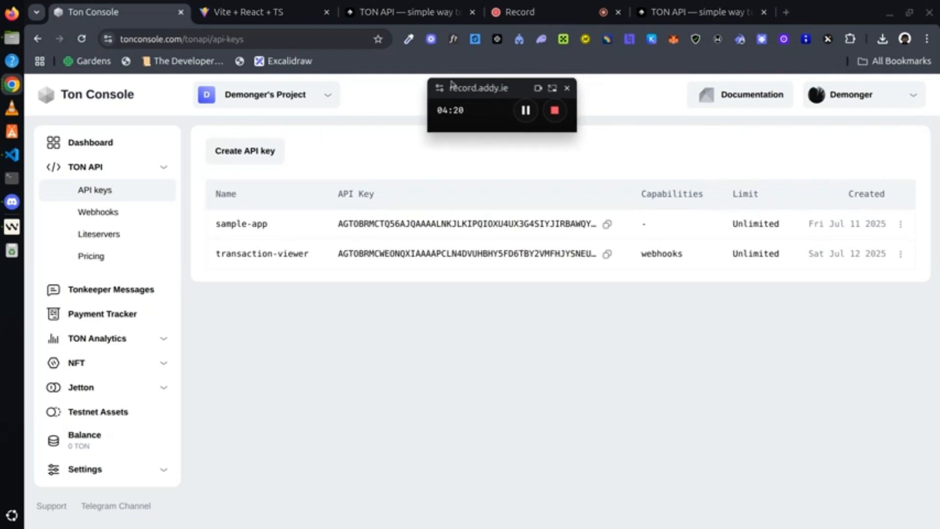
left_click_drag(474, 88, 387, 101)
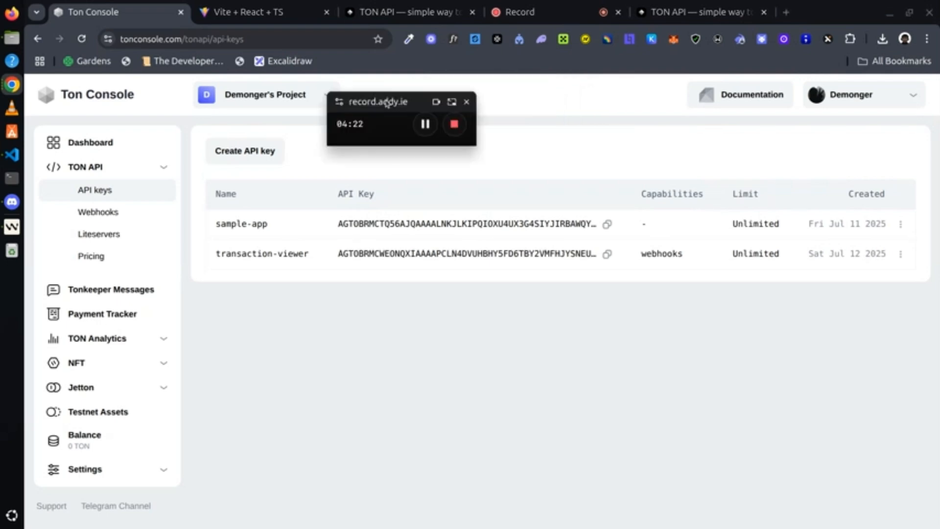
left_click_drag(400, 102, 160, 97)
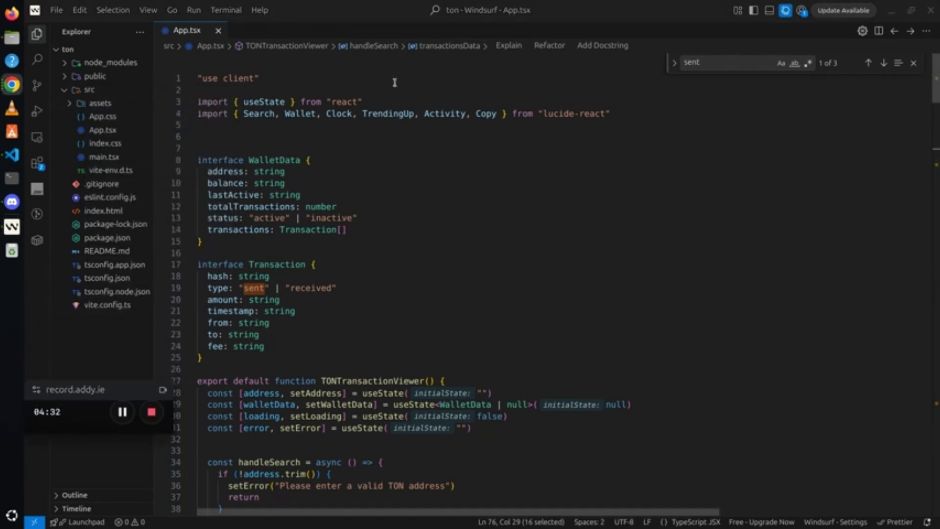
mouse_move(417, 70)
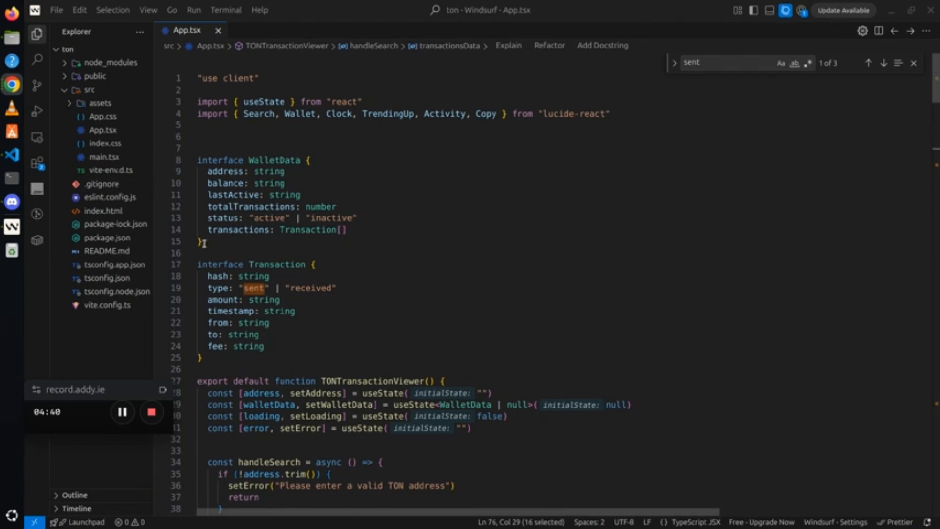
scroll("down", 3)
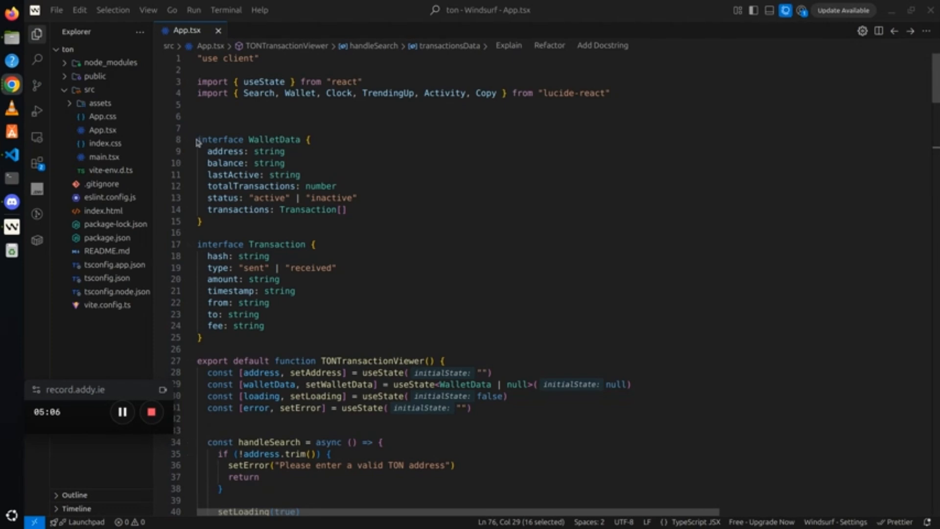
left_click_drag(198, 139, 254, 198)
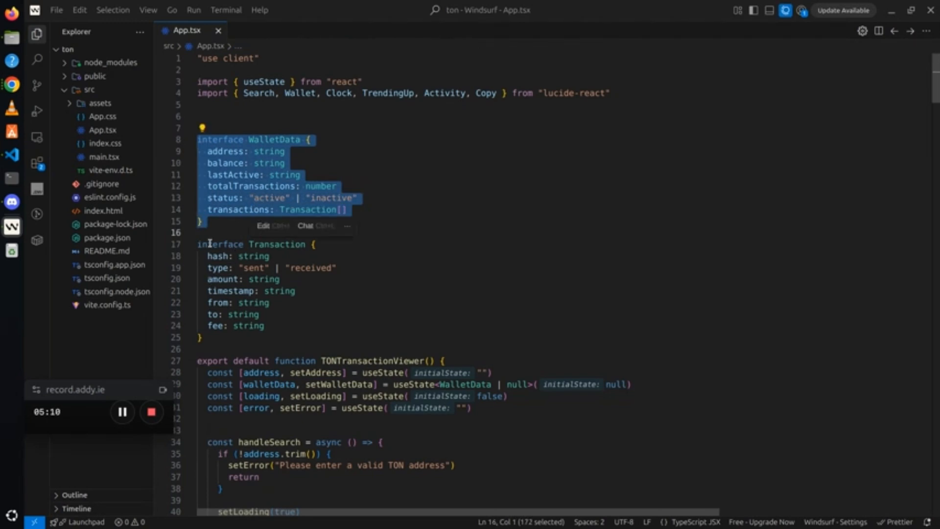
left_click(207, 233)
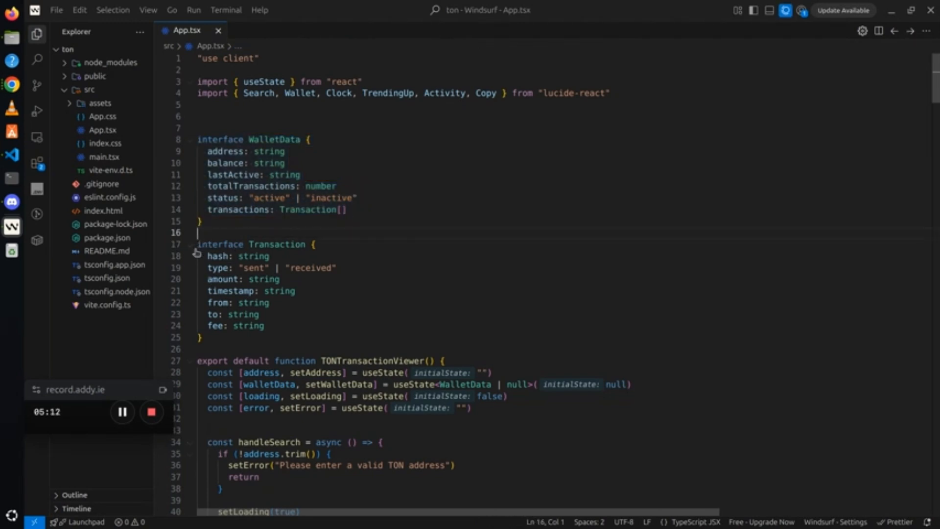
left_click_drag(198, 244, 233, 303)
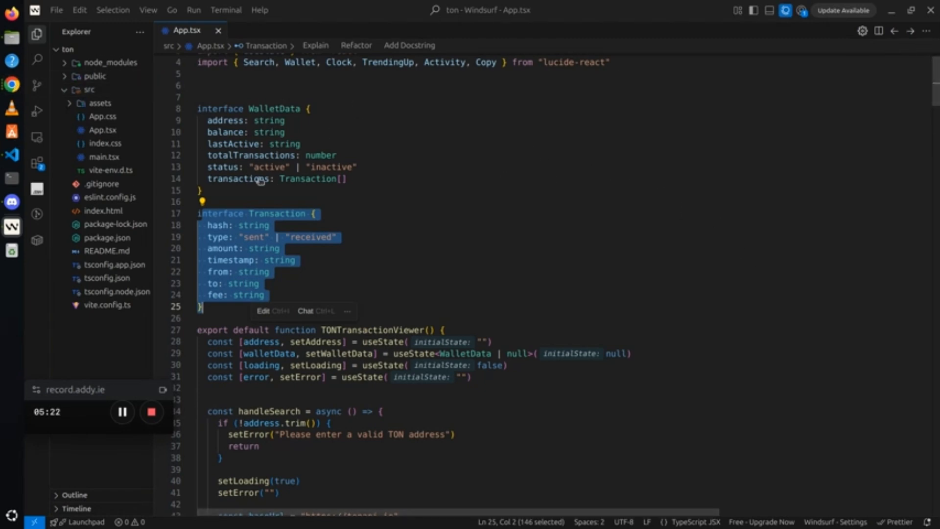
mouse_move(414, 171)
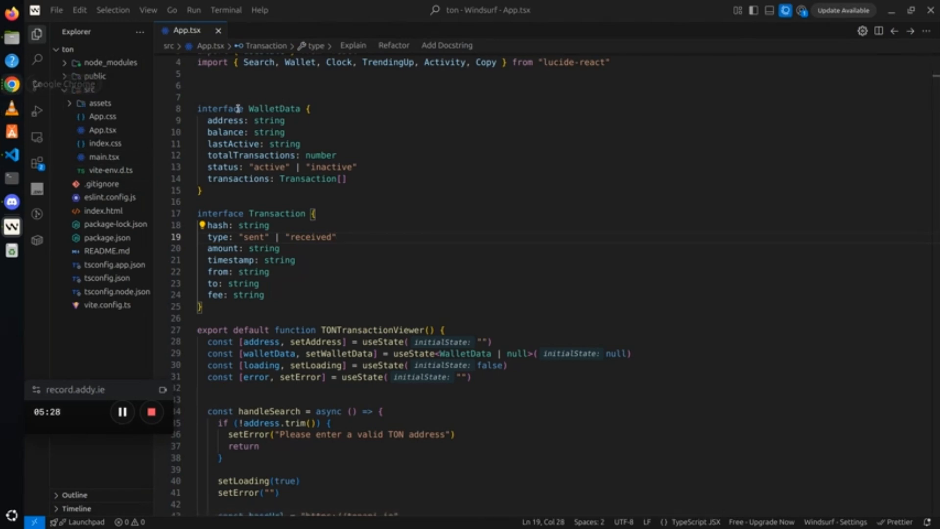
scroll("down", 3)
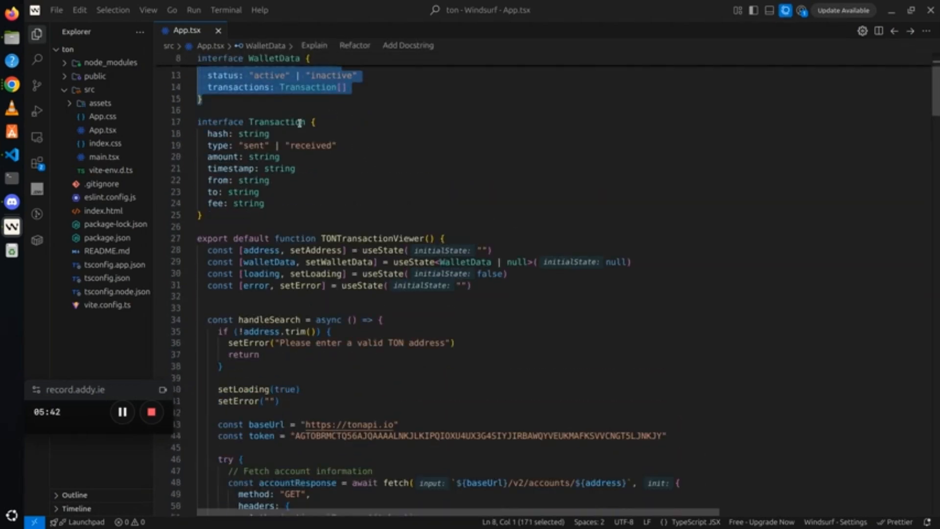
scroll("down", 3)
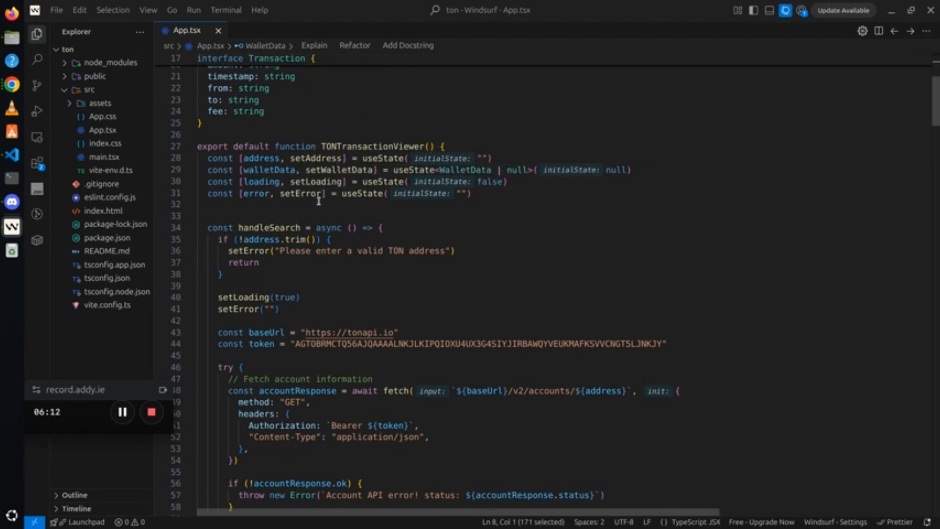
scroll("down", 3)
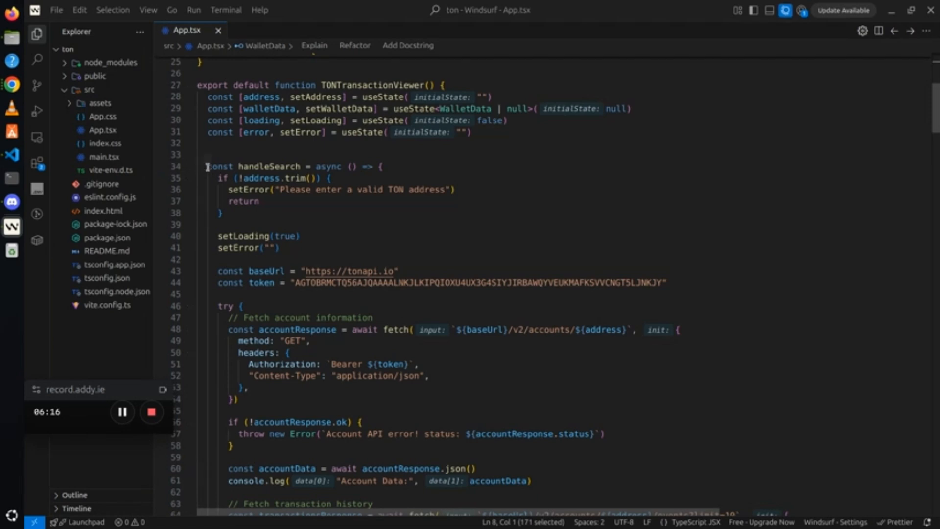
left_click_drag(207, 166, 221, 213)
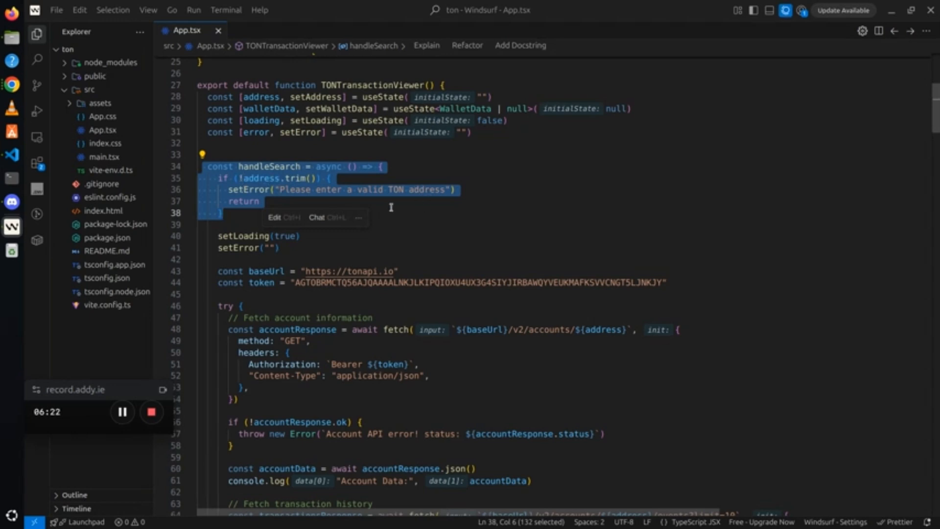
left_click(244, 202)
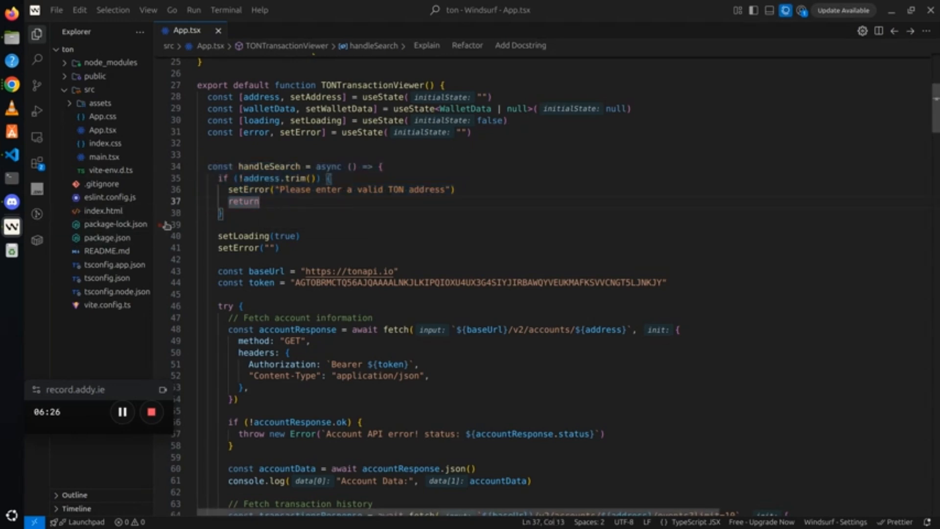
scroll("down", 3)
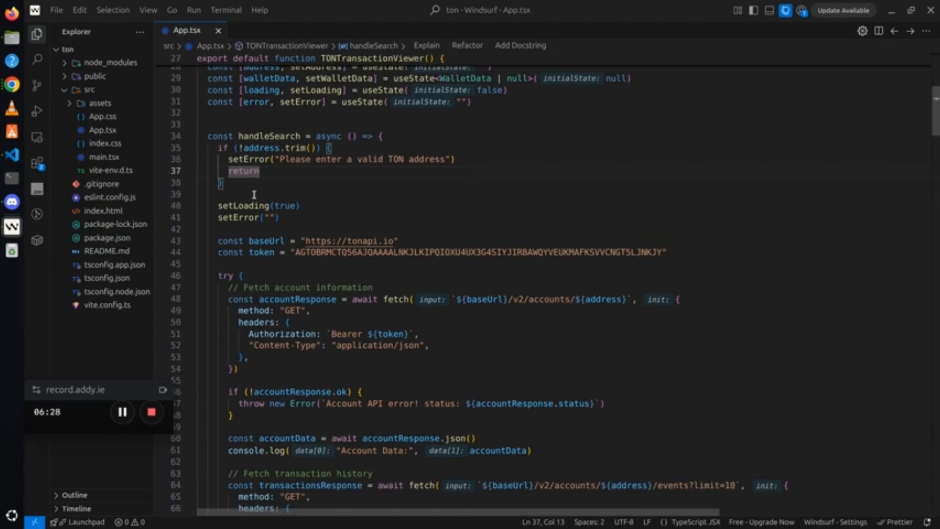
scroll("down", 3)
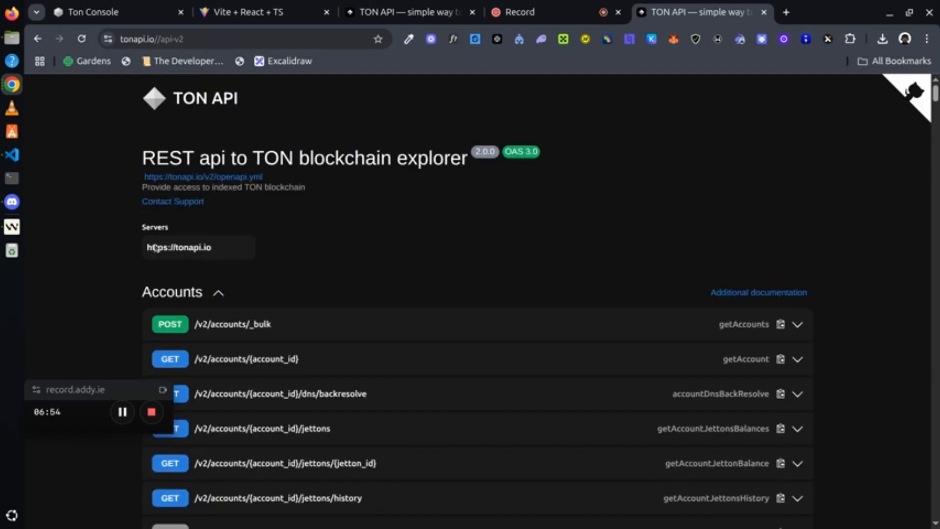
left_click(198, 247)
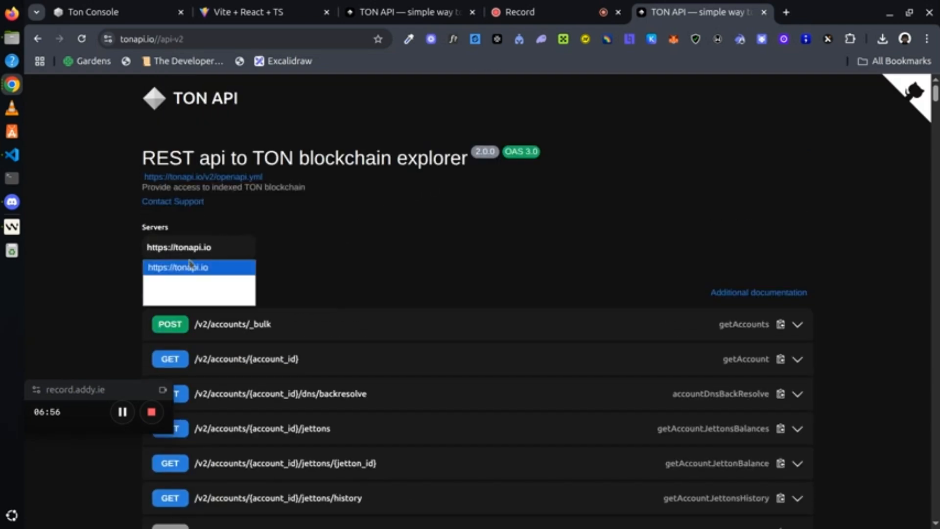
left_click(192, 267)
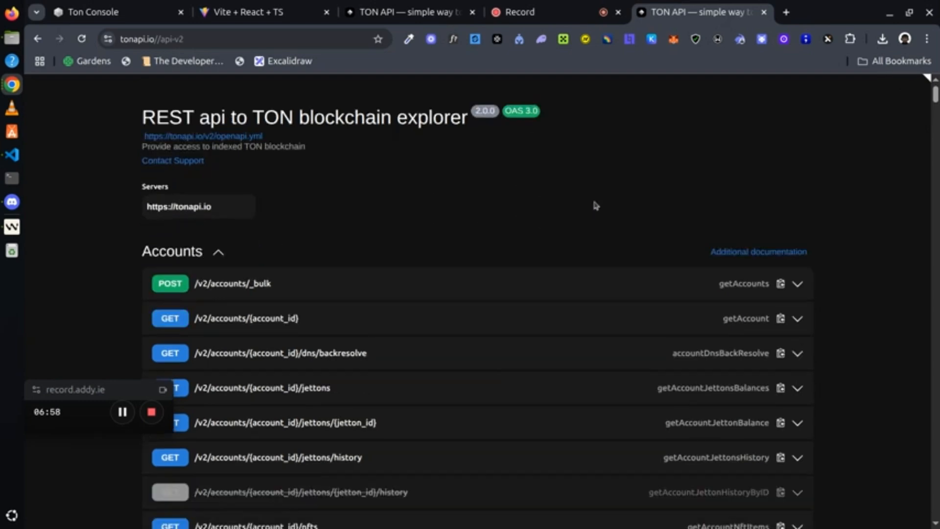
scroll("down", 3)
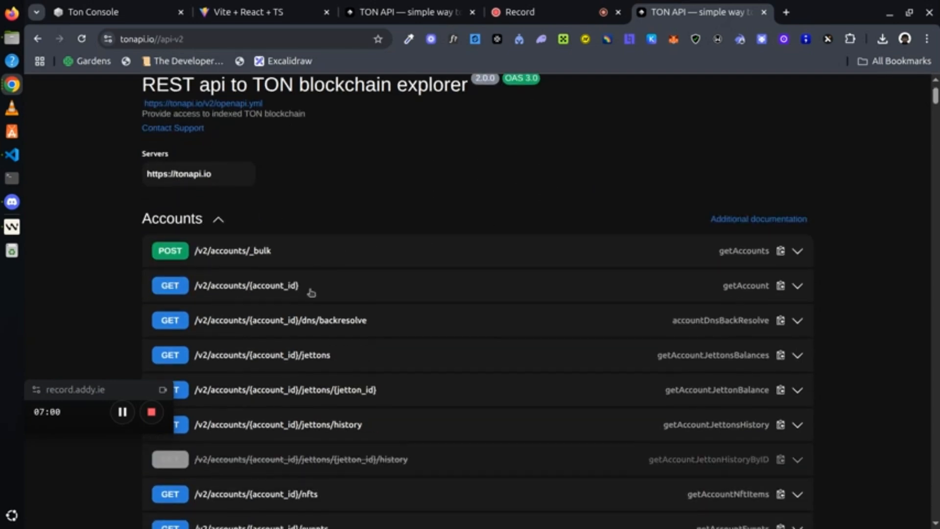
mouse_move(275, 272)
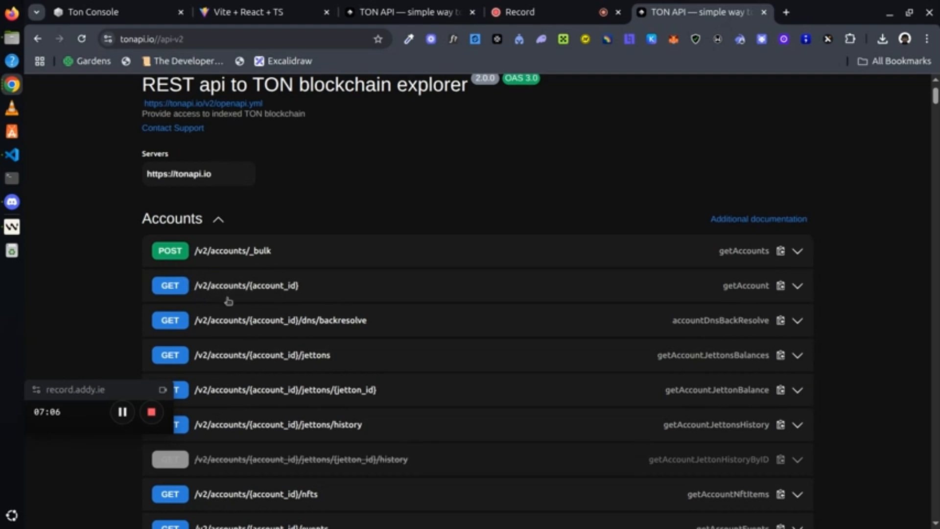
mouse_move(339, 293)
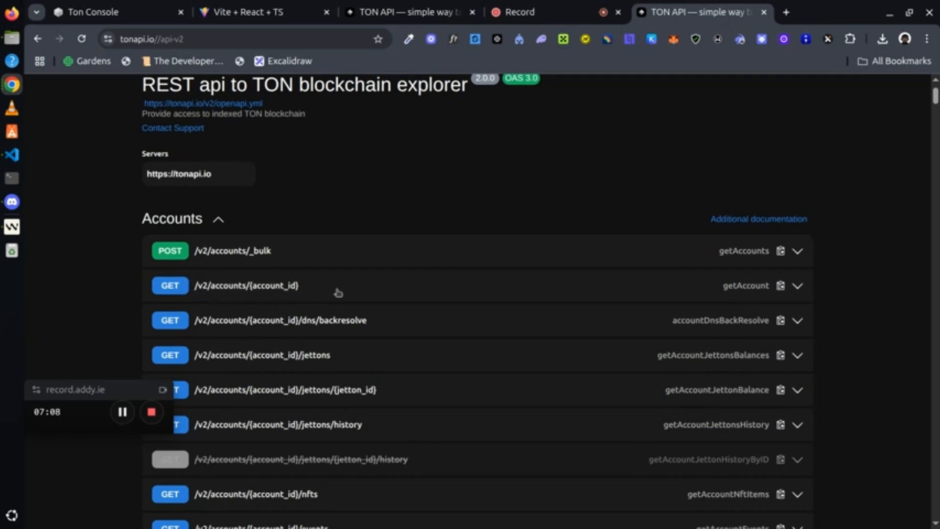
mouse_move(868, 283)
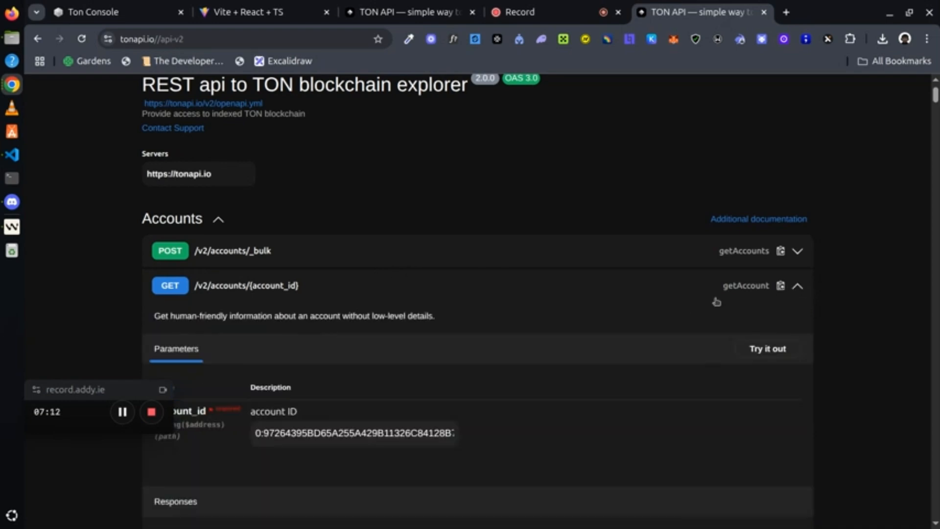
scroll("down", 3)
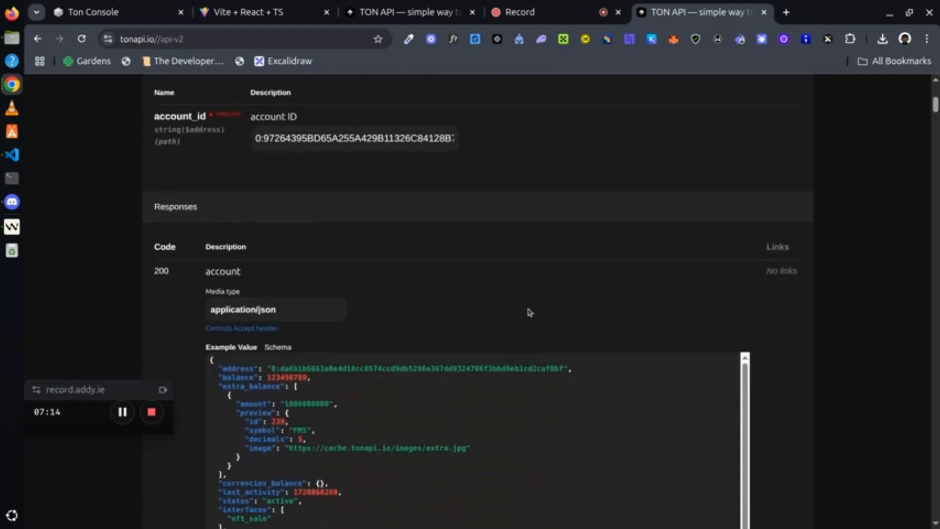
scroll("down", 3)
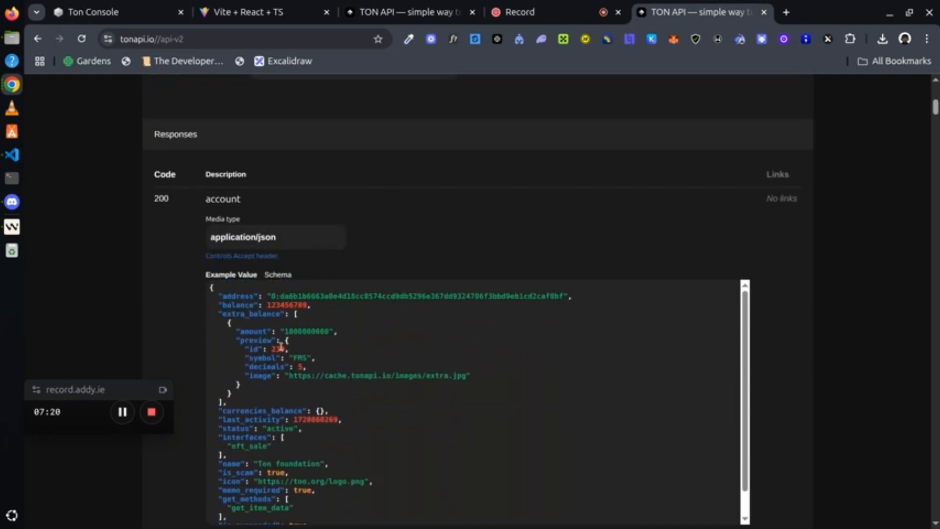
scroll("down", 3)
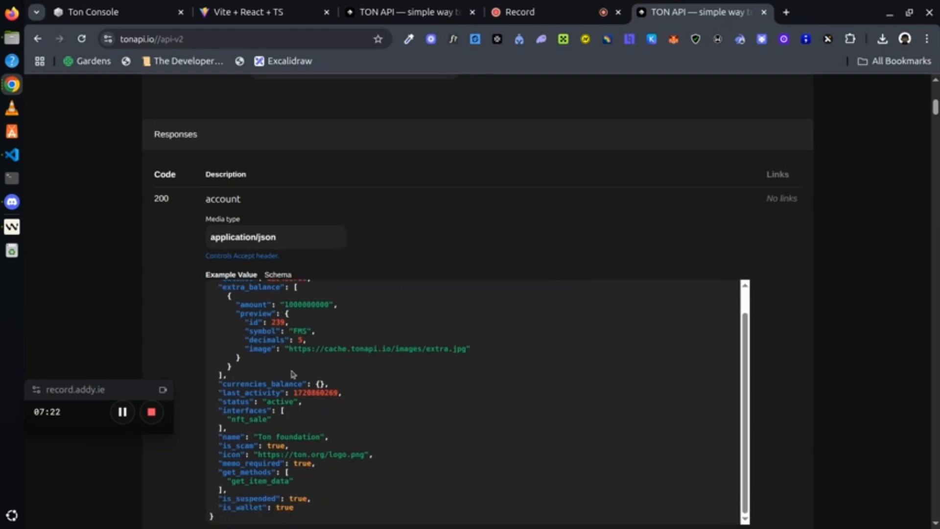
mouse_move(682, 221)
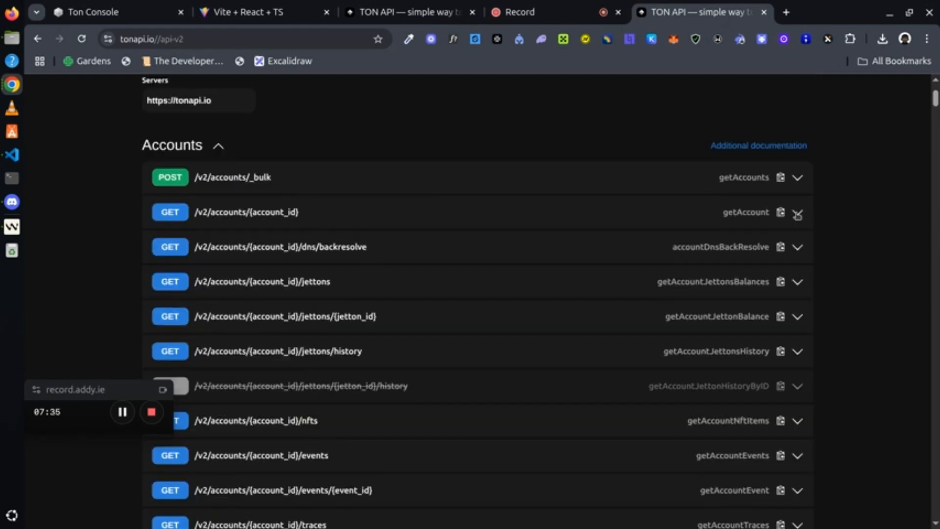
scroll("down", 3)
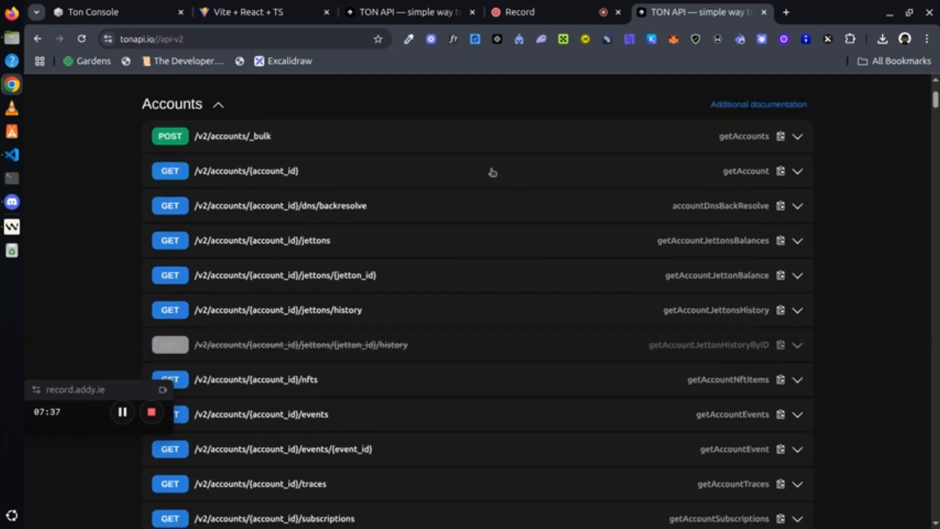
scroll("down", 3)
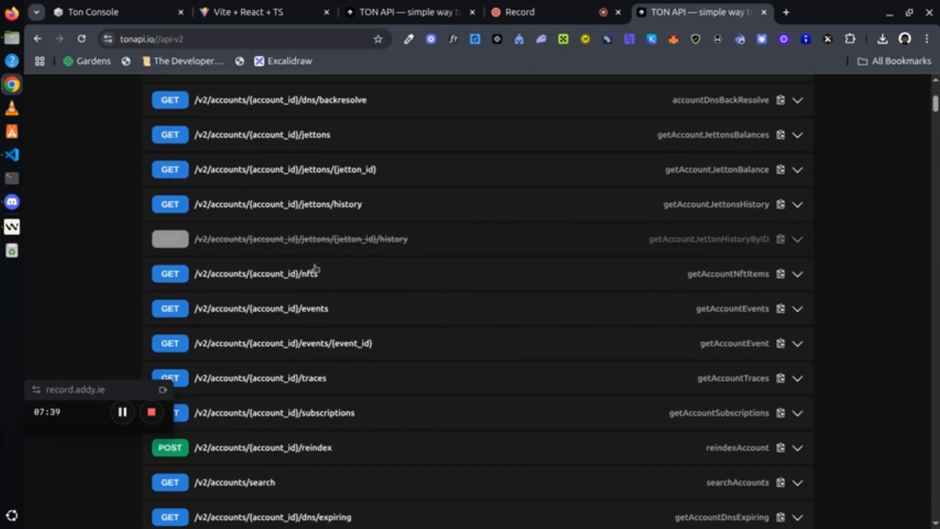
mouse_move(199, 302)
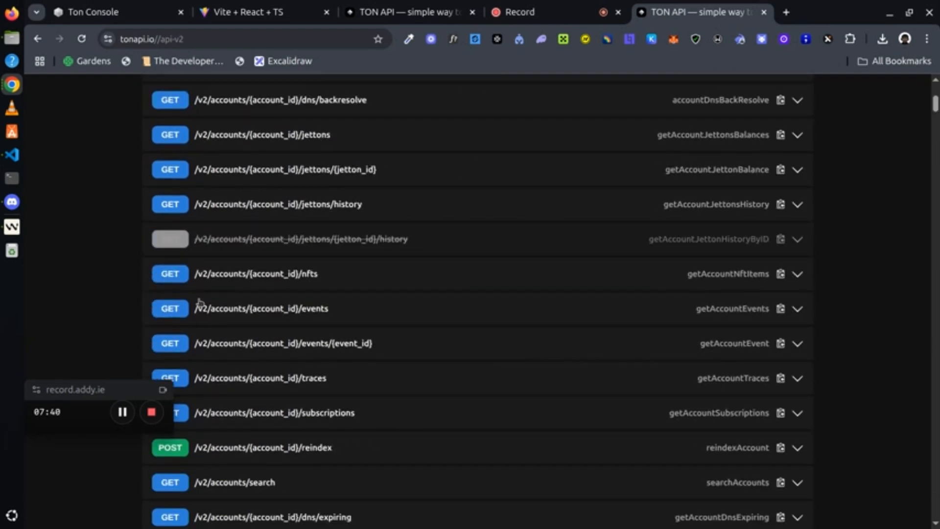
mouse_move(215, 315)
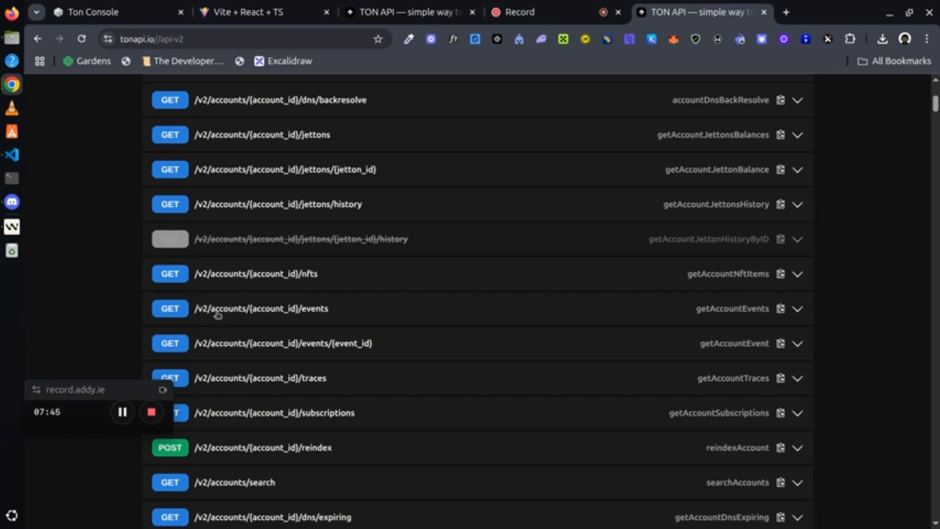
mouse_move(410, 310)
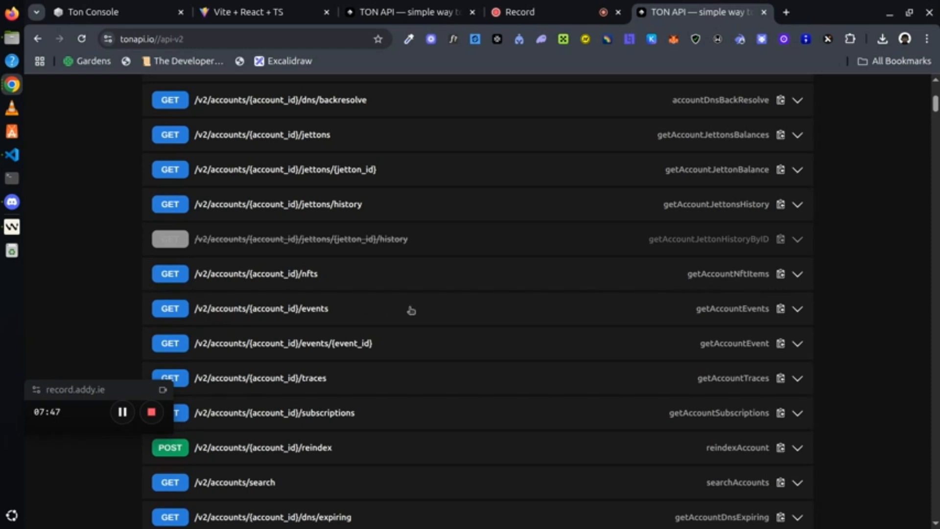
mouse_move(550, 309)
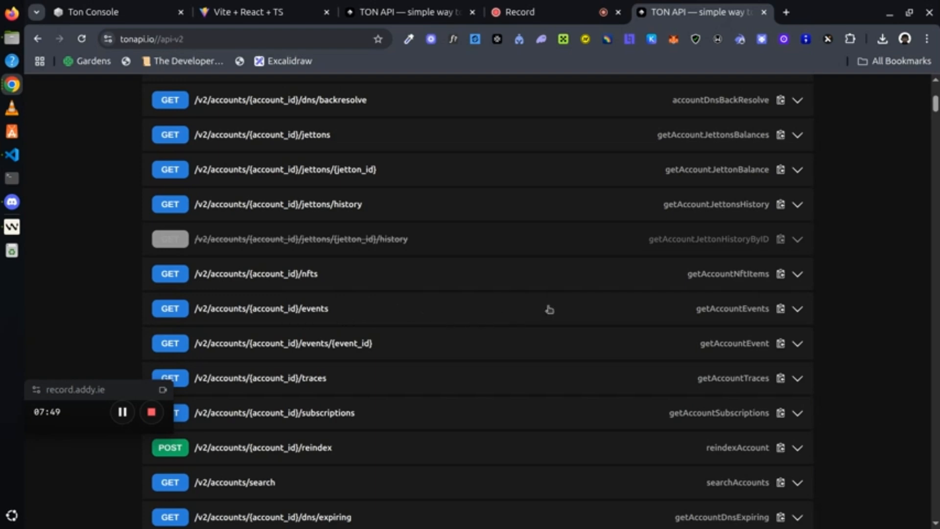
mouse_move(798, 307)
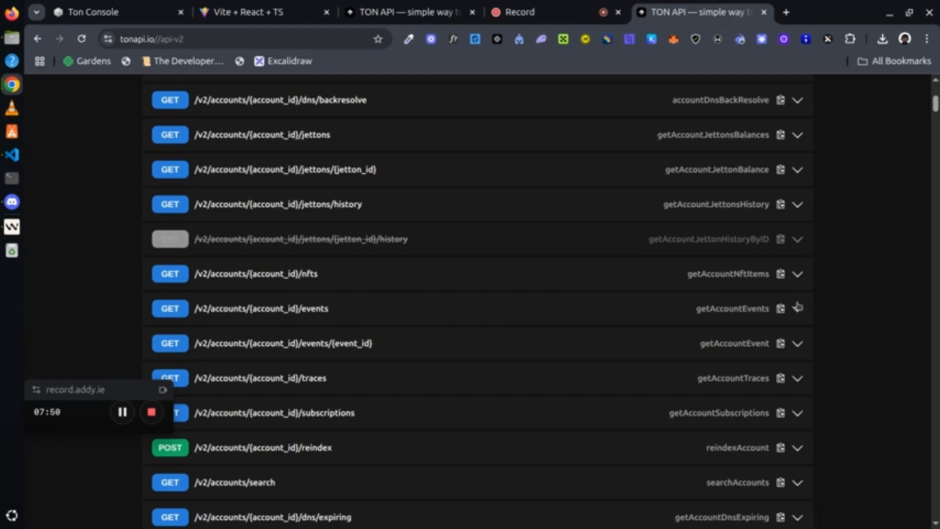
left_click(261, 309)
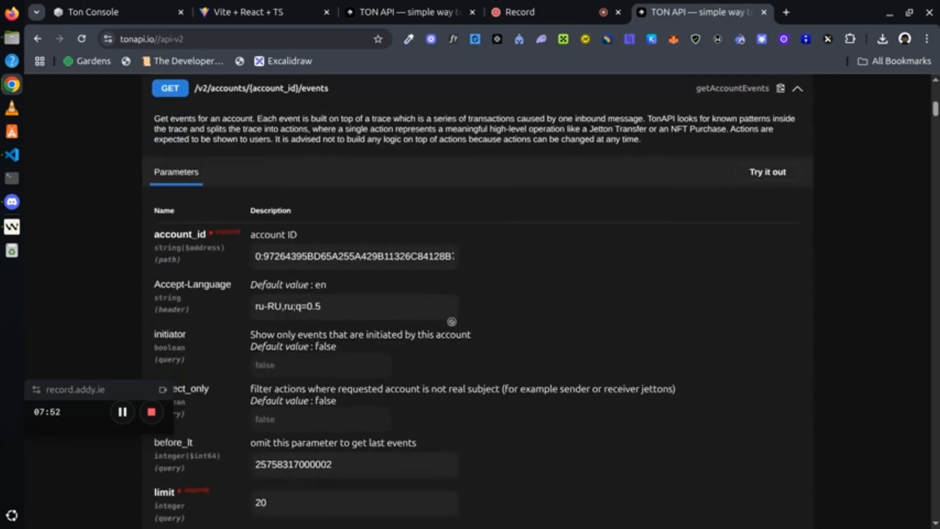
scroll("down", 3)
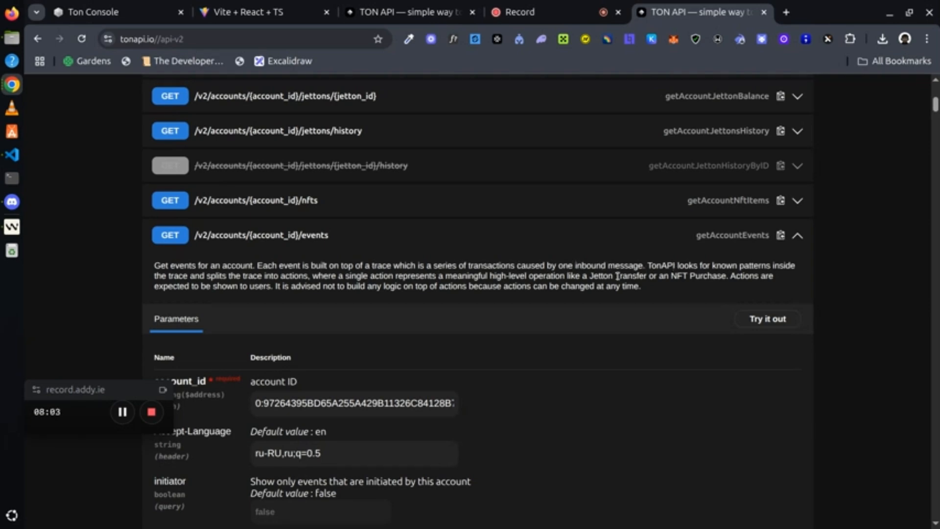
scroll("down", 3)
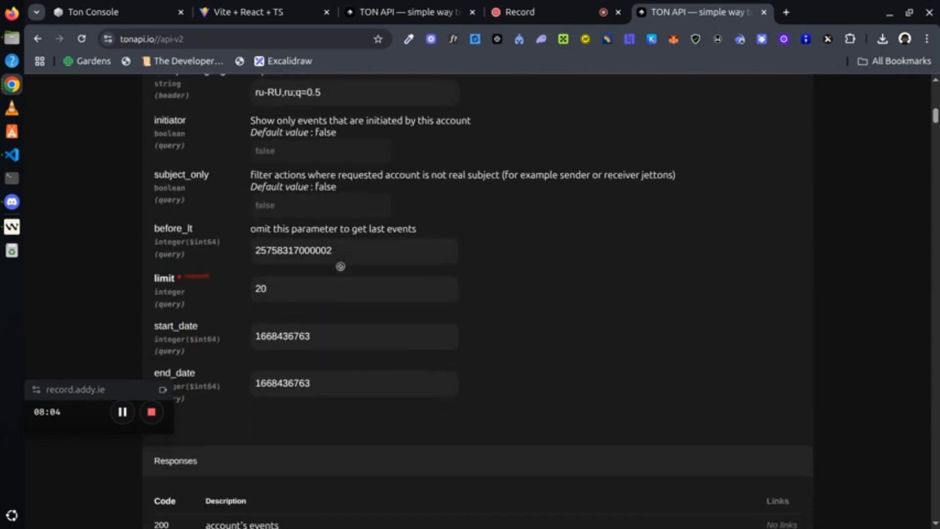
scroll("down", 3)
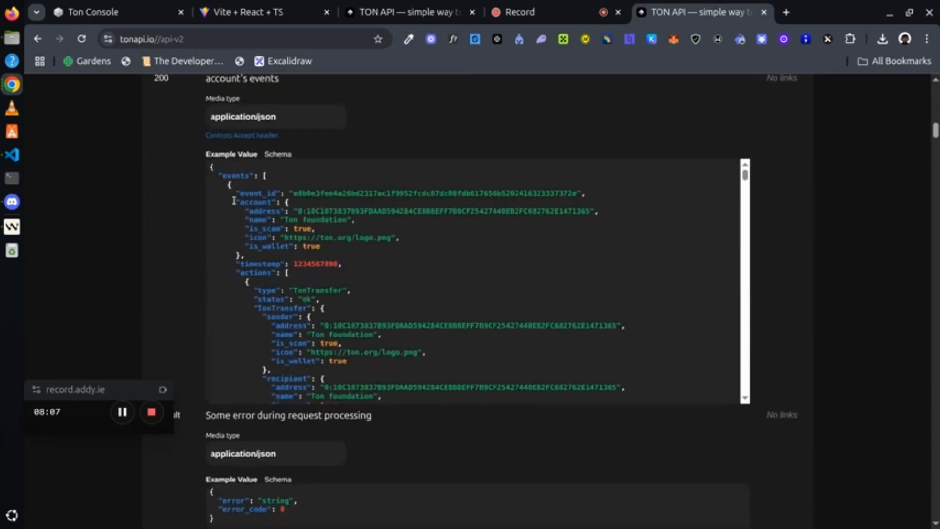
mouse_move(252, 185)
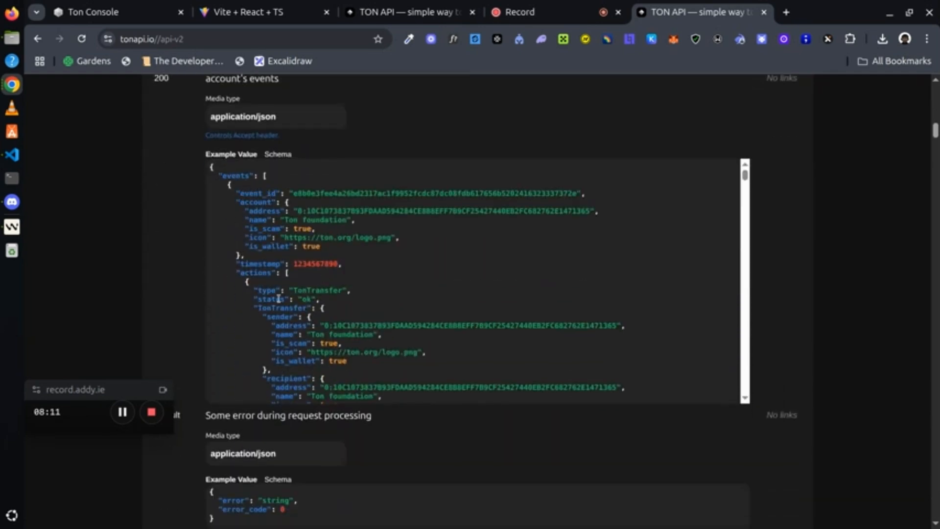
scroll("down", 3)
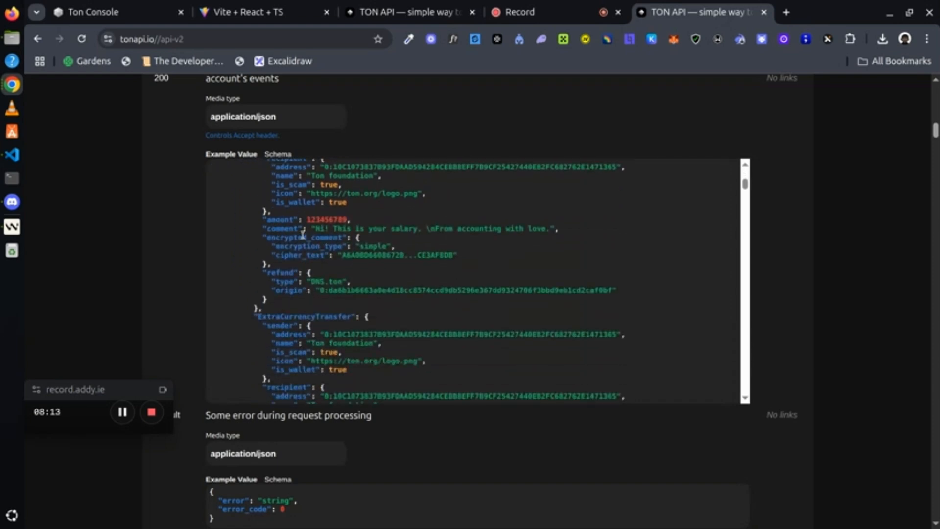
scroll("down", 3)
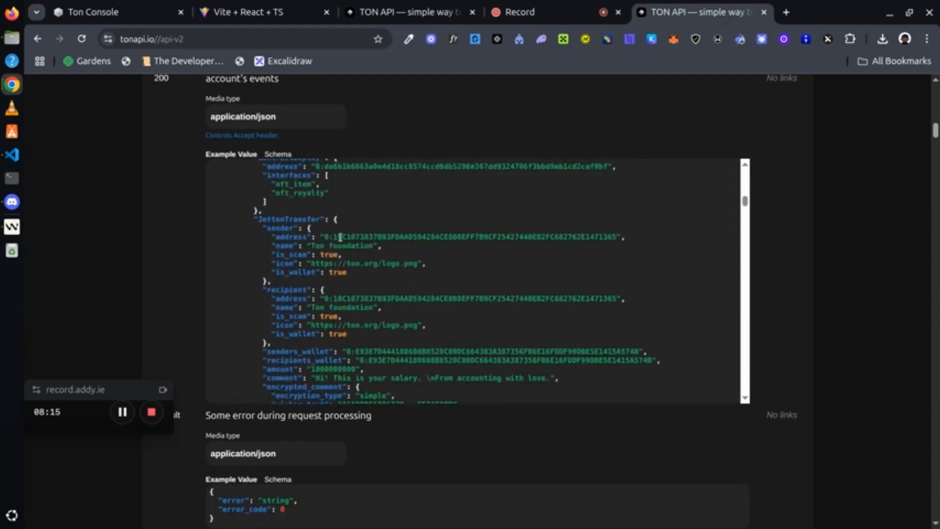
scroll("down", 3)
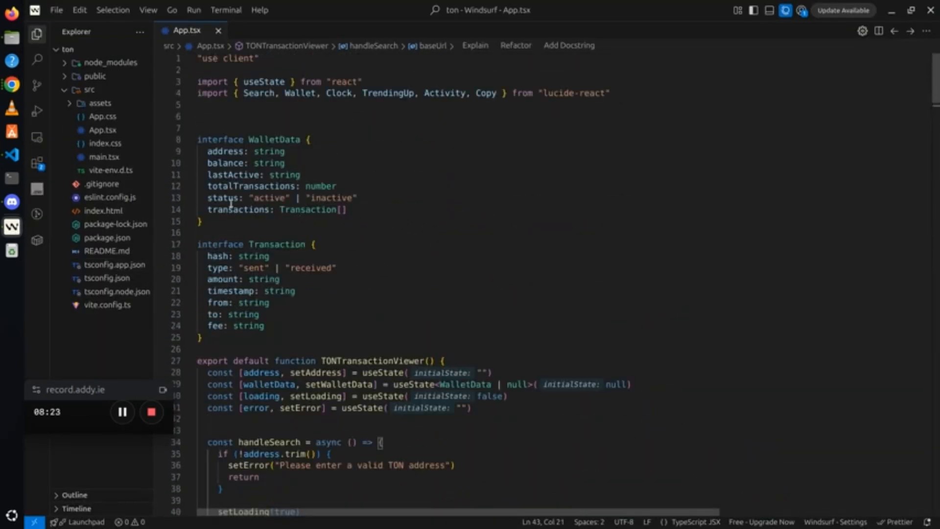
scroll("down", 3)
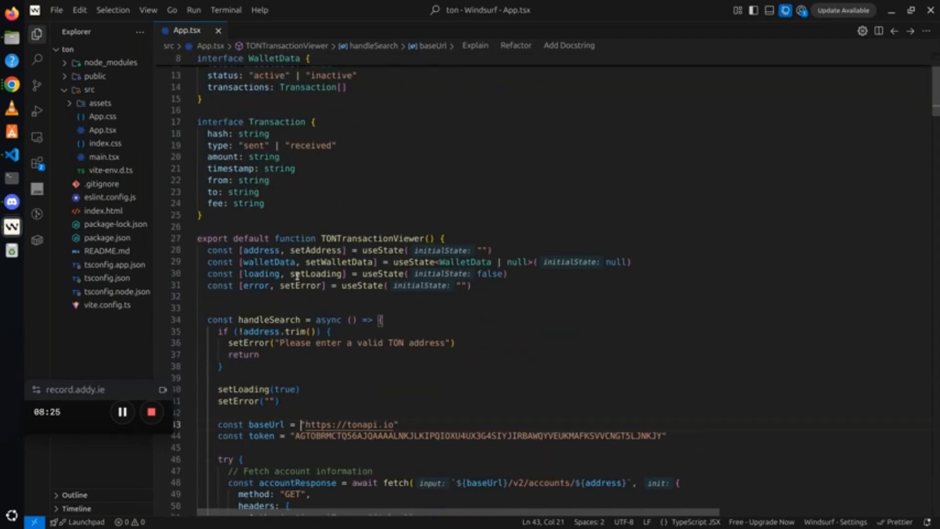
scroll("down", 3)
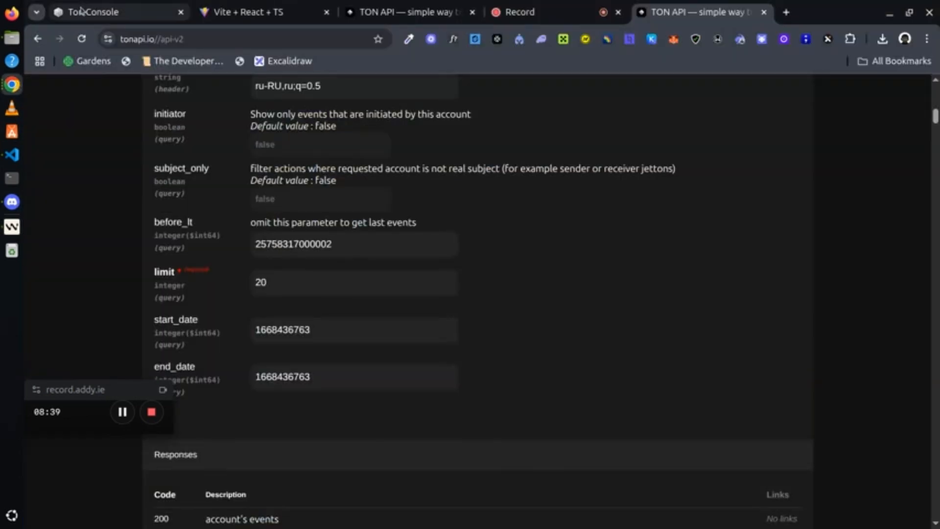
left_click(95, 12)
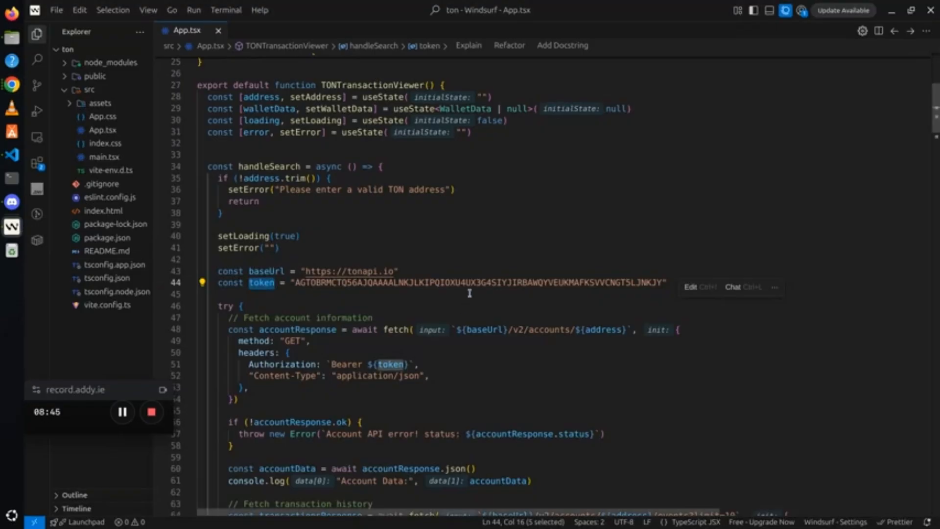
mouse_move(337, 178)
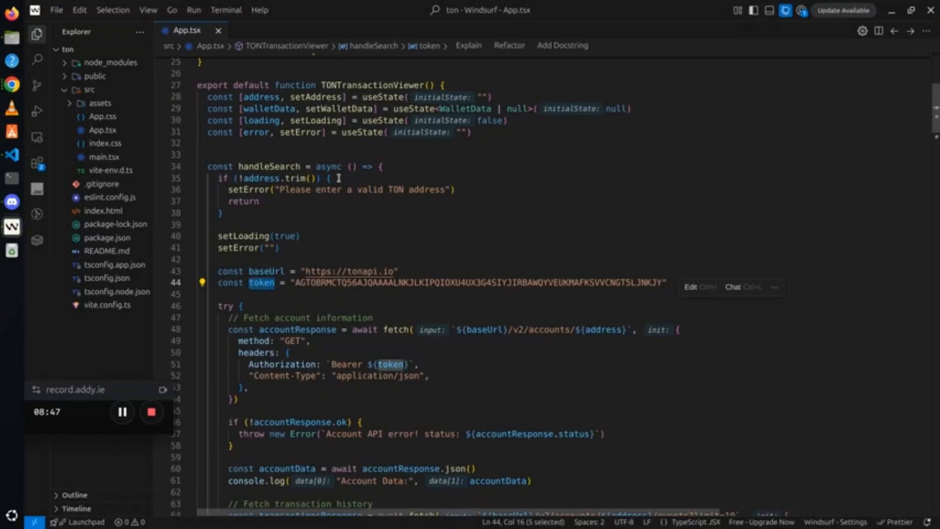
scroll("down", 3)
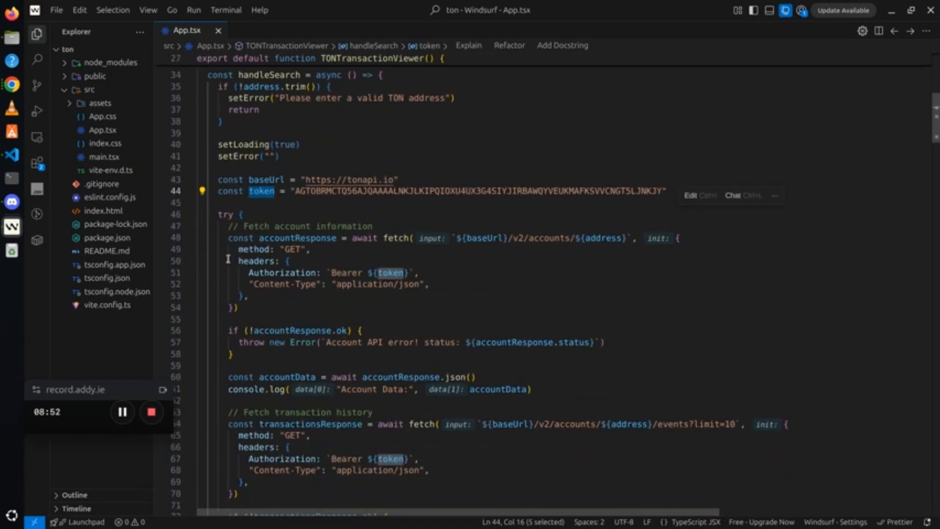
mouse_move(498, 231)
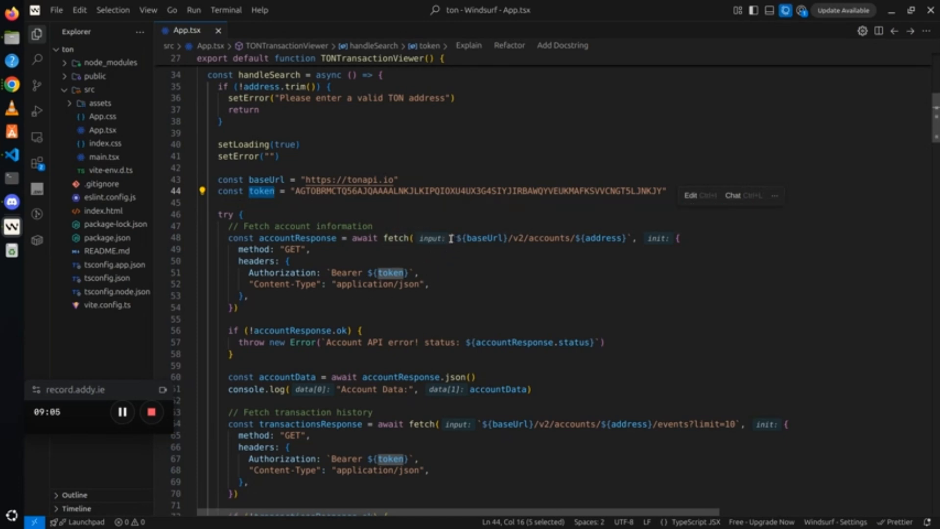
mouse_move(477, 238)
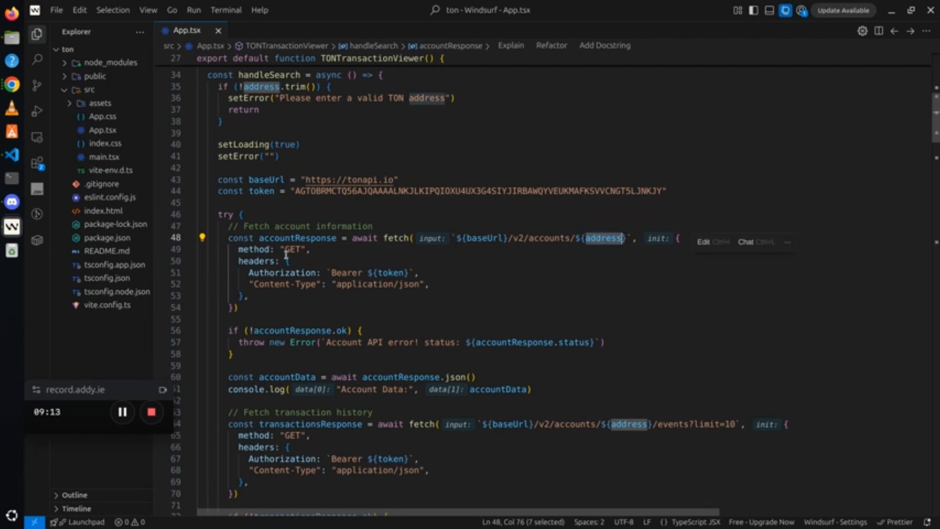
mouse_move(257, 261)
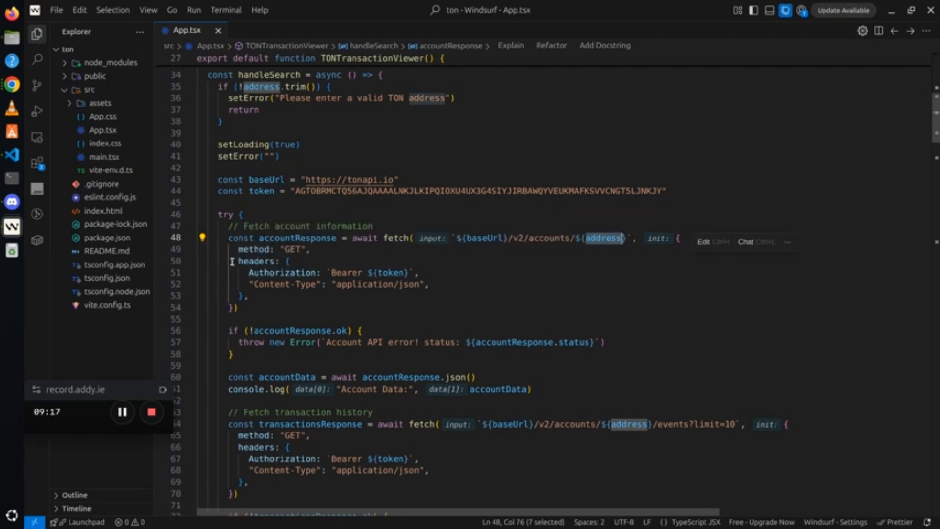
left_click_drag(234, 260, 258, 298)
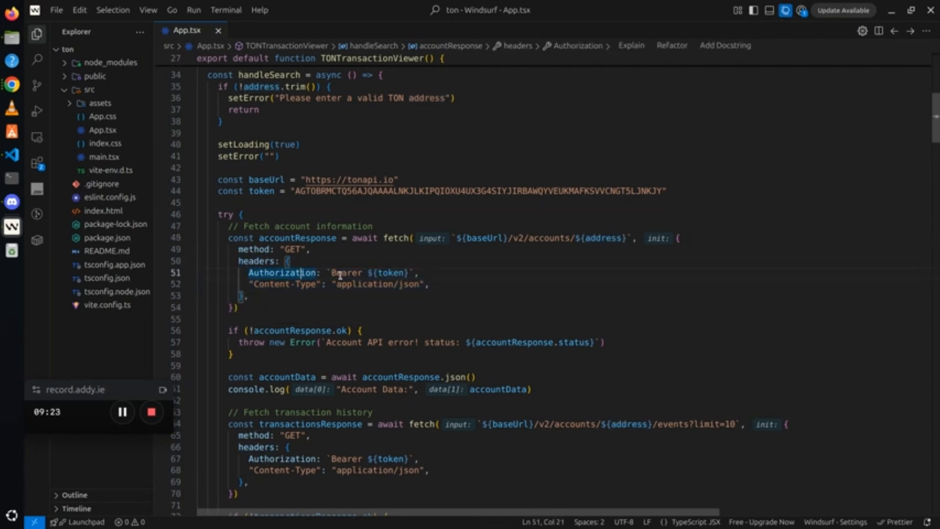
double_click(346, 272)
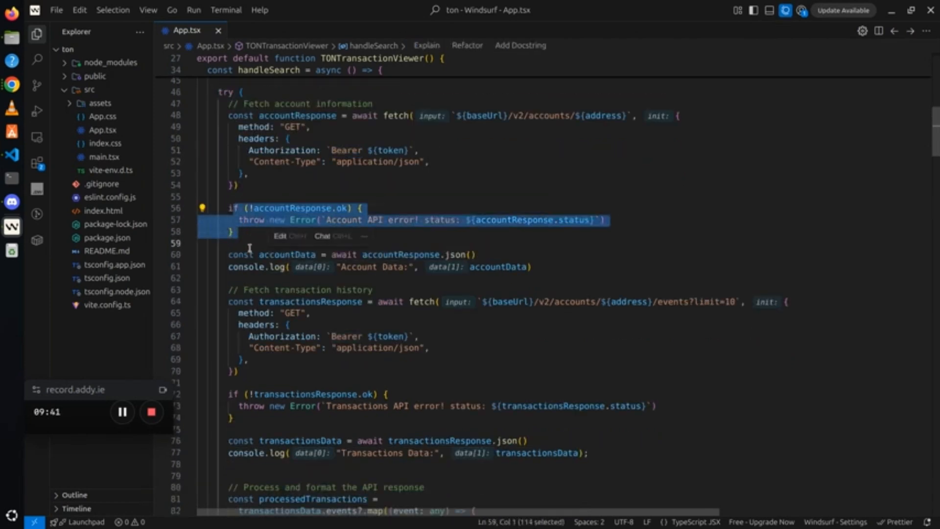
left_click(224, 254)
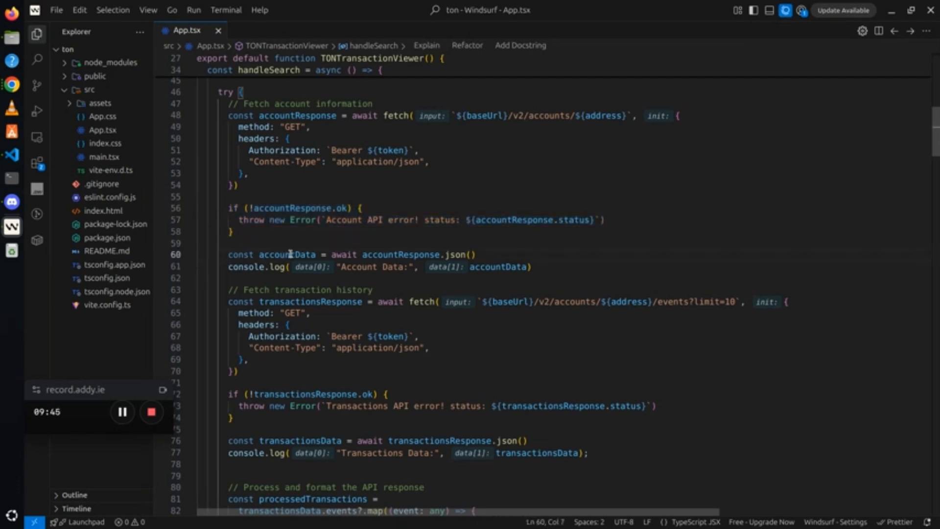
double_click(287, 255)
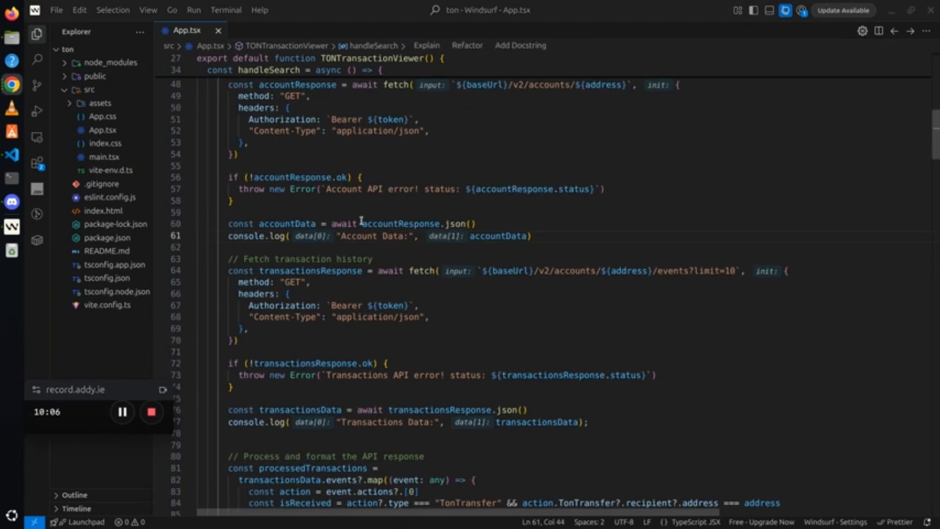
mouse_move(268, 236)
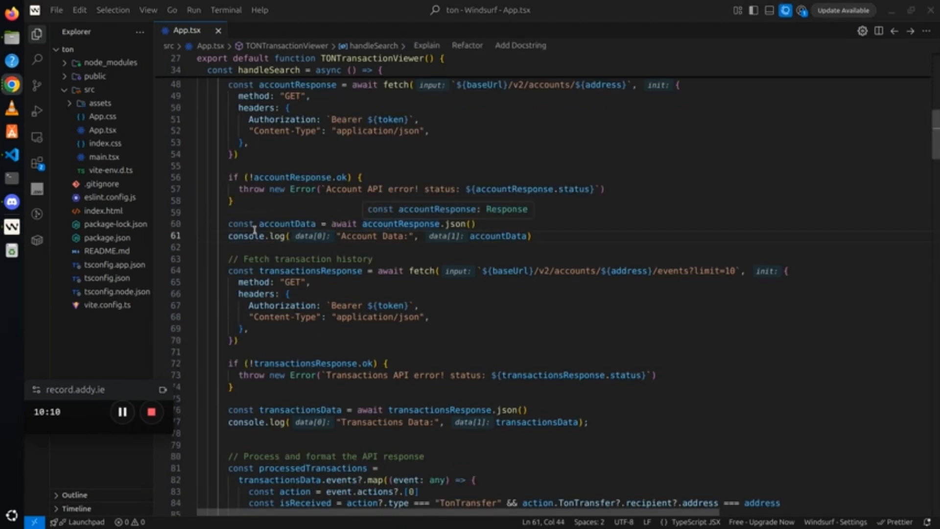
double_click(287, 224)
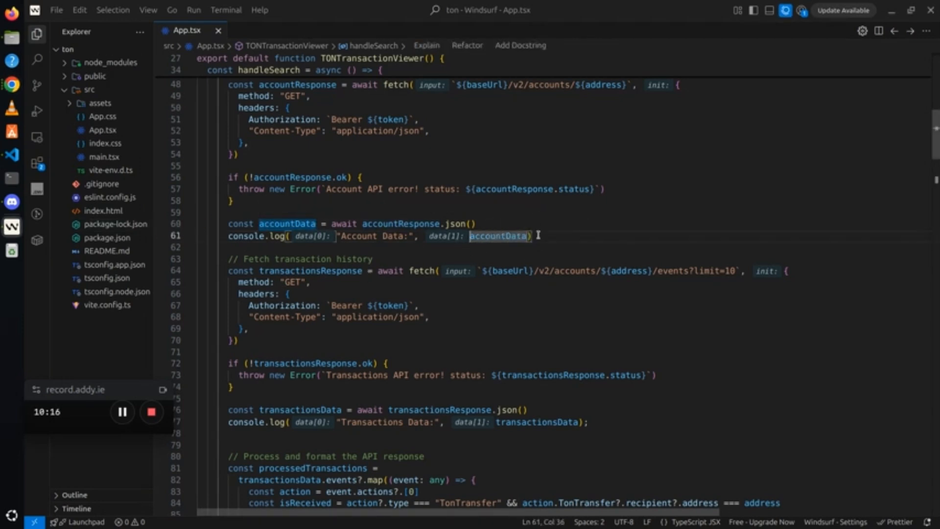
mouse_move(260, 339)
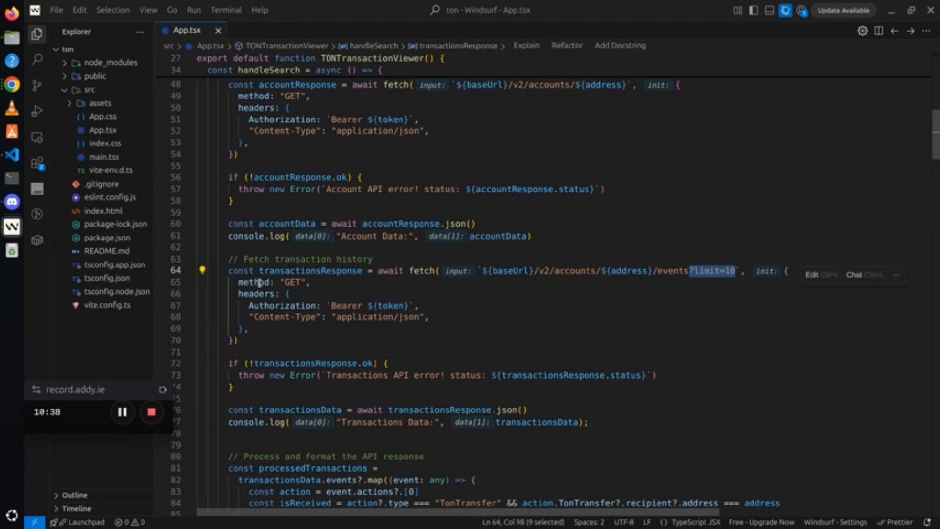
mouse_move(249, 294)
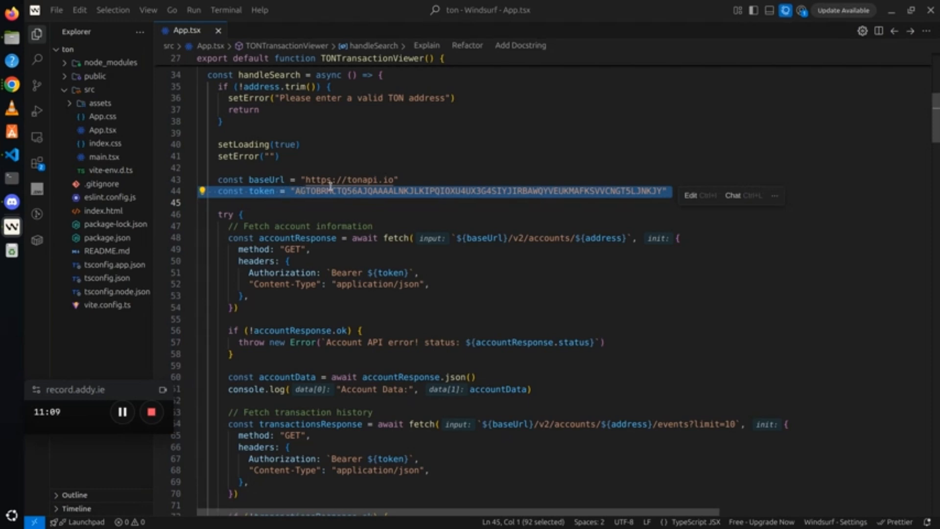
scroll("down", 3)
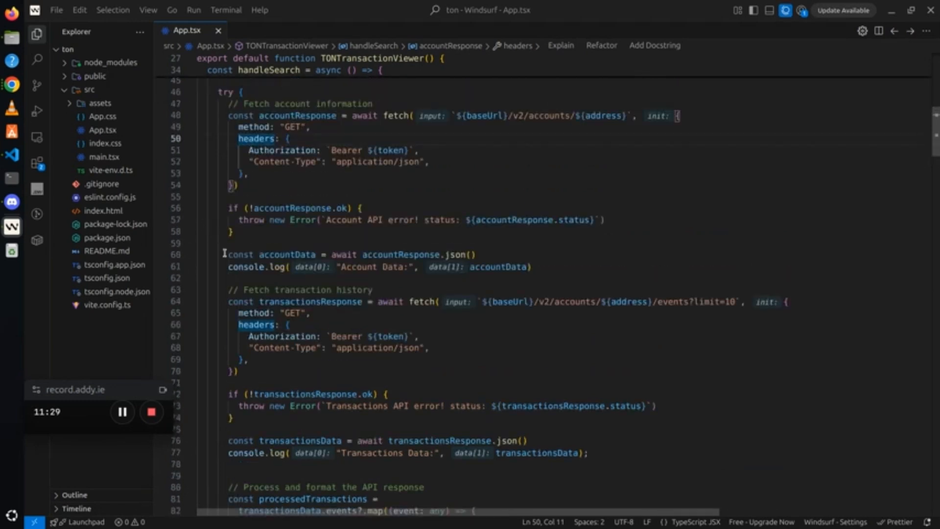
scroll("down", 3)
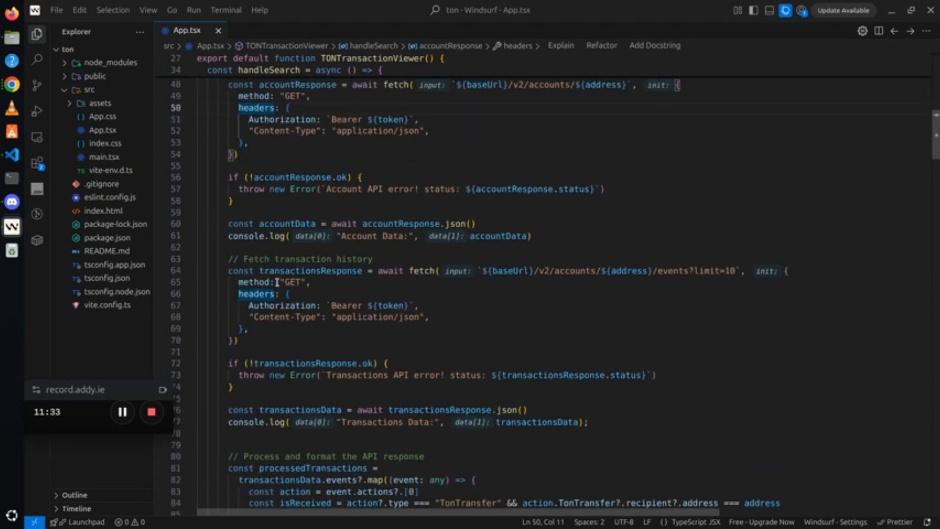
double_click(309, 271)
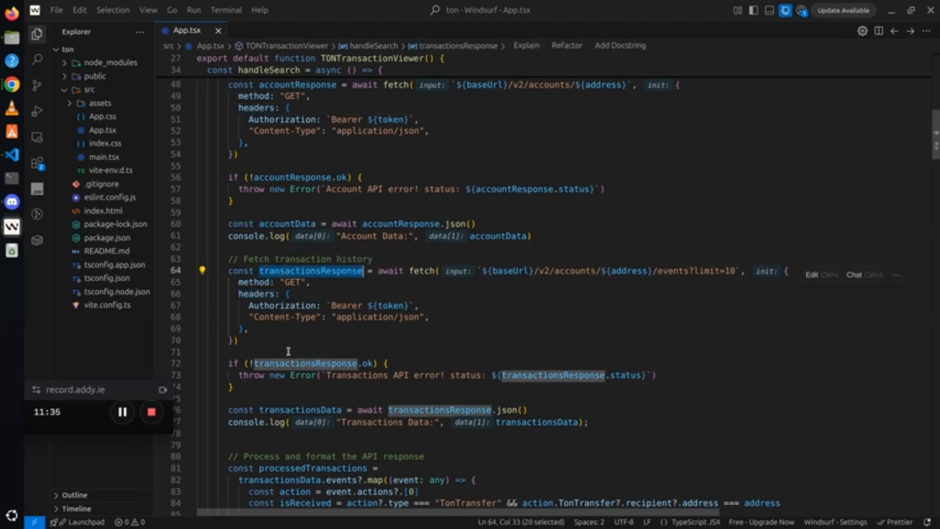
scroll("down", 3)
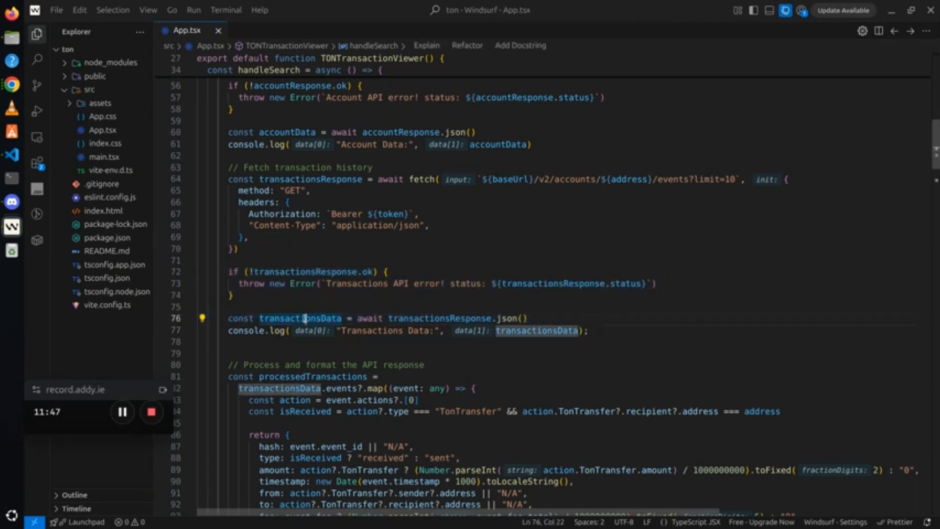
double_click(300, 318)
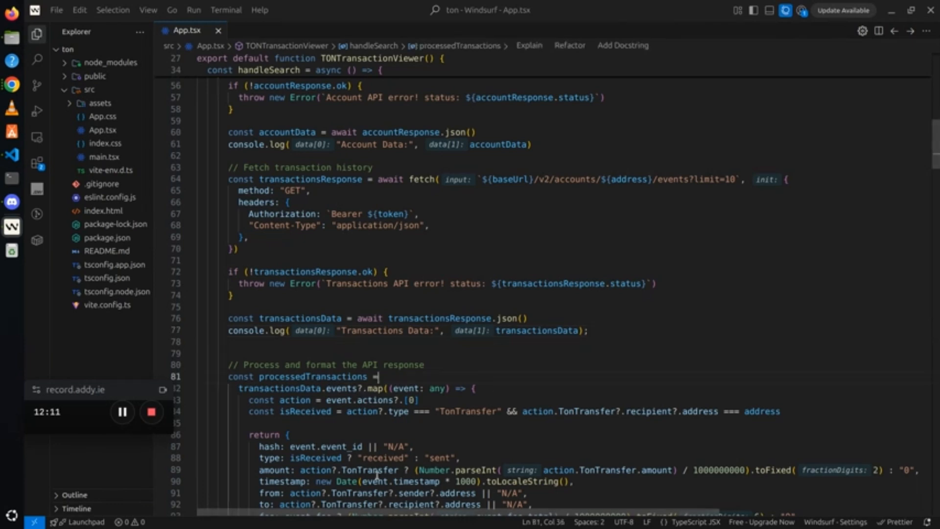
mouse_move(275, 377)
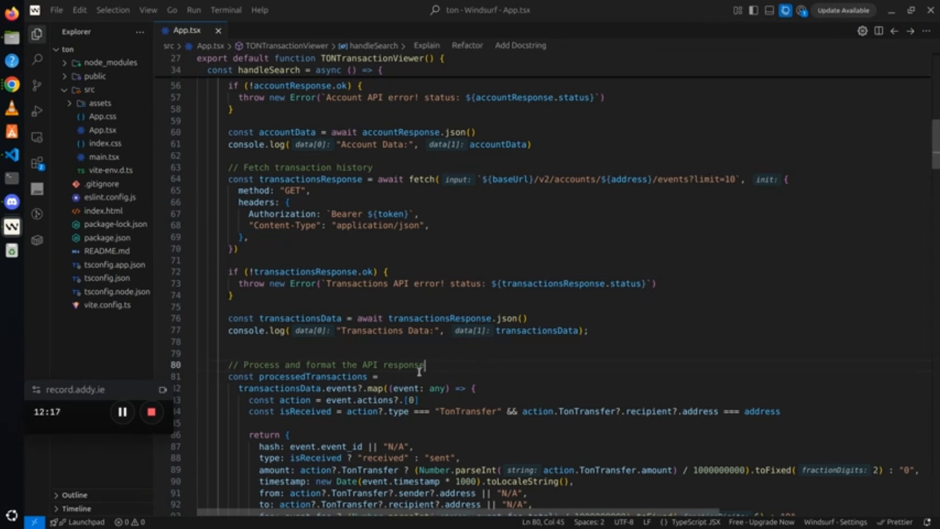
scroll("down", 3)
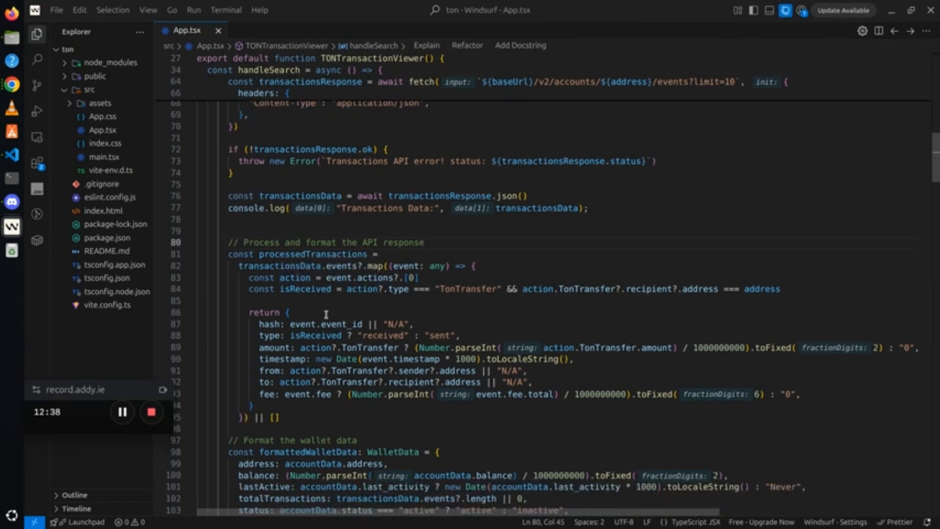
scroll("down", 3)
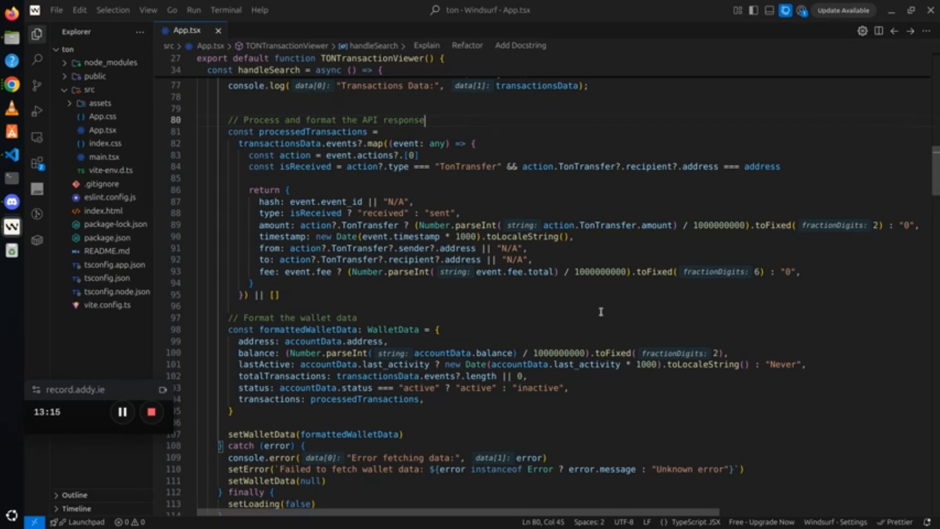
scroll("down", 3)
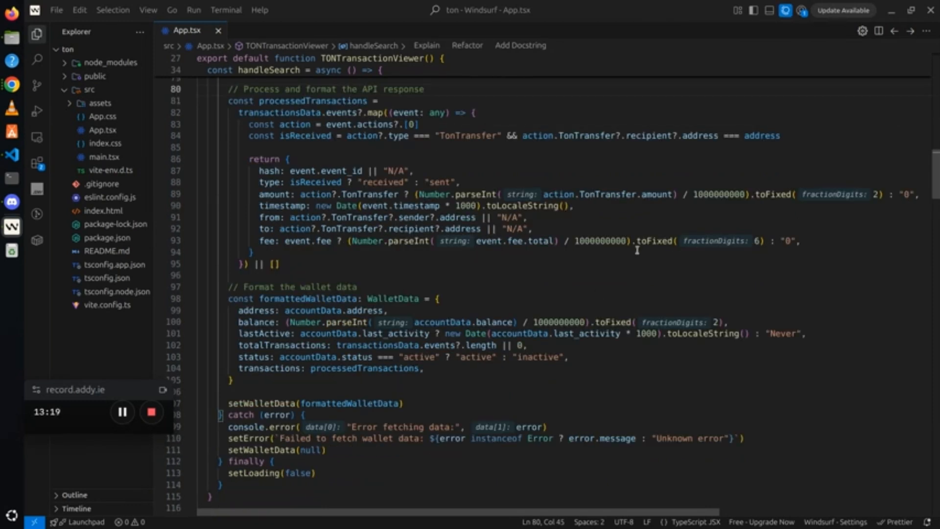
mouse_move(581, 342)
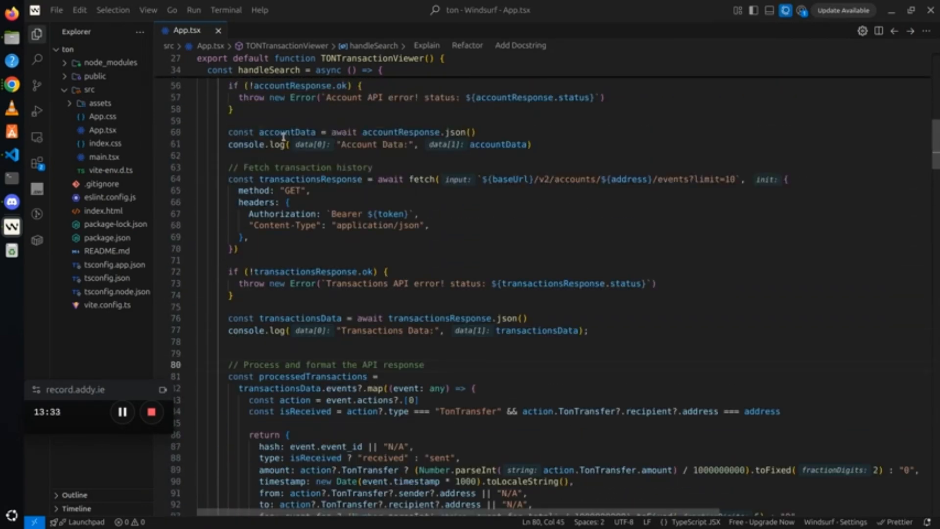
double_click(286, 132)
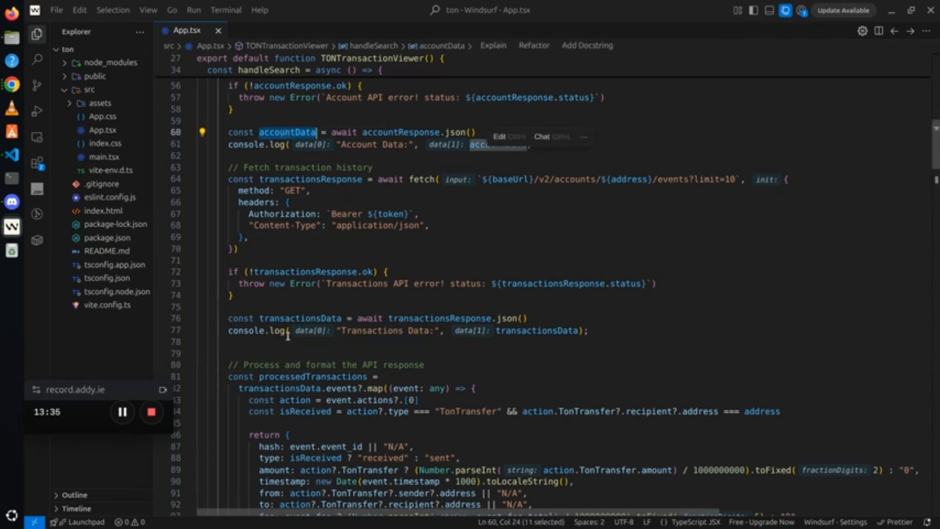
double_click(301, 318)
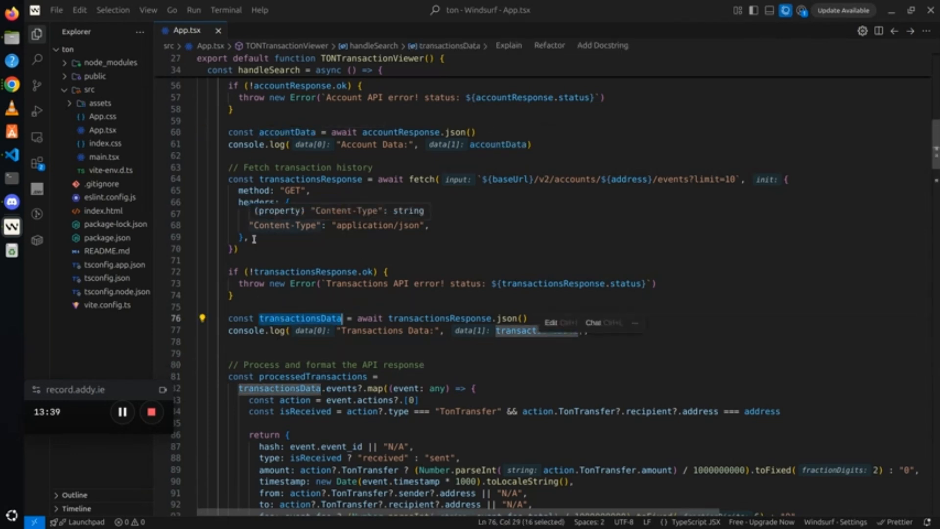
scroll("down", 3)
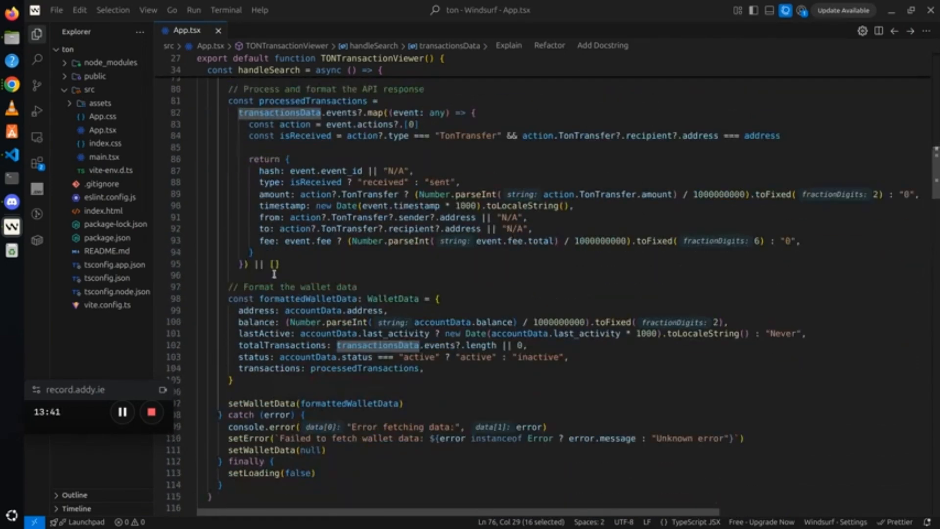
mouse_move(326, 284)
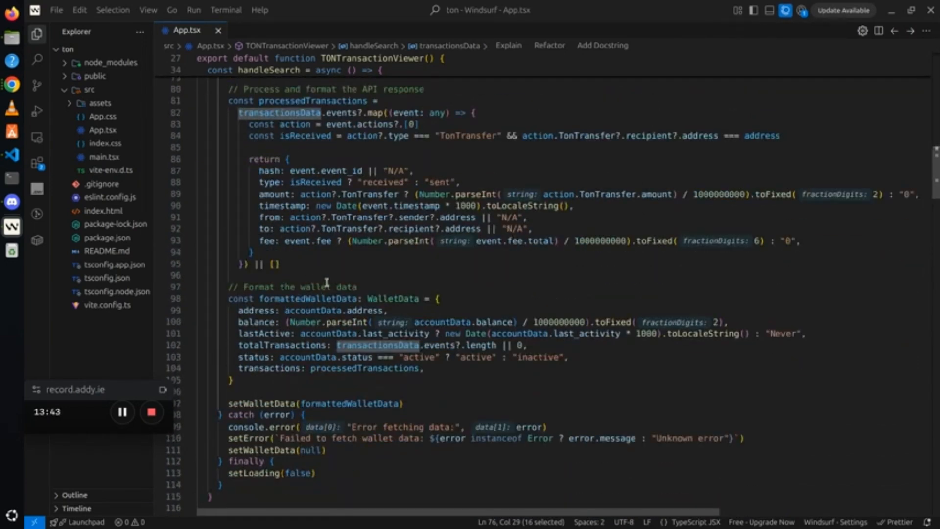
scroll("down", 3)
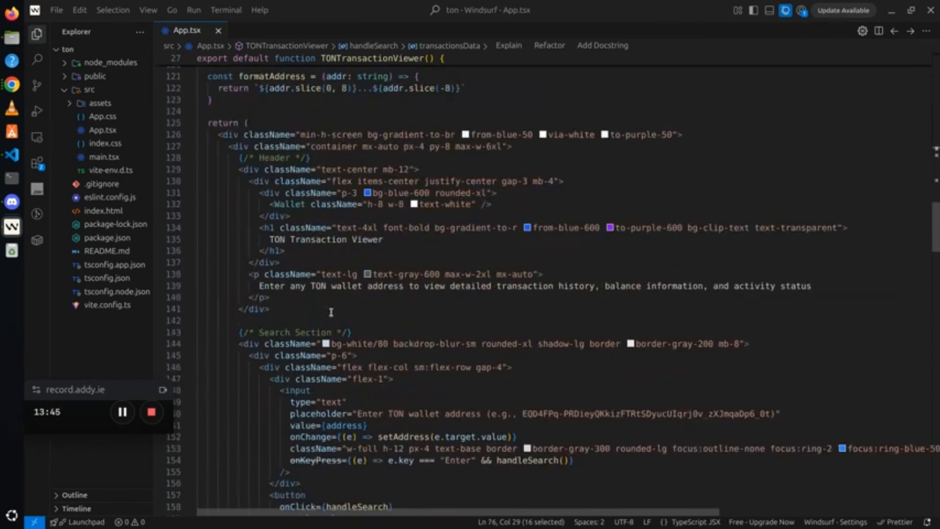
scroll("down", 3)
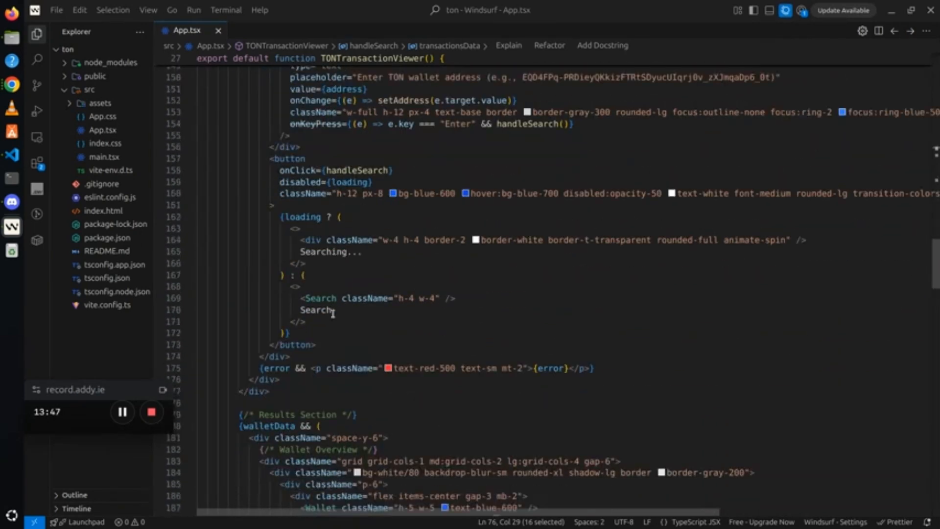
scroll("down", 3)
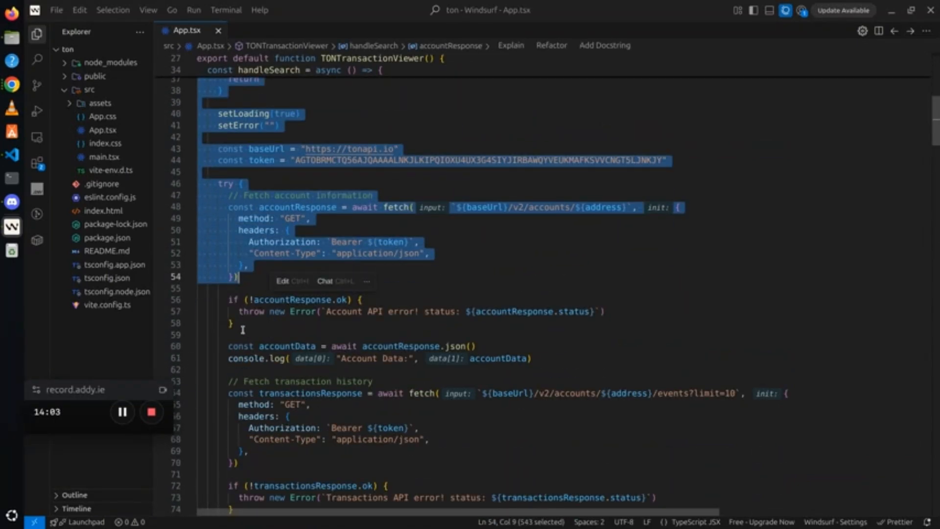
scroll("down", 3)
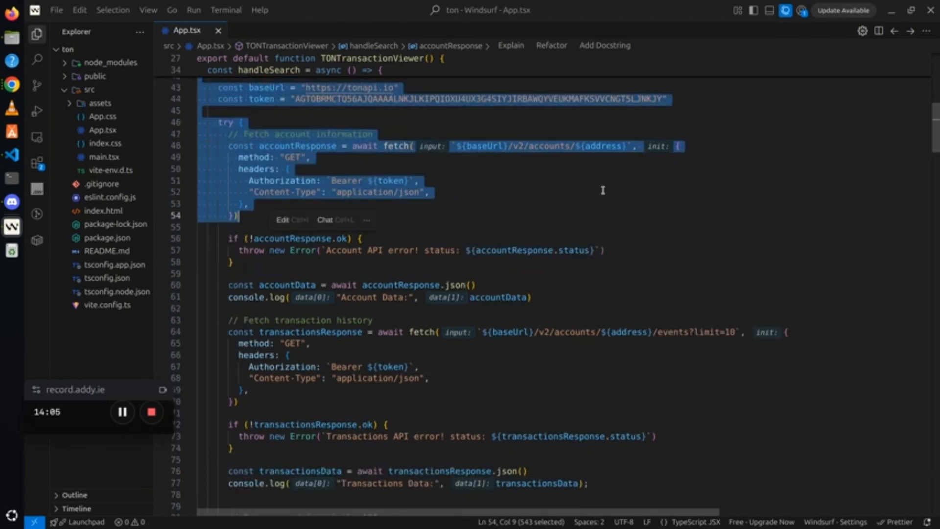
mouse_move(596, 193)
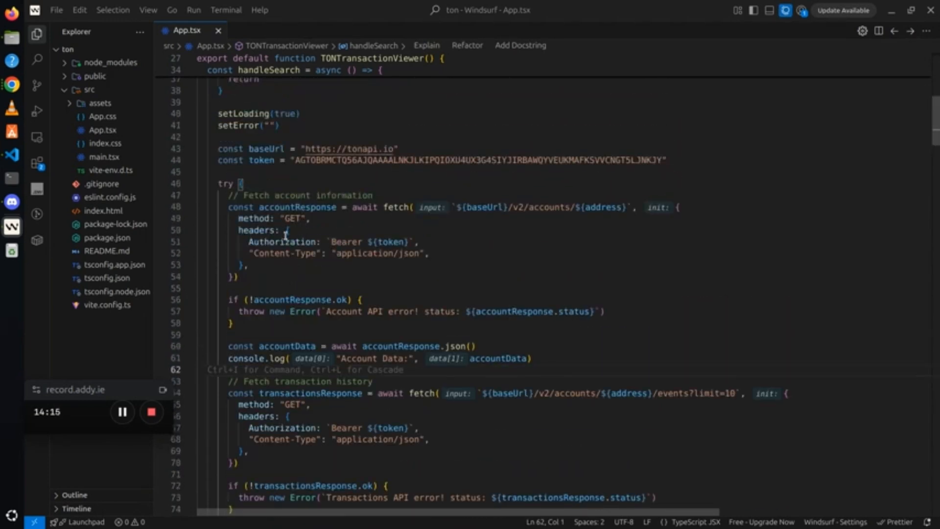
mouse_move(396, 233)
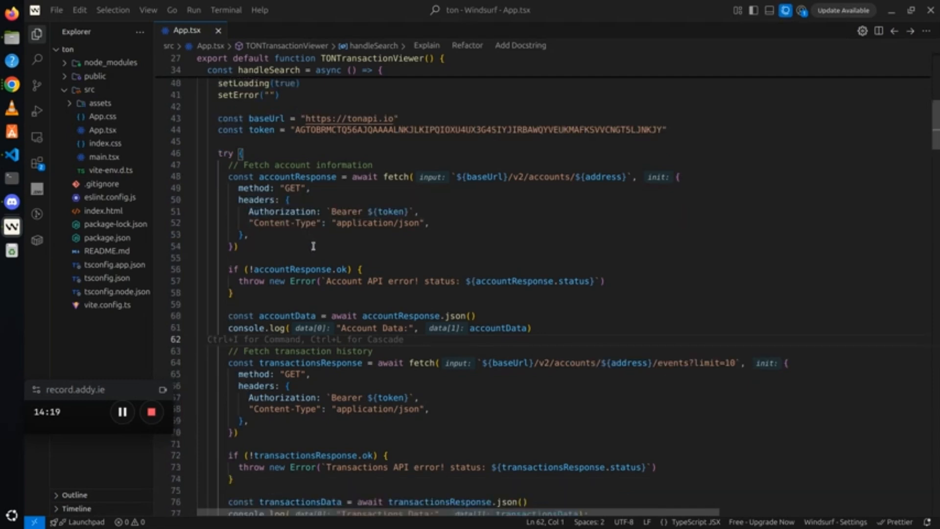
scroll("down", 3)
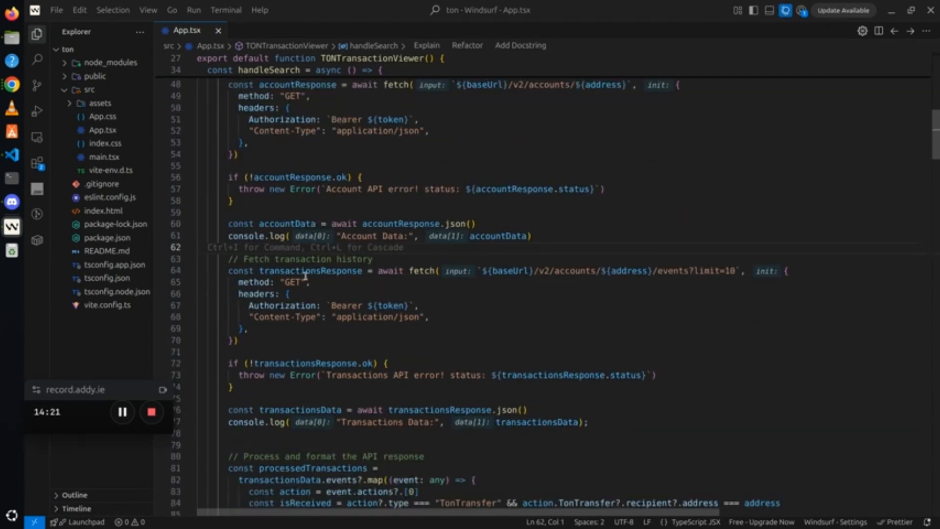
scroll("down", 3)
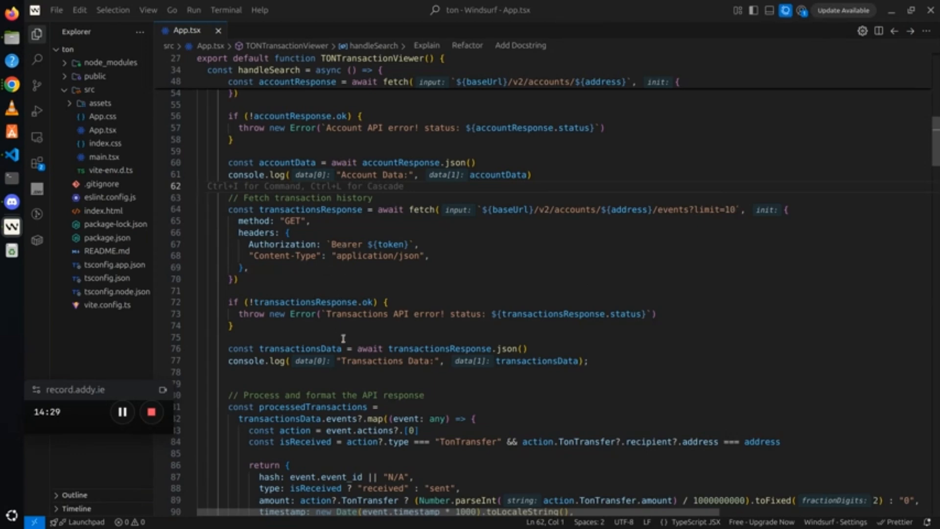
scroll("down", 3)
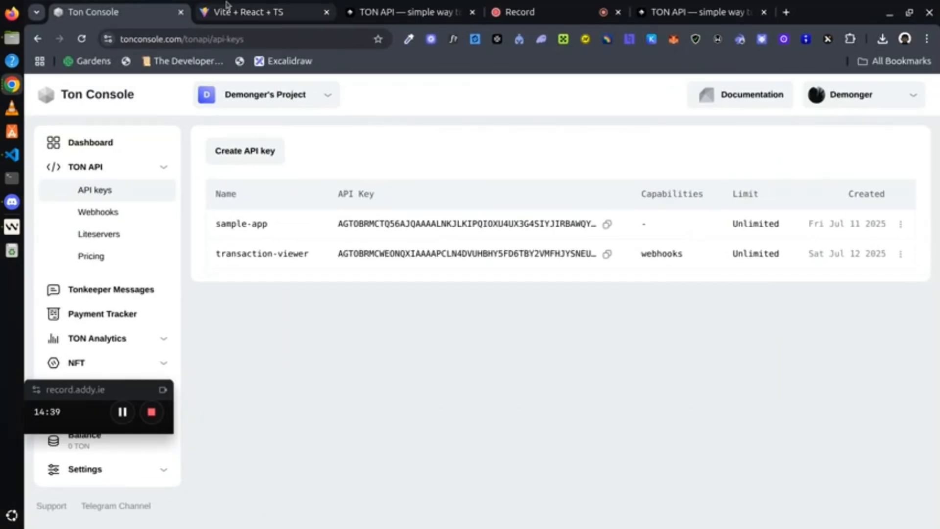
Return to the Vite + React + TS tab and open DevTools Console with mobile device toolbar.
left_click(250, 13)
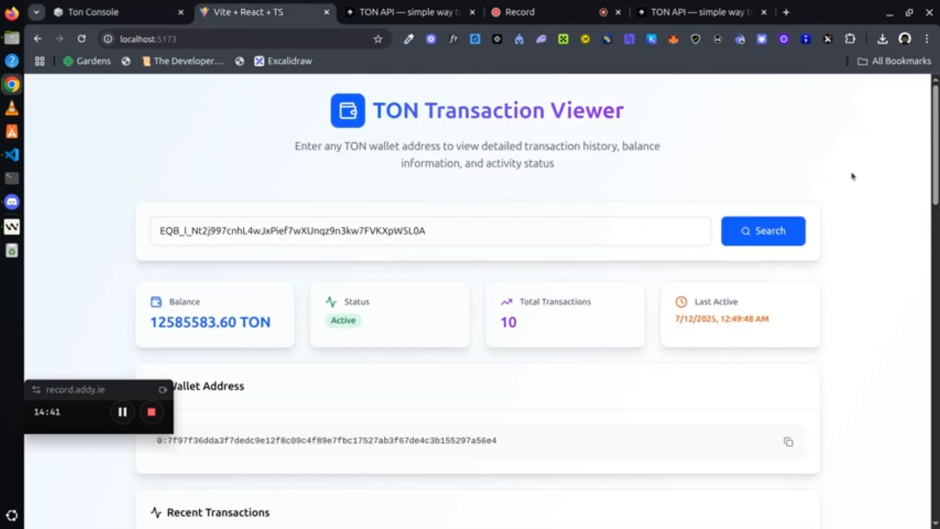
left_click(82, 39)
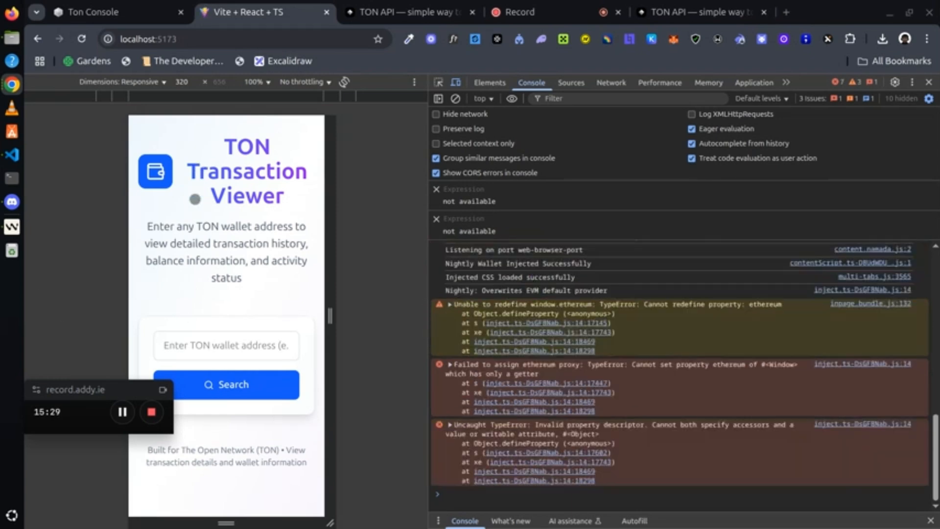
mouse_move(243, 256)
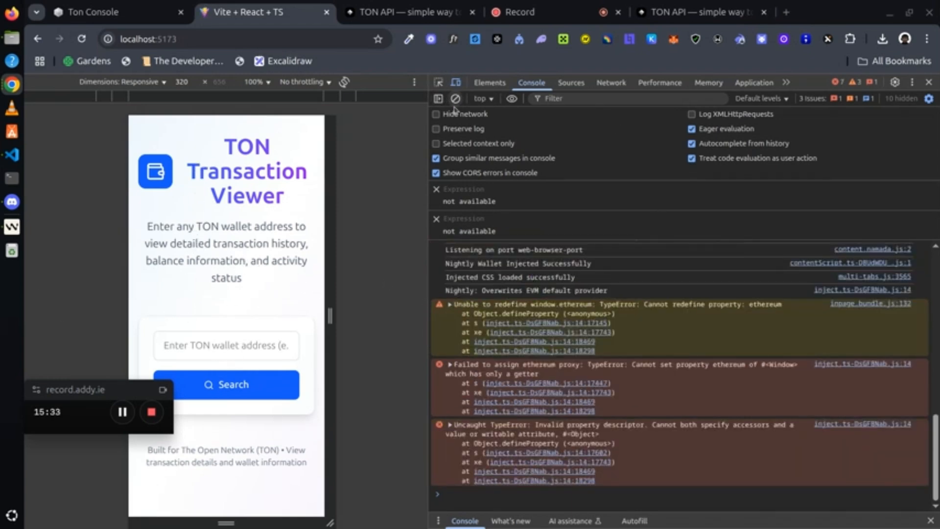
Clear the console, then search the wallet address to log Account Data and Transactions Data.
left_click(456, 98)
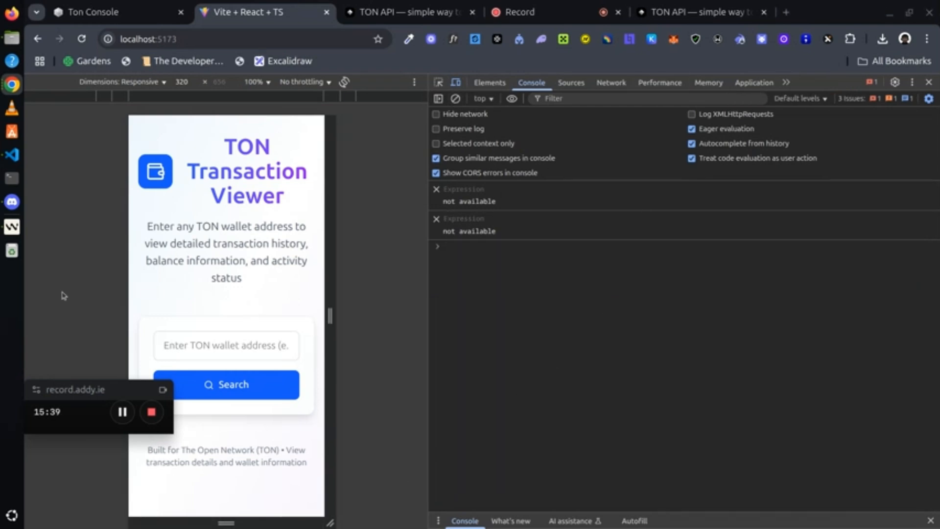
left_click(186, 345)
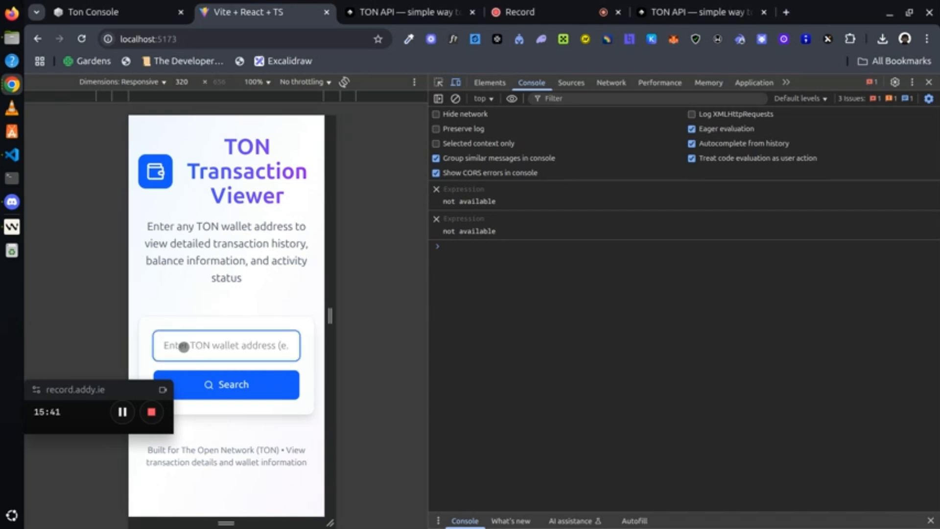
left_click(223, 385)
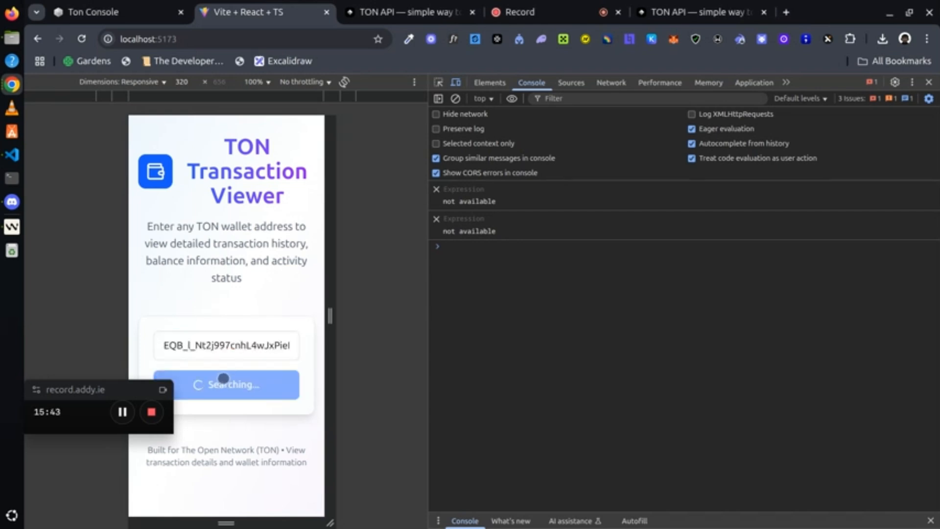
left_click(227, 384)
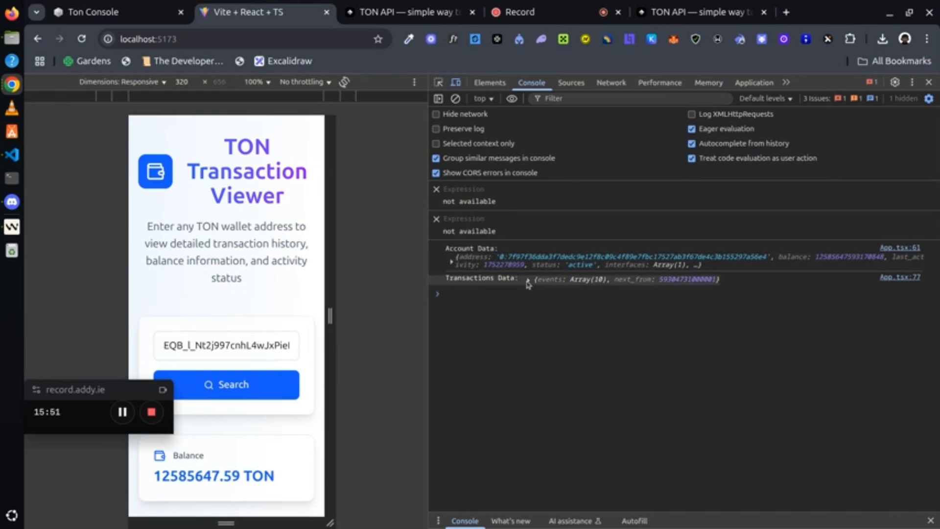
Expand Transactions Data (10 events) and Account Data (Bybit 7), then close DevTools.
left_click(529, 280)
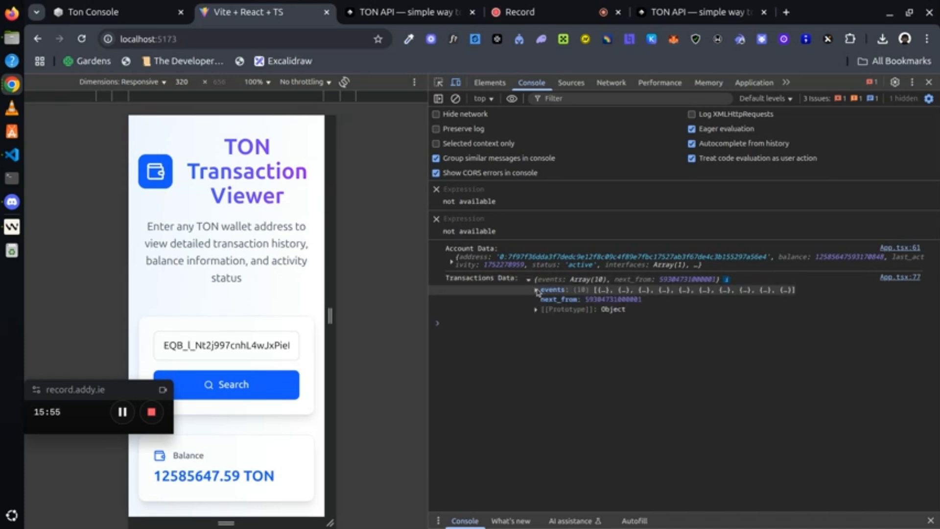
left_click(535, 289)
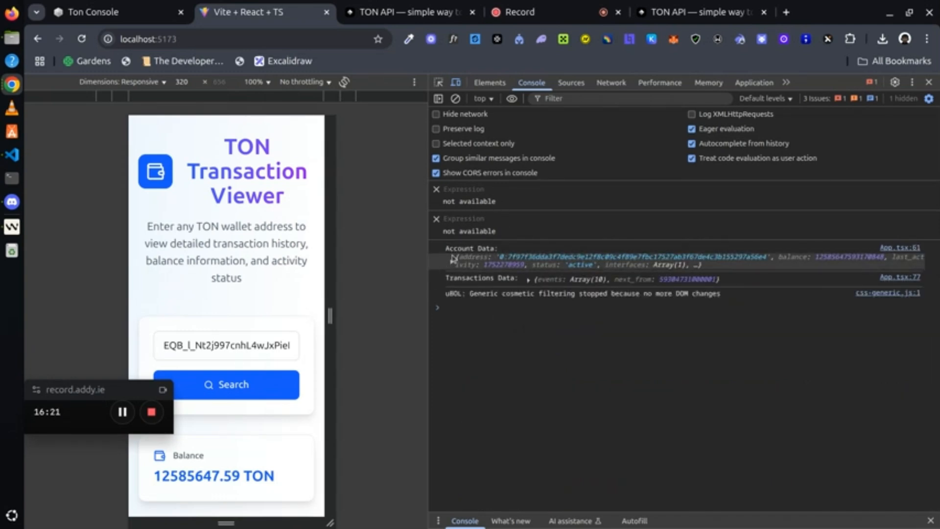
left_click(451, 258)
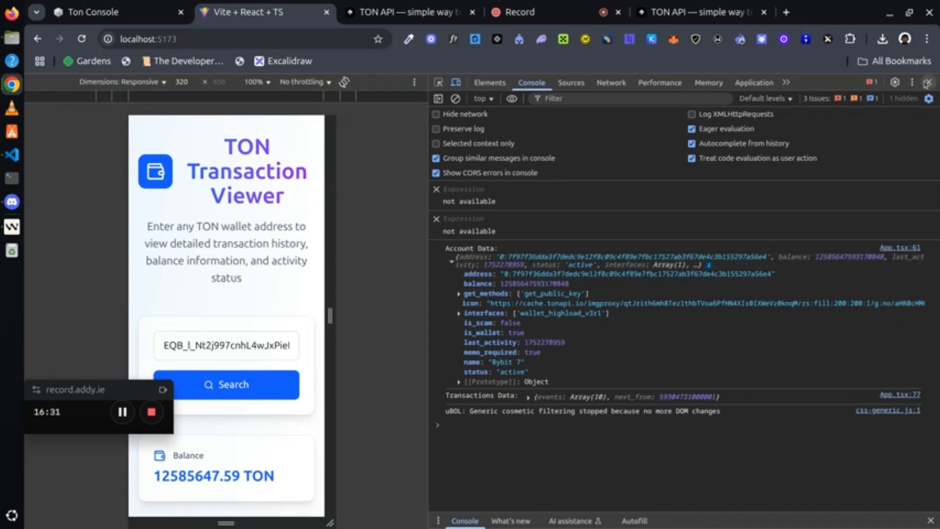
left_click(926, 83)
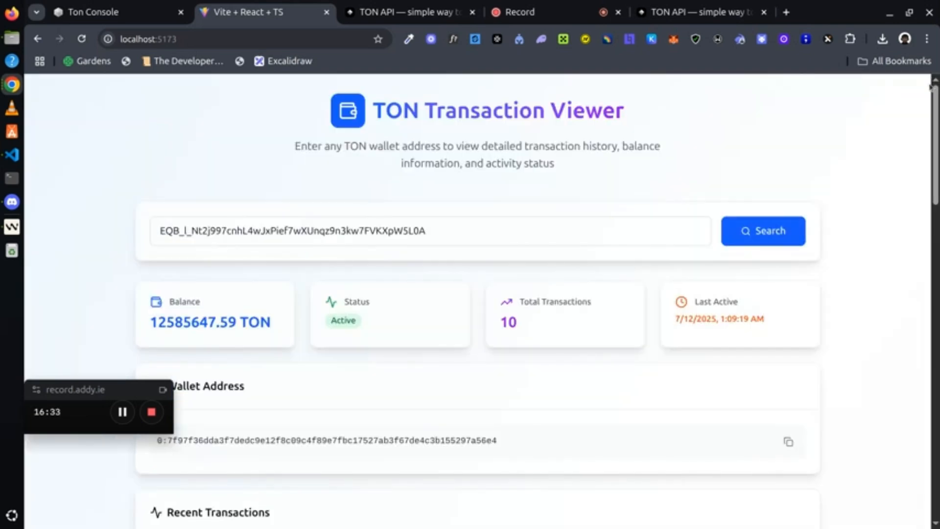
scroll("down", 3)
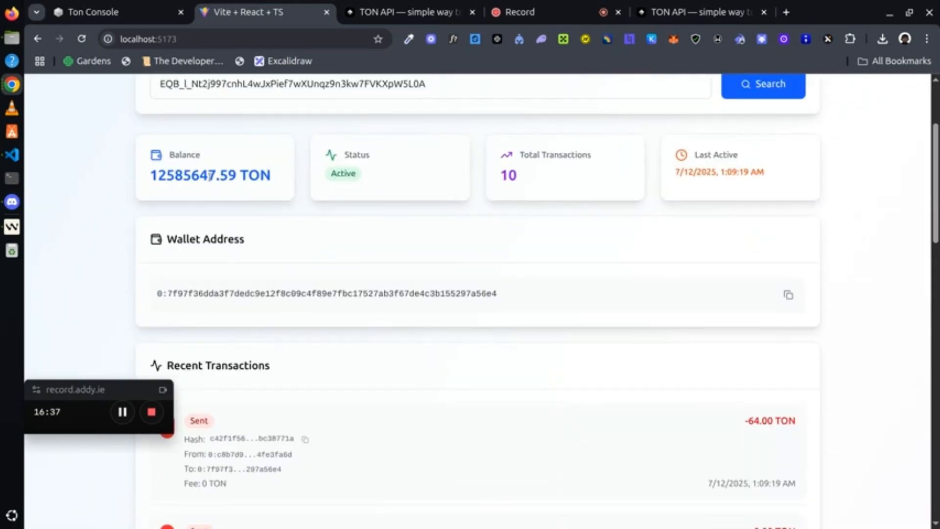
mouse_move(544, 152)
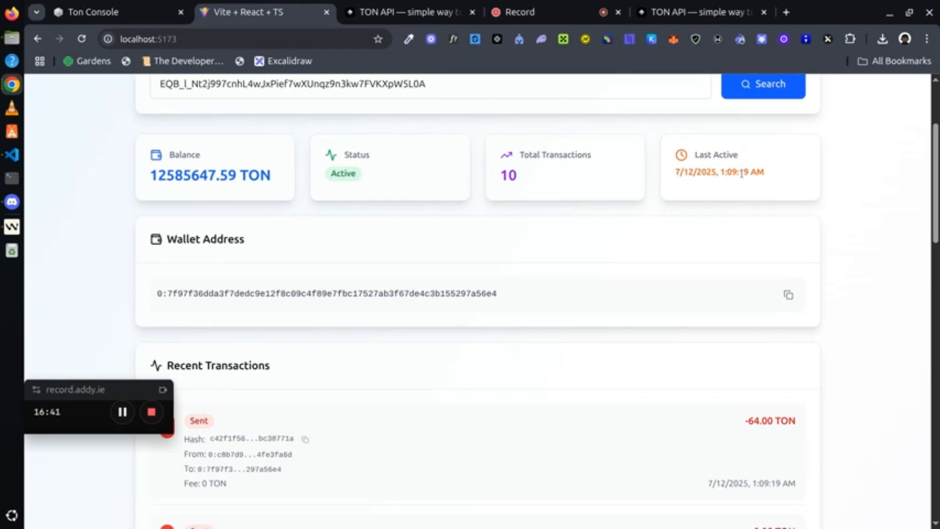
scroll("down", 3)
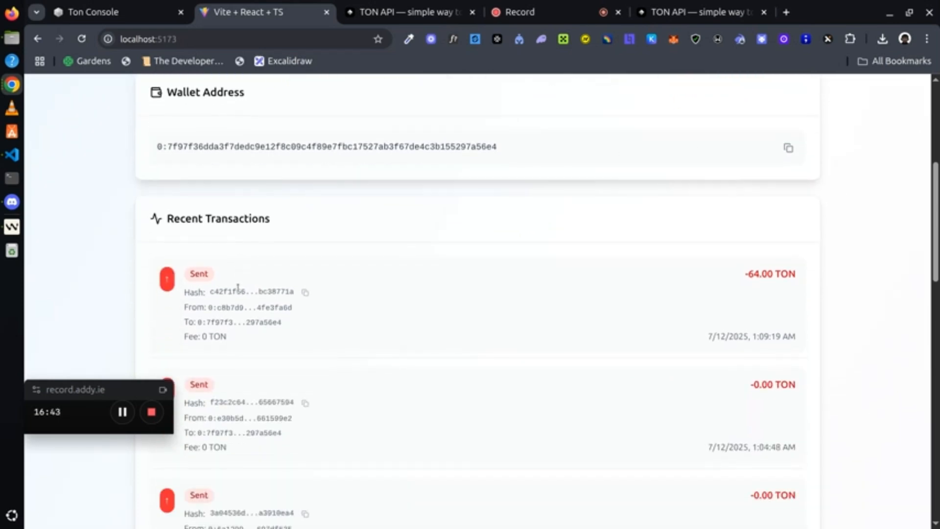
scroll("down", 3)
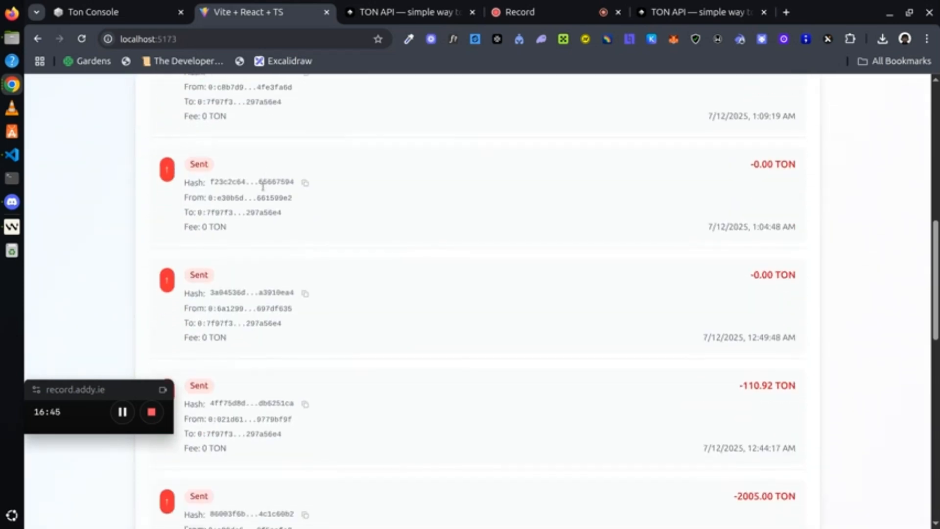
scroll("up", 3)
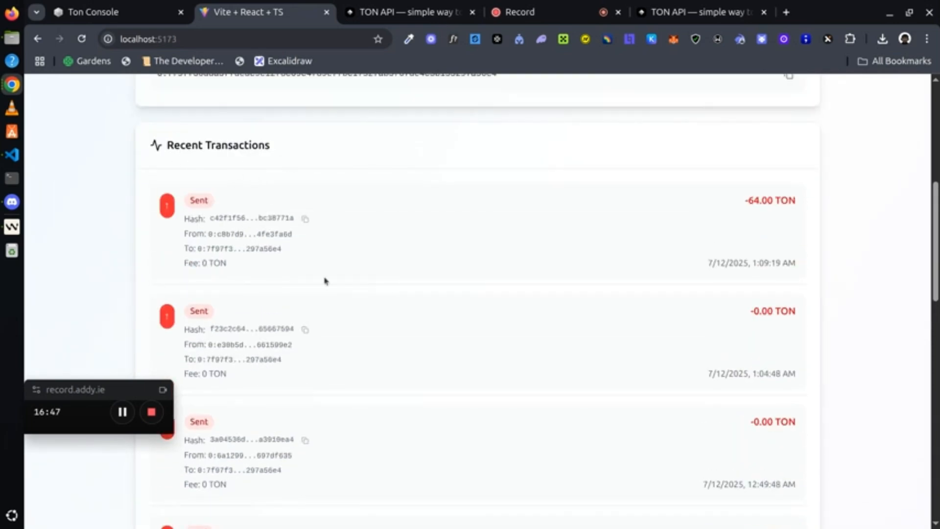
mouse_move(235, 184)
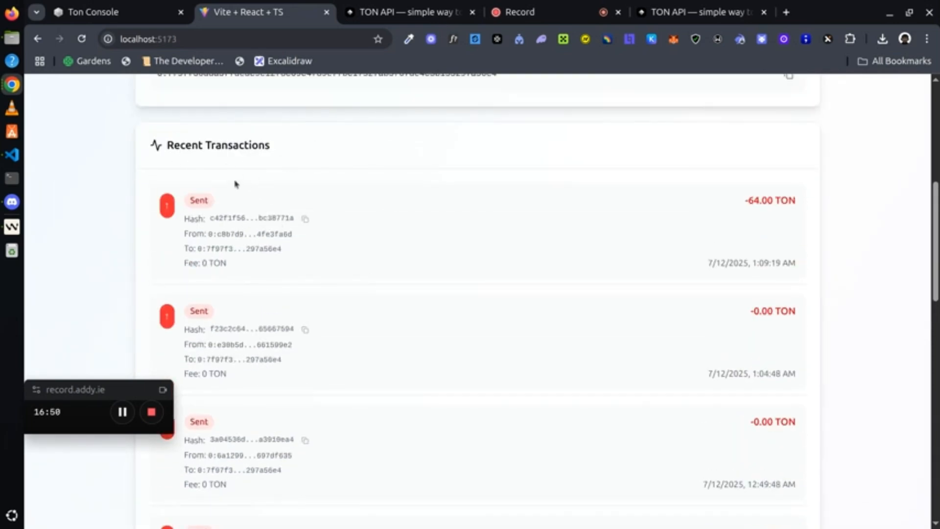
scroll("down", 3)
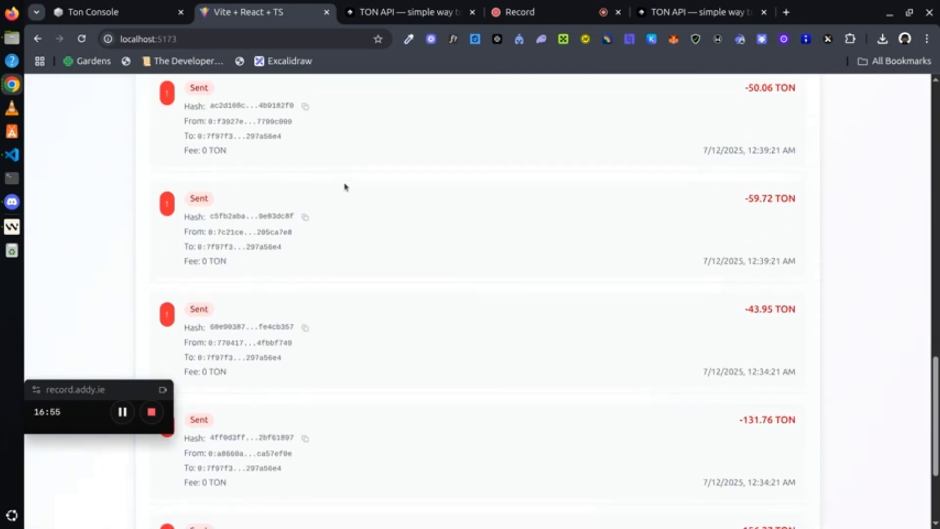
scroll("up", 3)
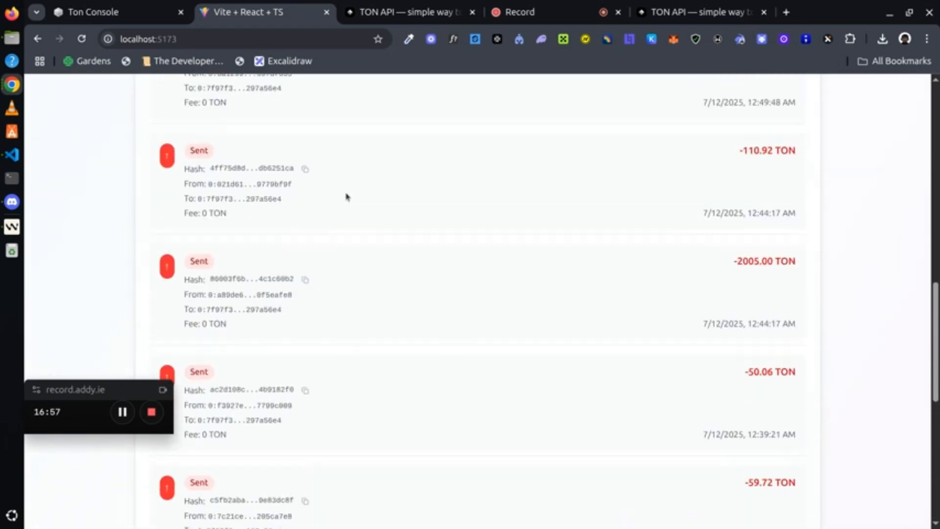